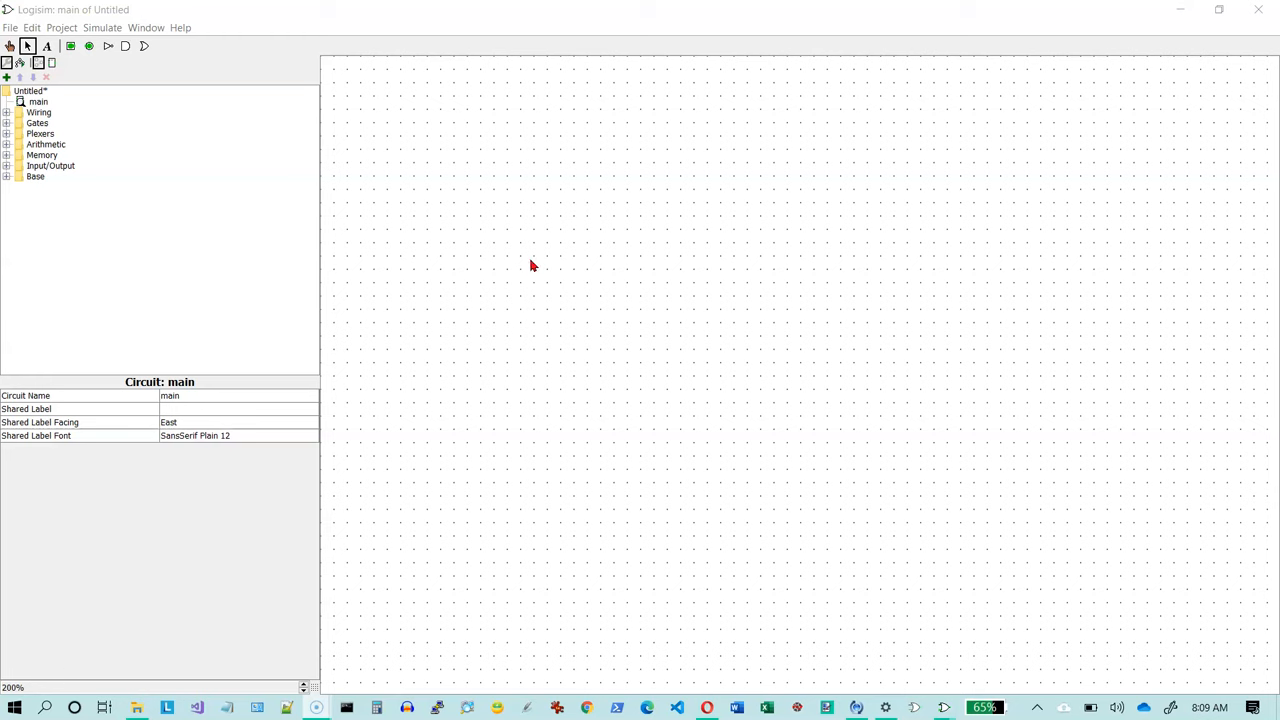
{"action": "mouse_move", "coordinate": [193, 193]}
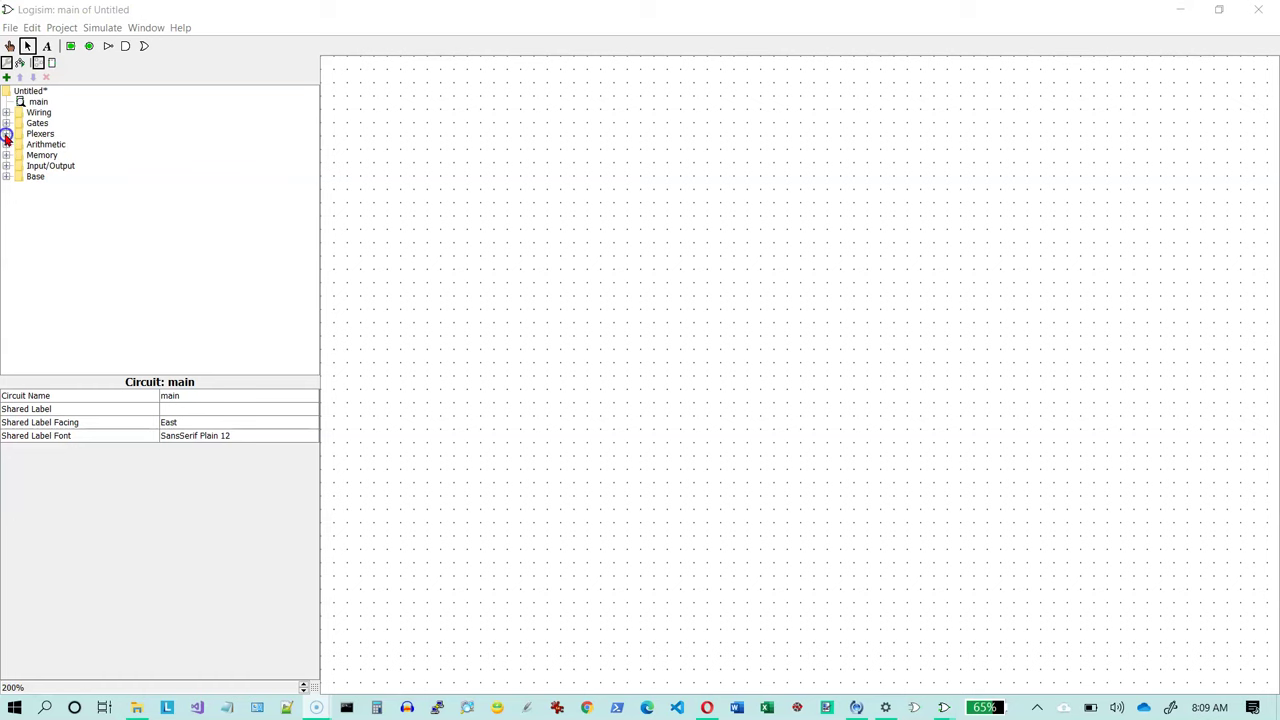
Expand Plexers and select the Multiplexer component
{"action": "left_click", "coordinate": [6, 133]}
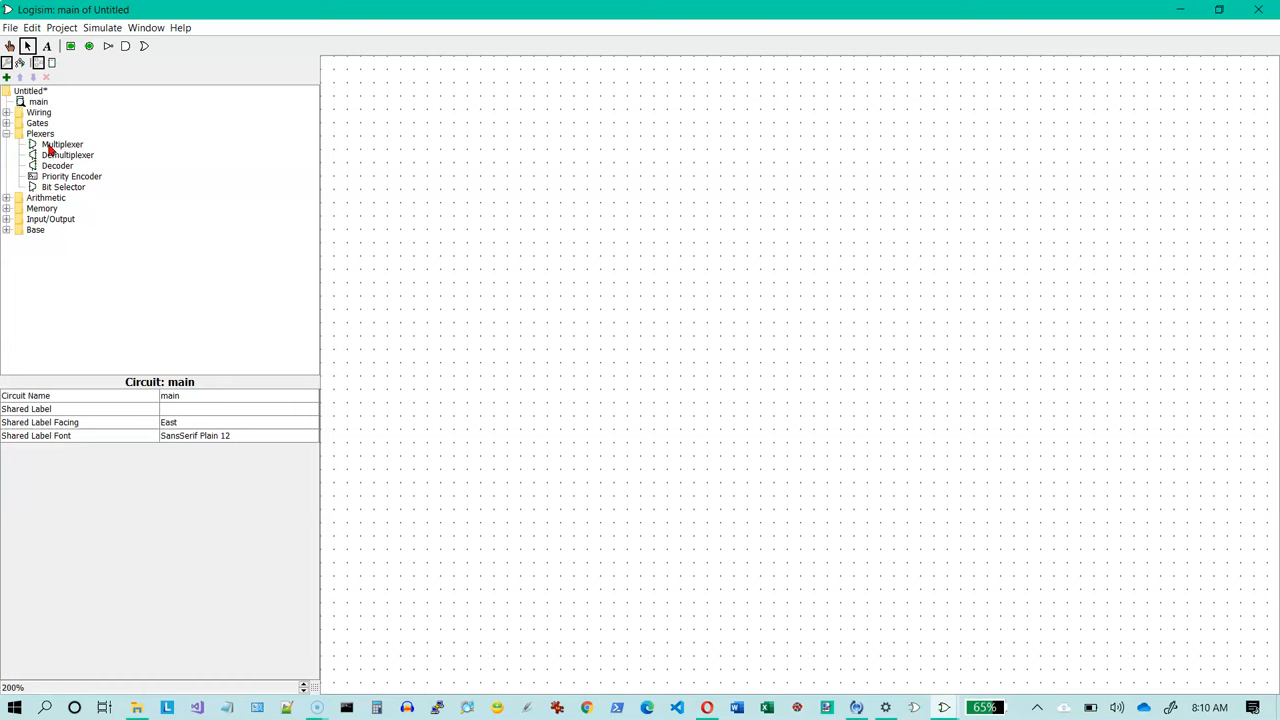
{"action": "left_click", "coordinate": [62, 144]}
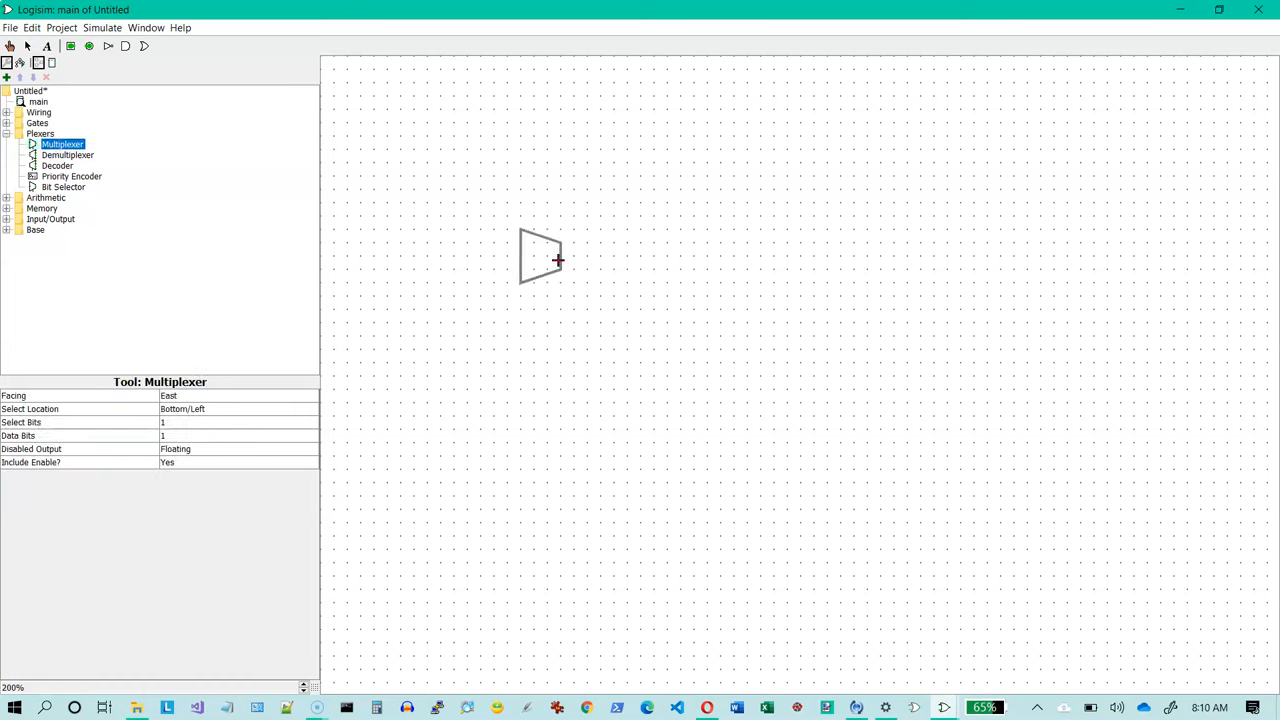
Drop a default multiplexer (1 select bit, 1 data bit) onto the main circuit
{"action": "left_click", "coordinate": [540, 255]}
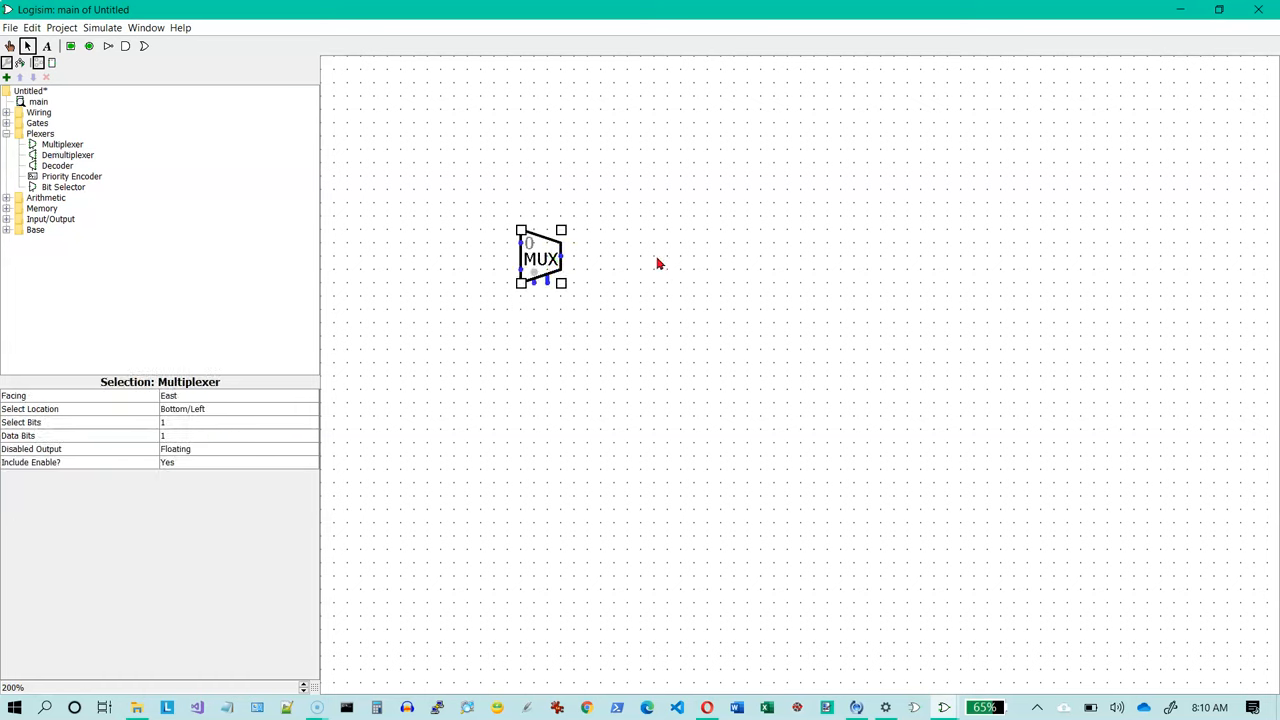
{"action": "mouse_move", "coordinate": [583, 273]}
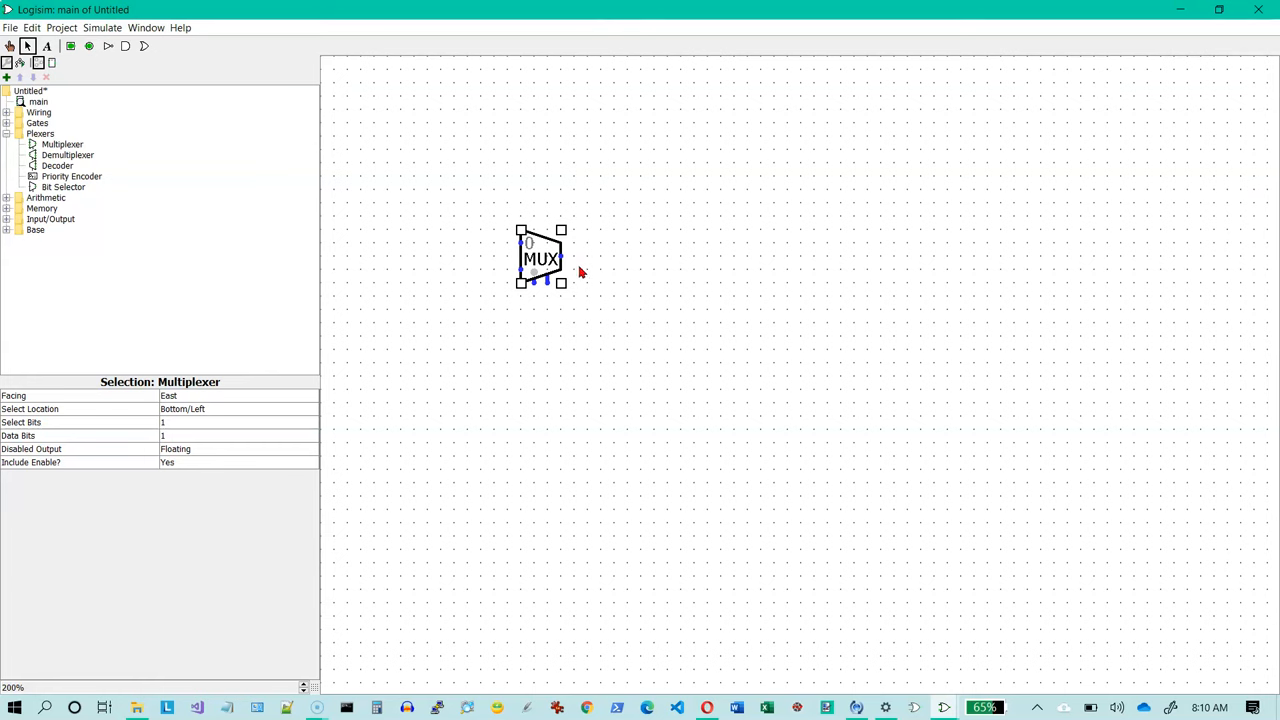
{"action": "mouse_move", "coordinate": [508, 271]}
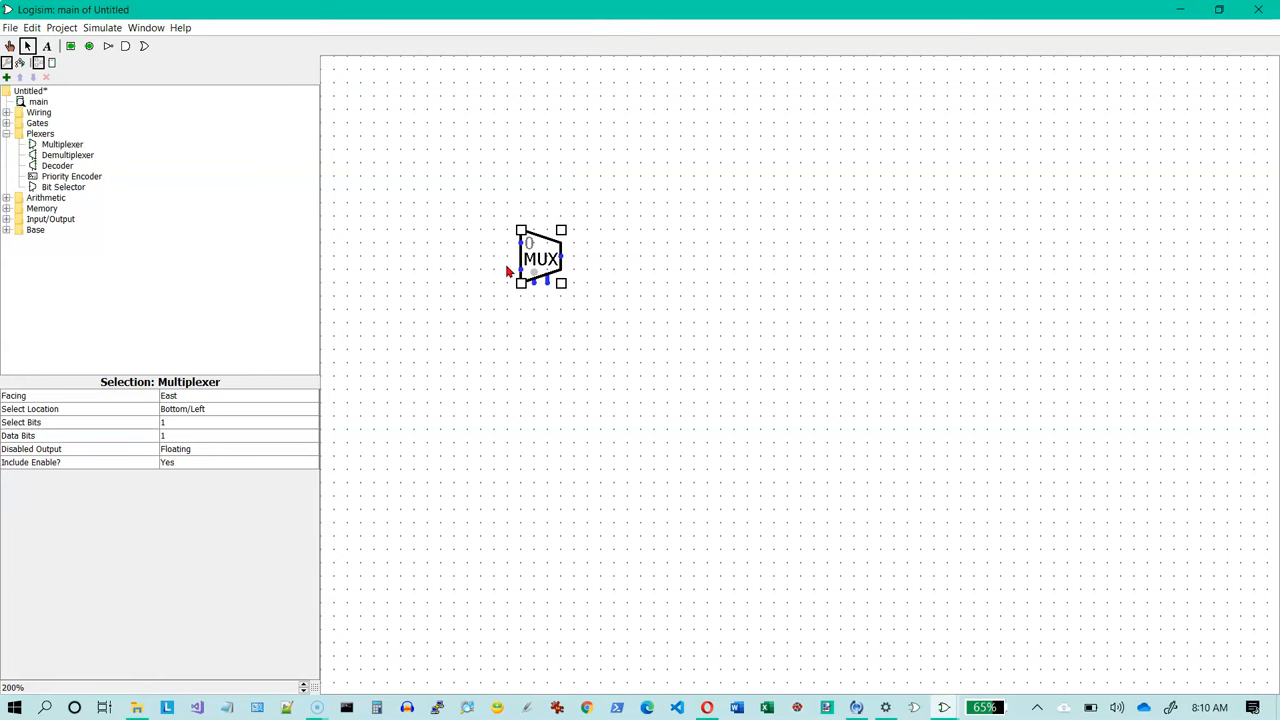
{"action": "mouse_move", "coordinate": [478, 270]}
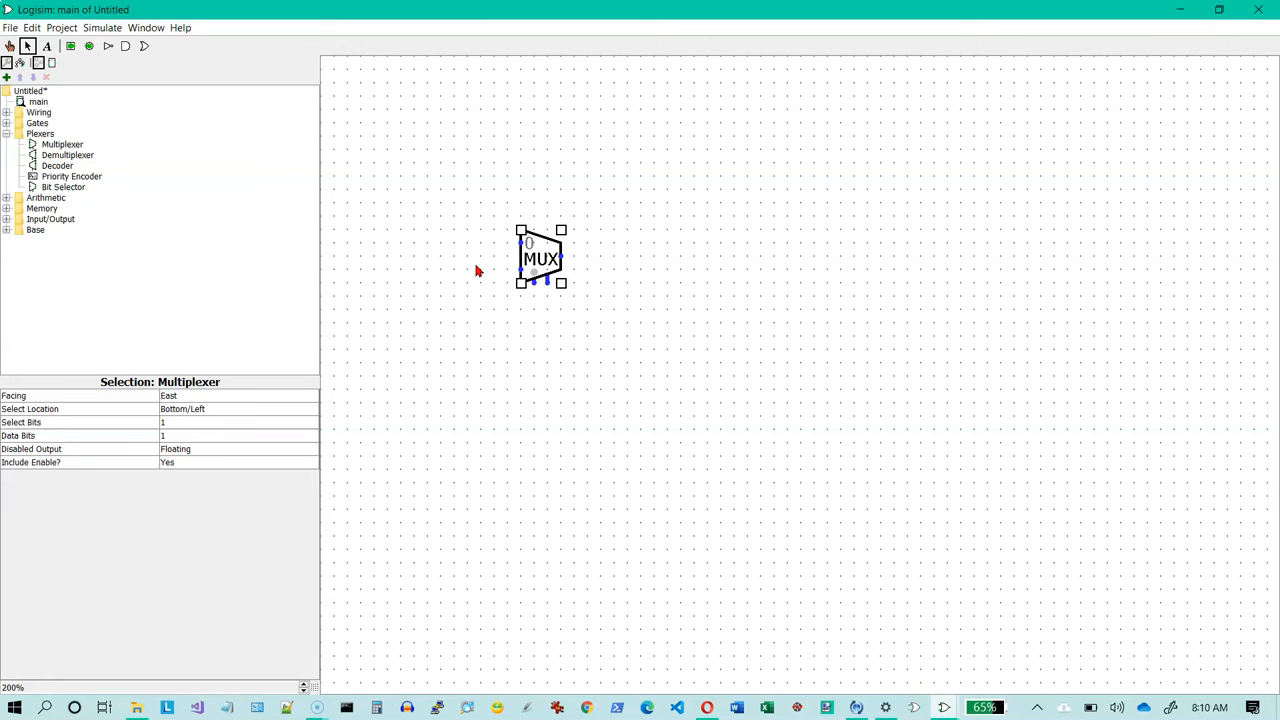
{"action": "mouse_move", "coordinate": [533, 283]}
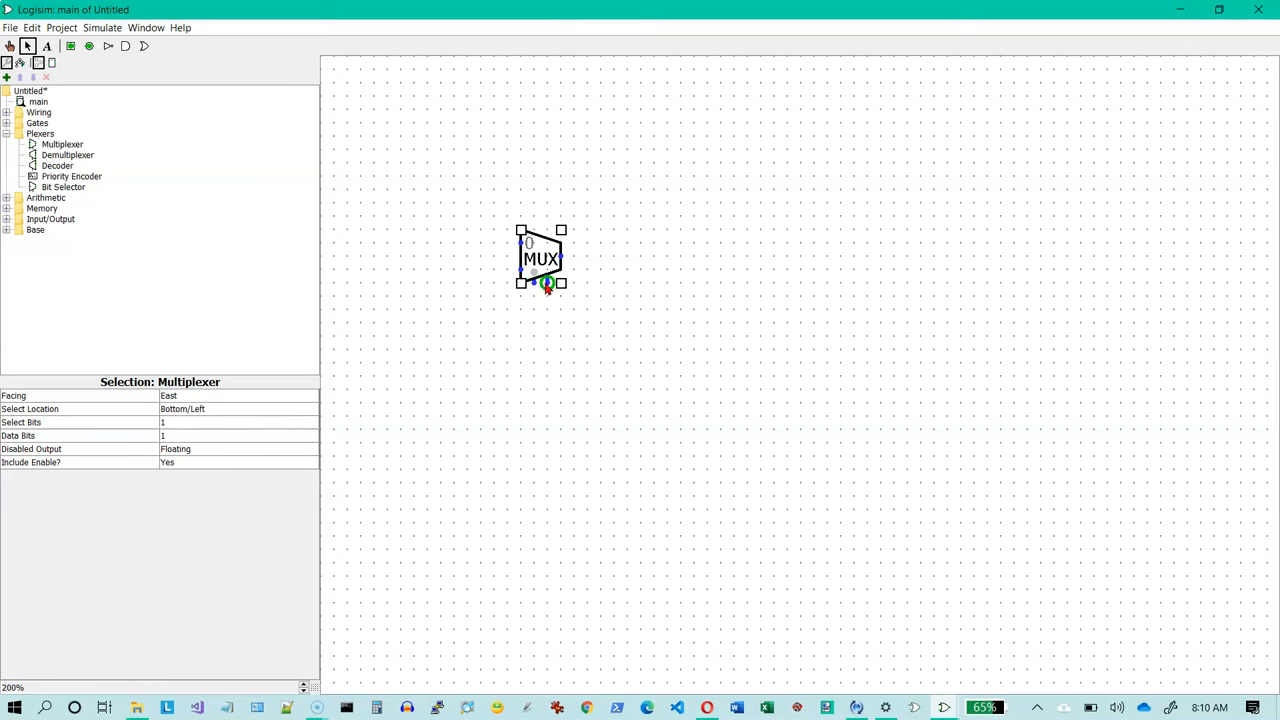
{"action": "mouse_move", "coordinate": [613, 257]}
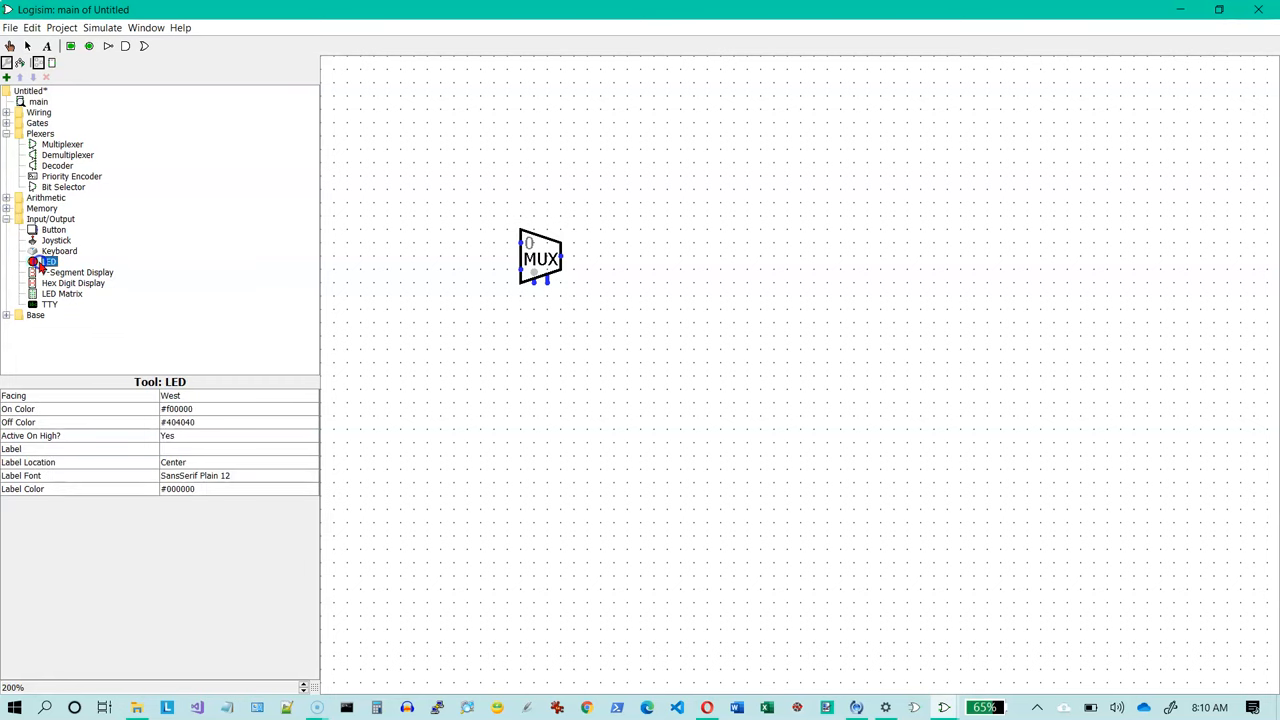
Attach an LED to the multiplexer output and draw a wire up from data input 0
{"action": "left_click", "coordinate": [638, 256]}
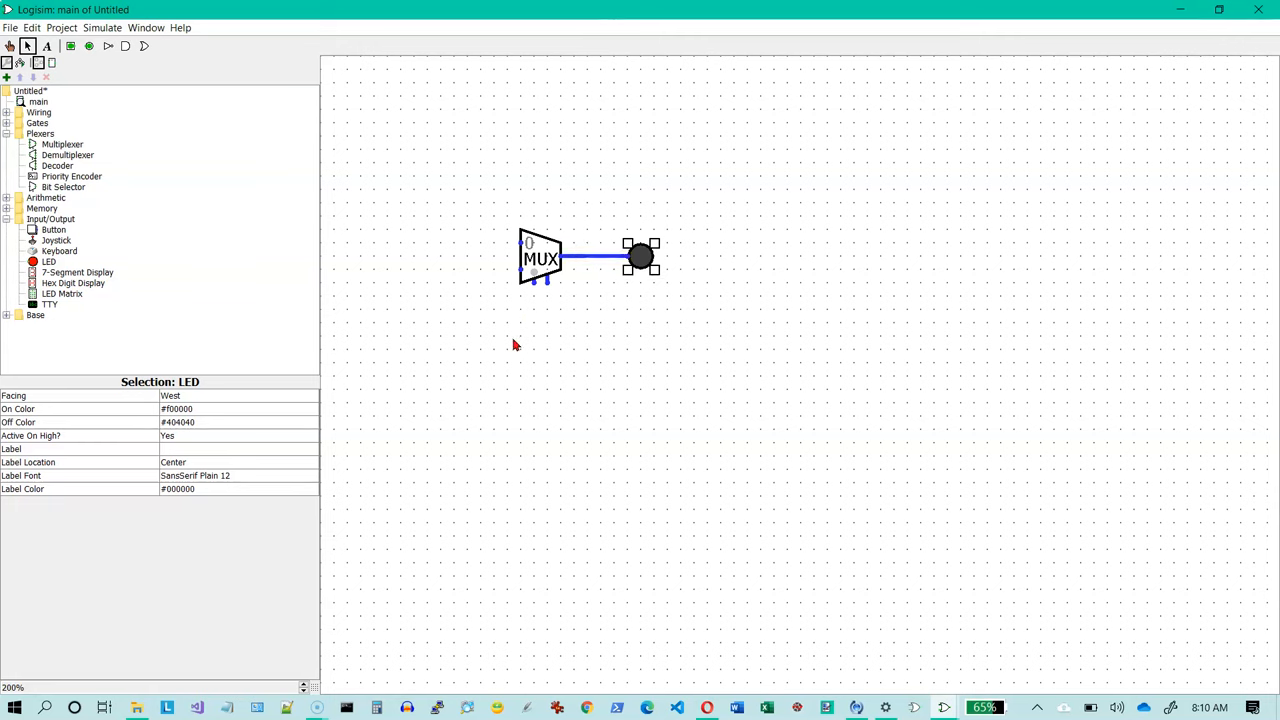
{"action": "mouse_move", "coordinate": [481, 282]}
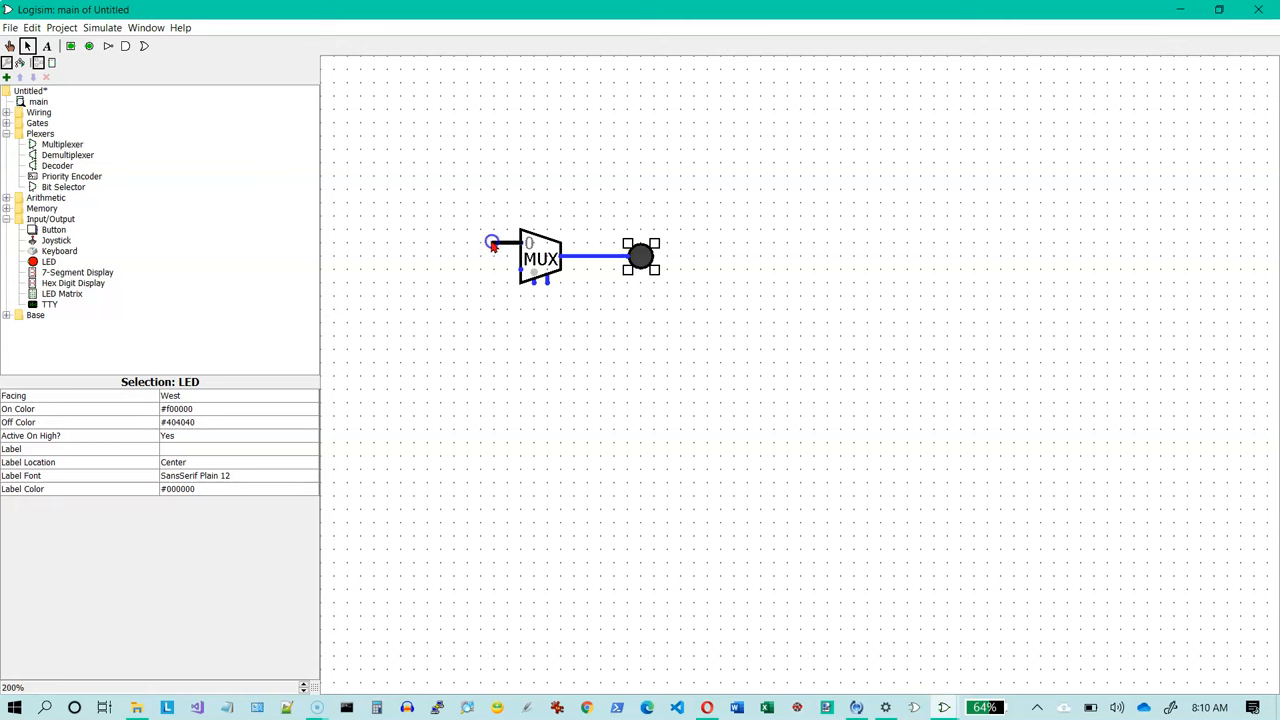
{"action": "left_click_drag", "start_coordinate": [493, 247], "coordinate": [497, 191]}
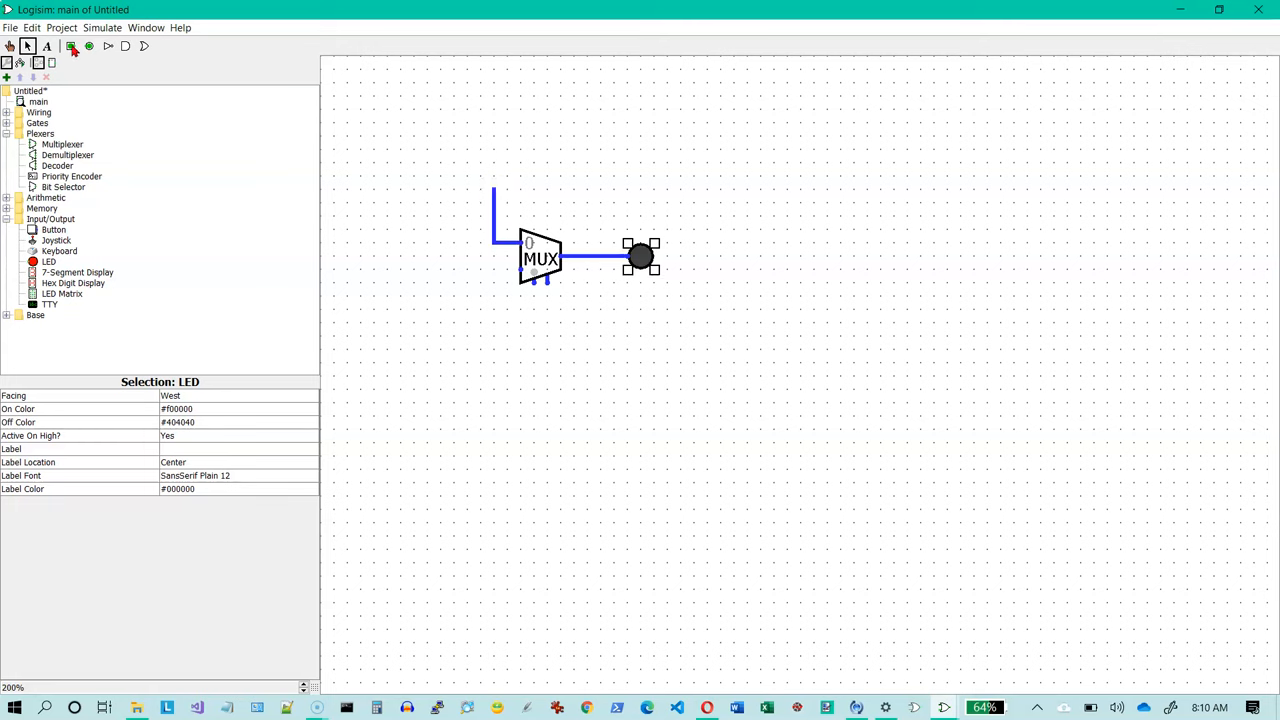
Place a South-facing input pin at the end of the data input 0 wire
{"action": "left_click", "coordinate": [70, 46]}
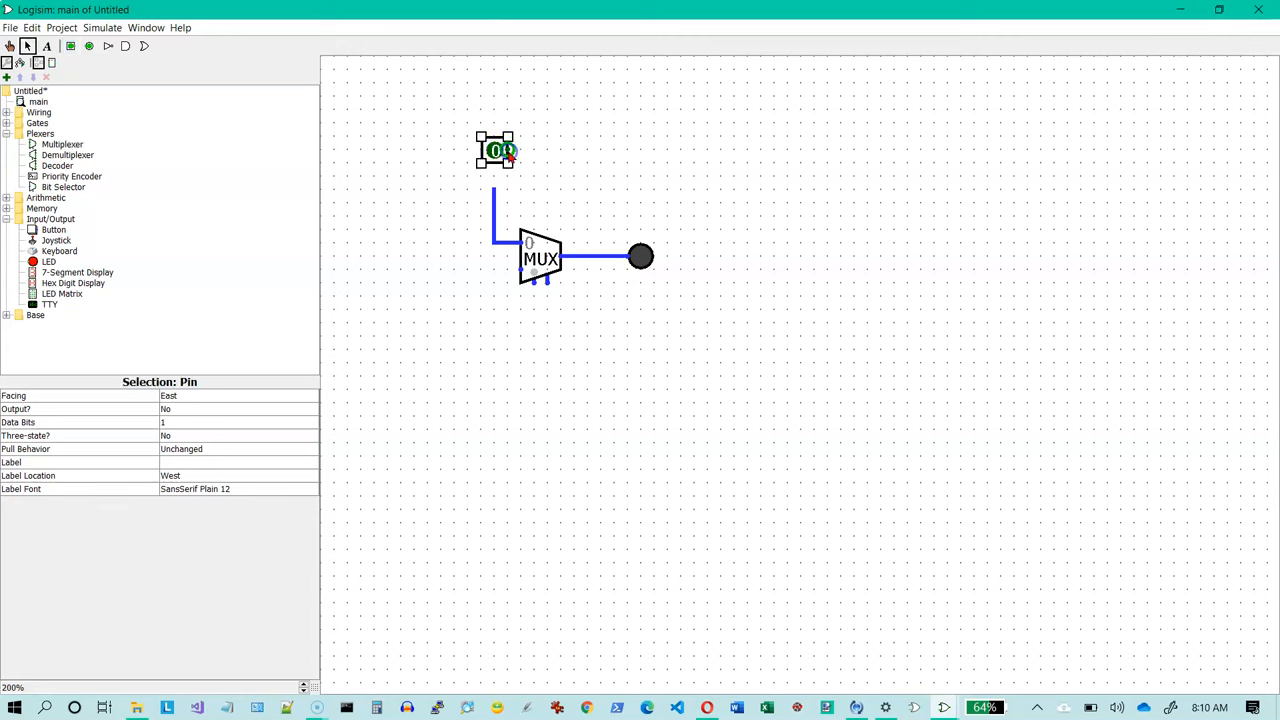
{"action": "left_click", "coordinate": [311, 395]}
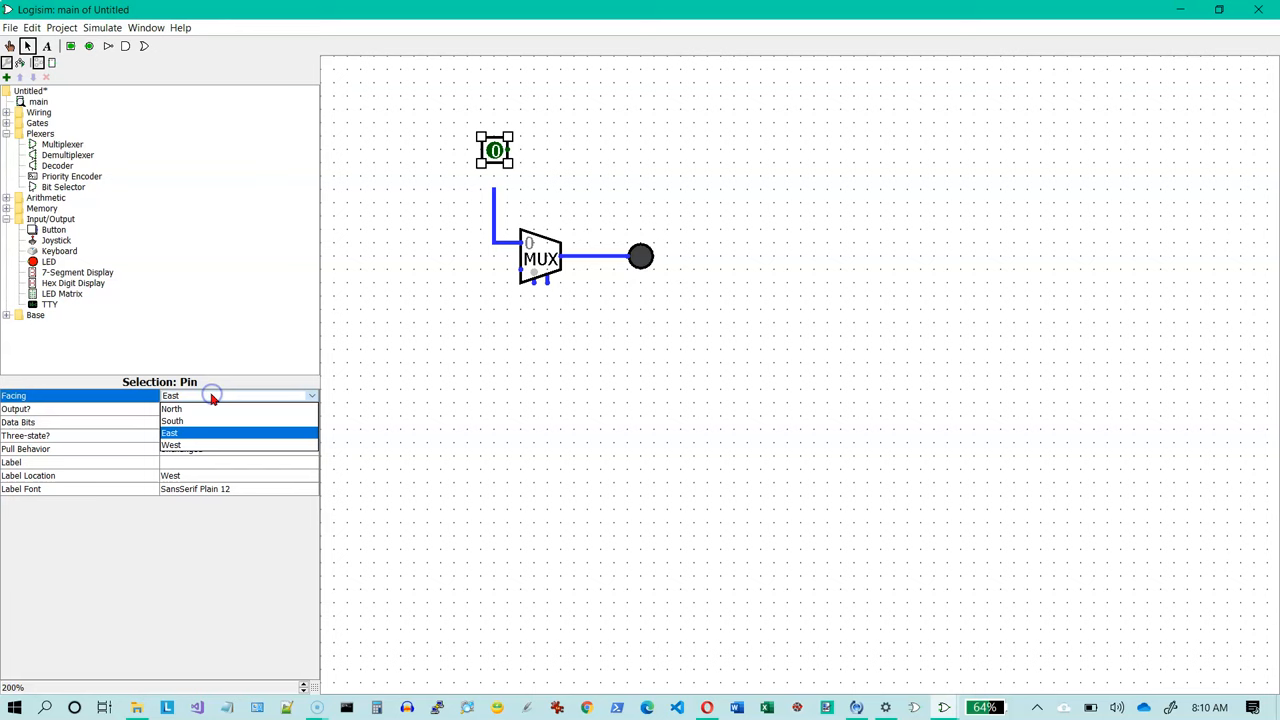
{"action": "left_click", "coordinate": [171, 421]}
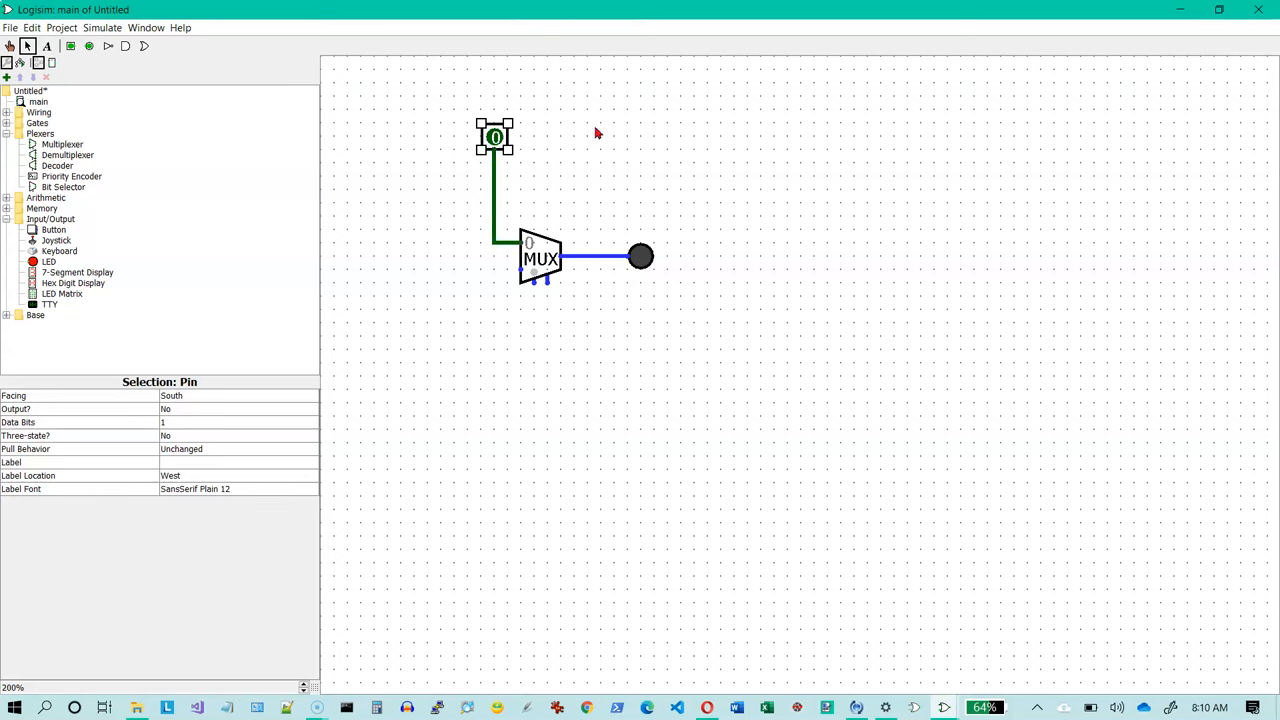
{"action": "mouse_move", "coordinate": [452, 140]}
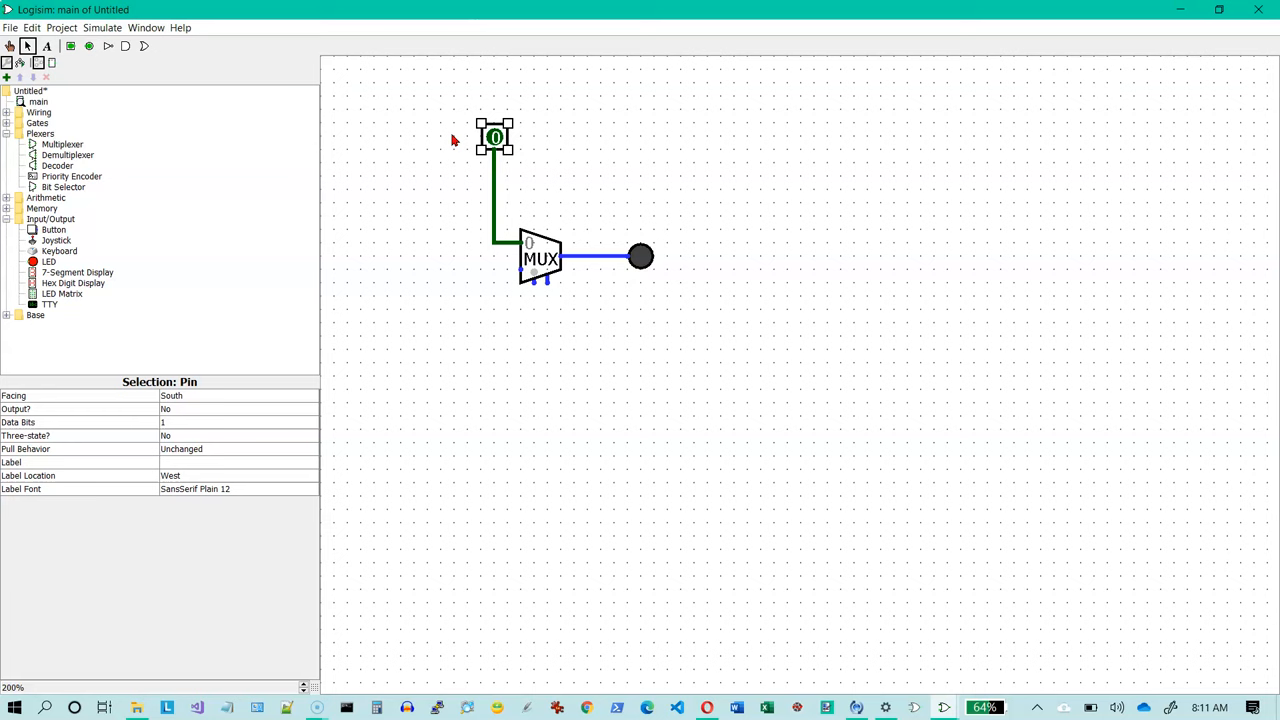
{"action": "left_click", "coordinate": [447, 139]}
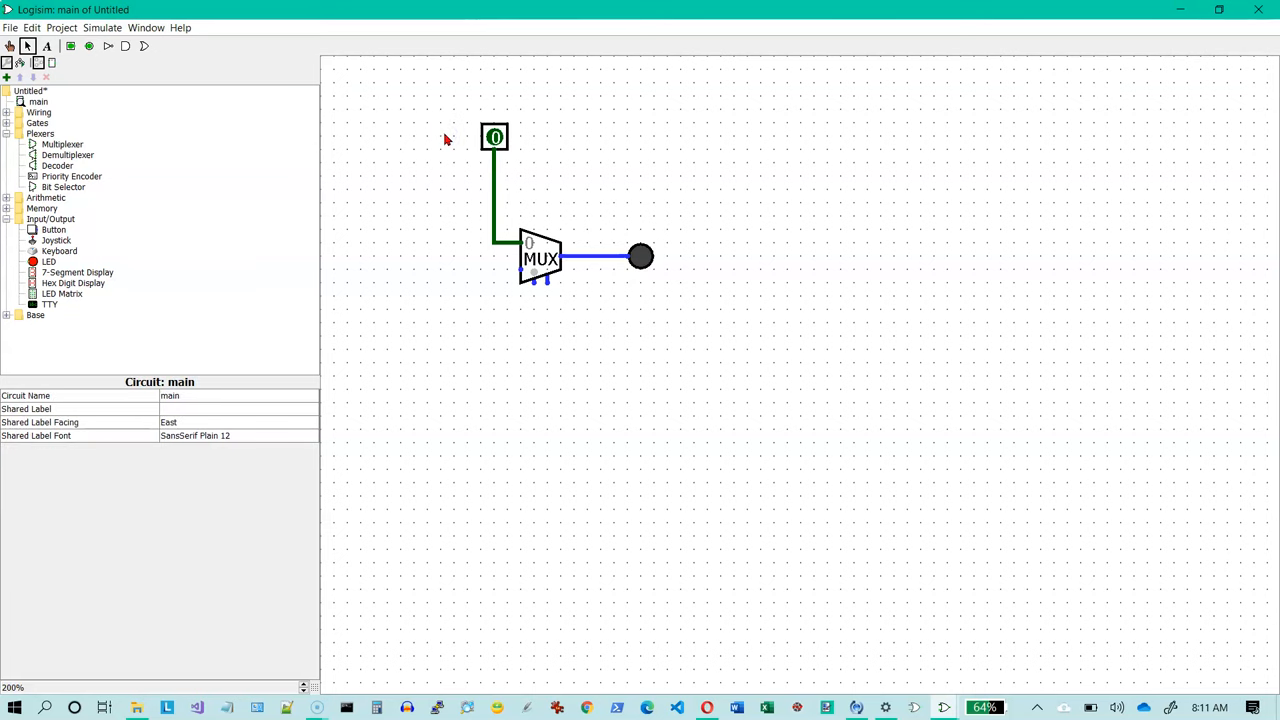
Place a second input pin and wire it to the multiplexer's second data input
{"action": "left_click", "coordinate": [455, 137]}
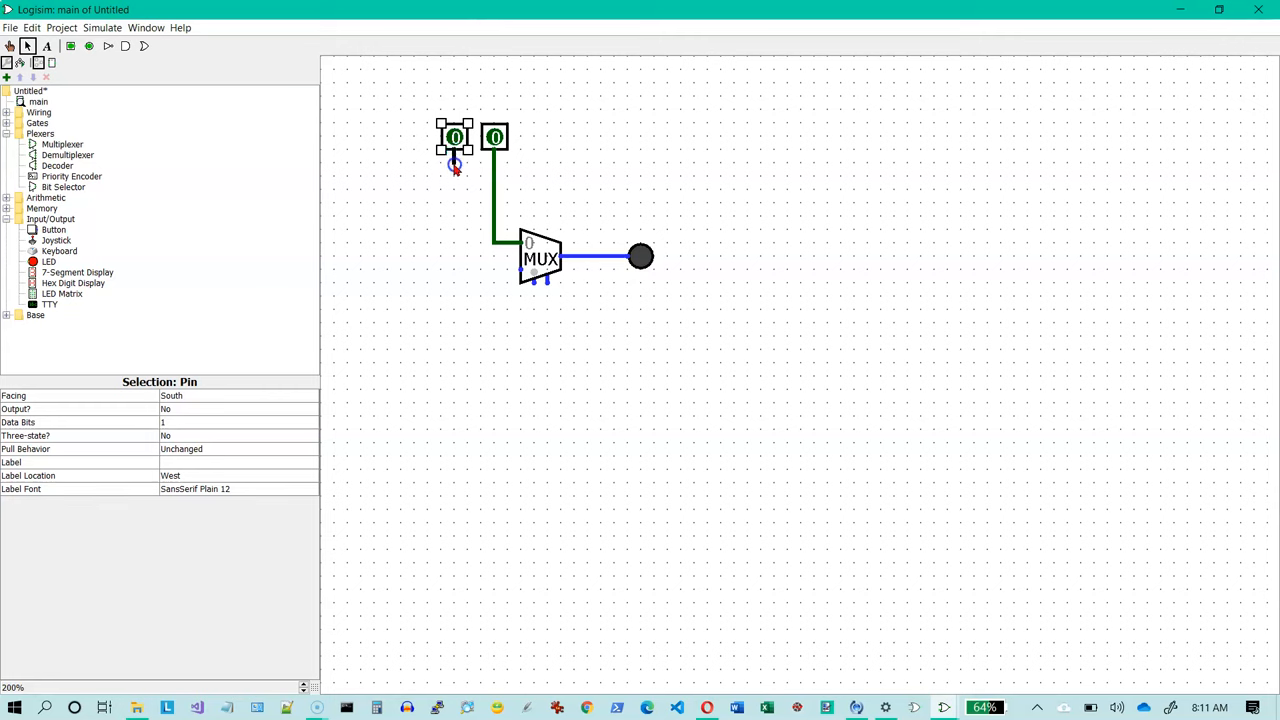
{"action": "left_click_drag", "start_coordinate": [455, 165], "coordinate": [505, 257]}
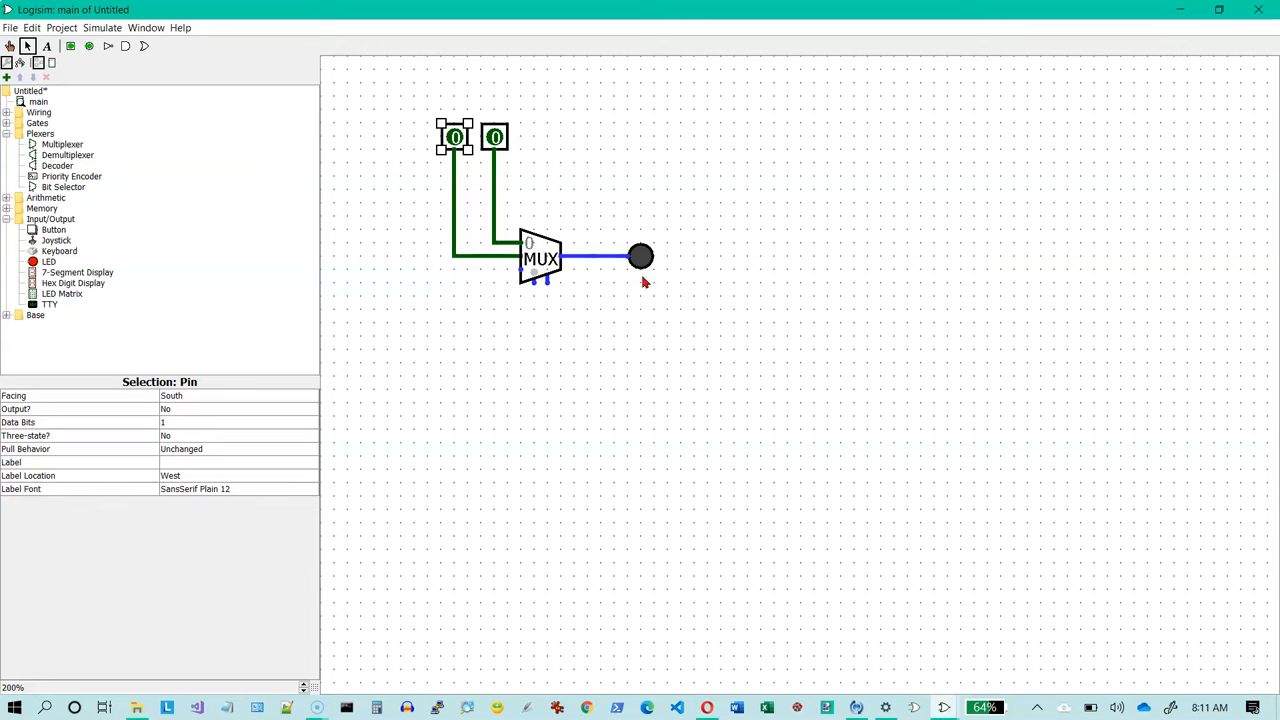
{"action": "mouse_move", "coordinate": [585, 302]}
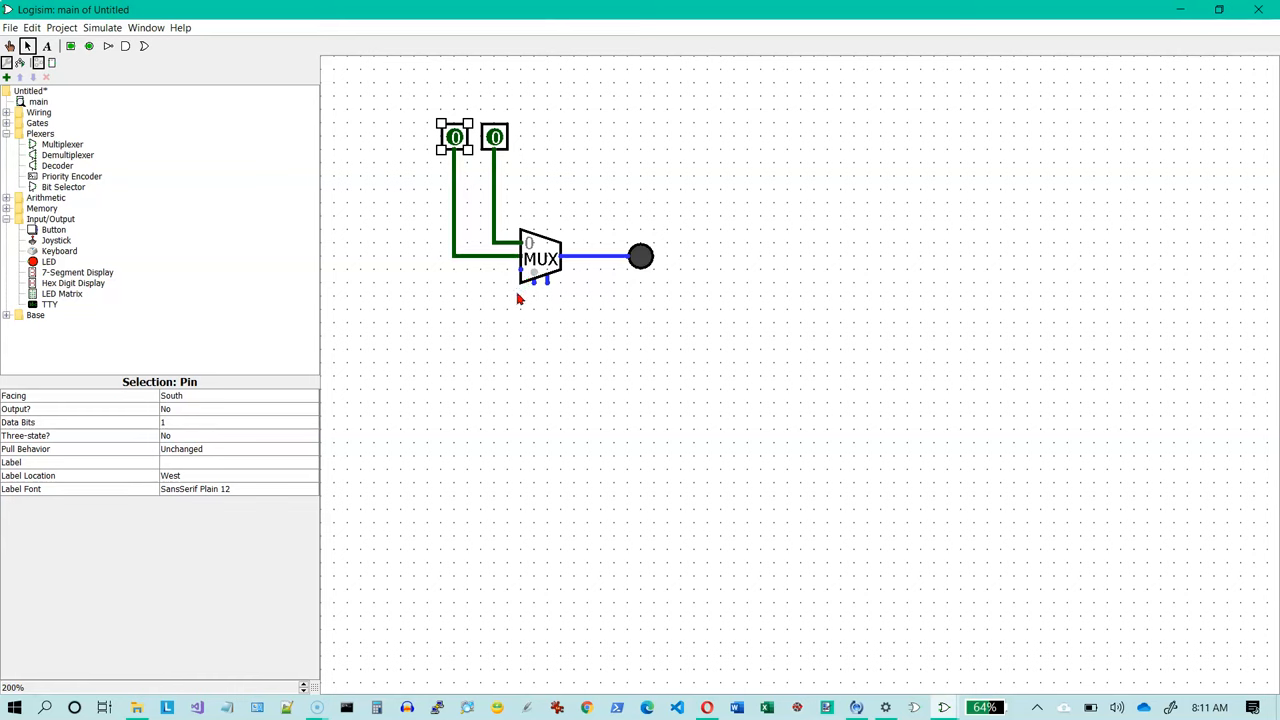
{"action": "mouse_move", "coordinate": [509, 285]}
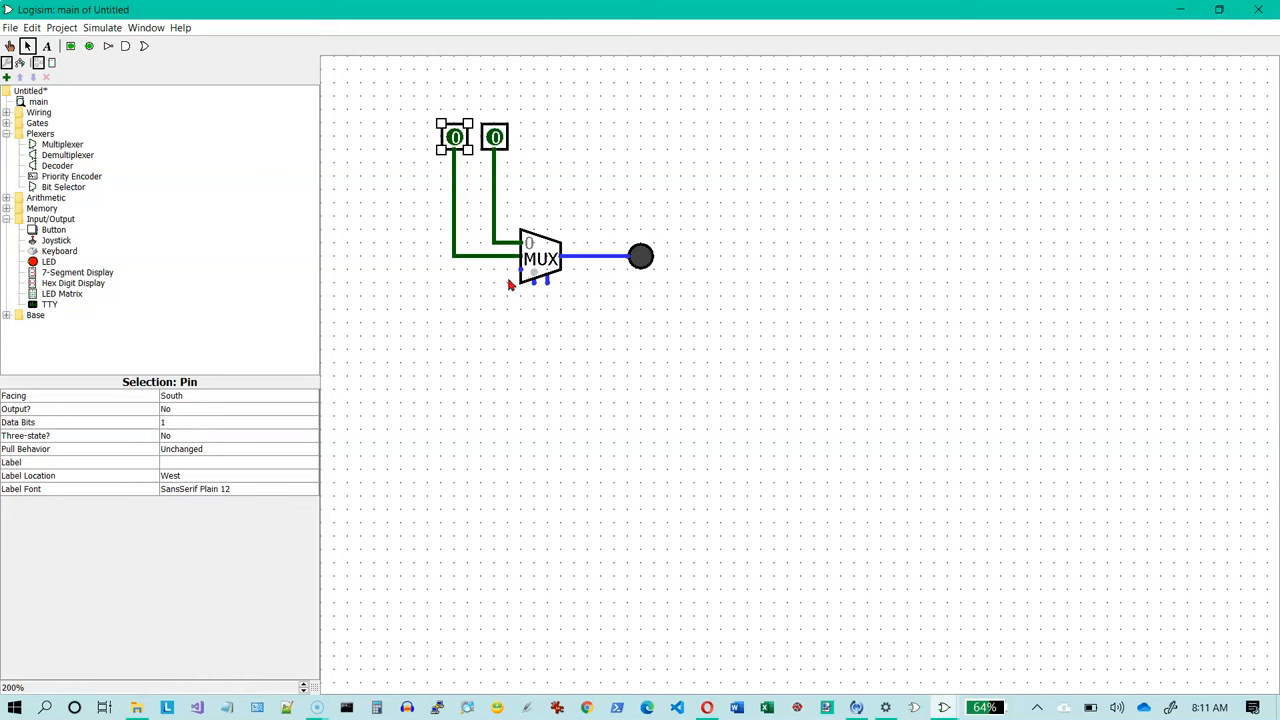
{"action": "mouse_move", "coordinate": [513, 318]}
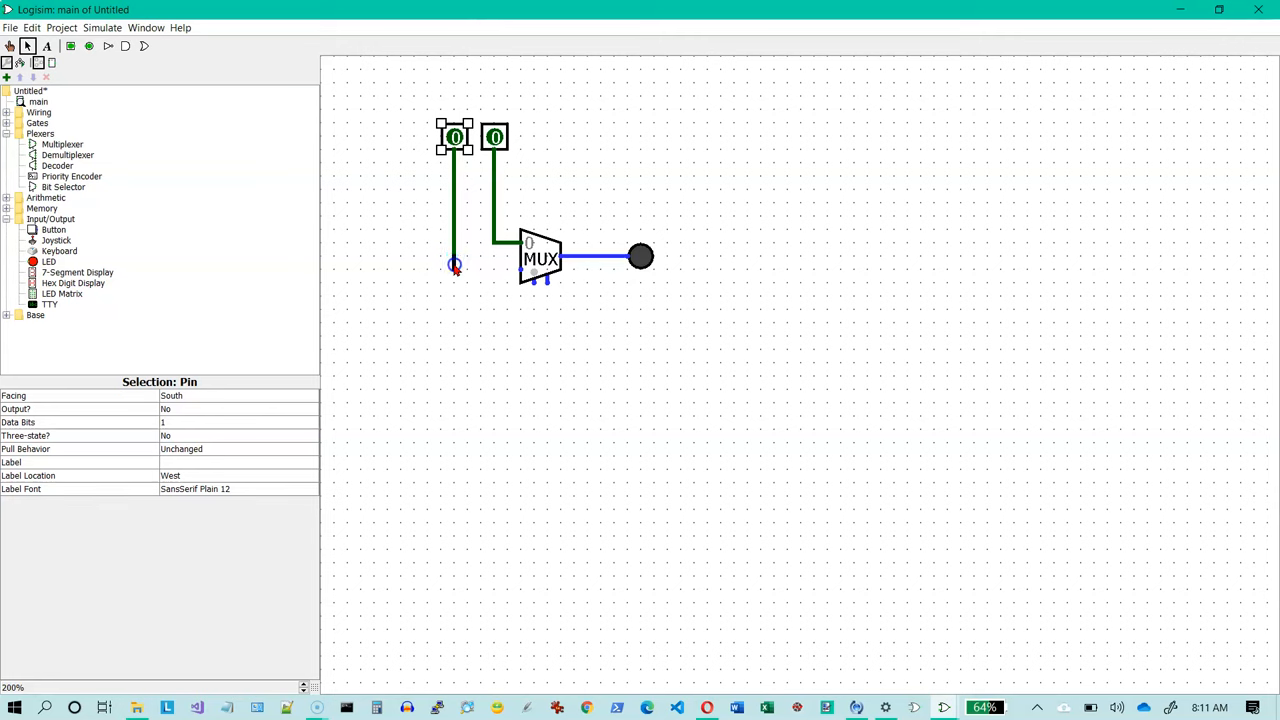
{"action": "left_click_drag", "start_coordinate": [455, 265], "coordinate": [518, 270]}
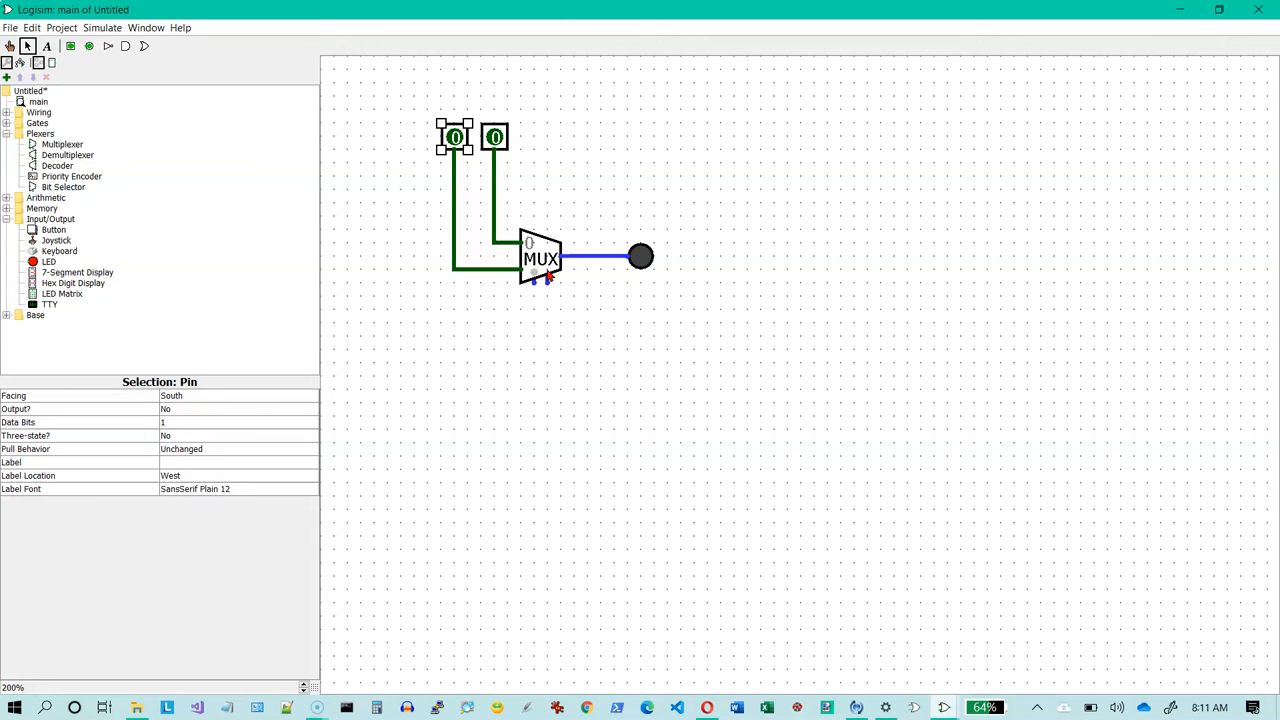
{"action": "mouse_move", "coordinate": [547, 283]}
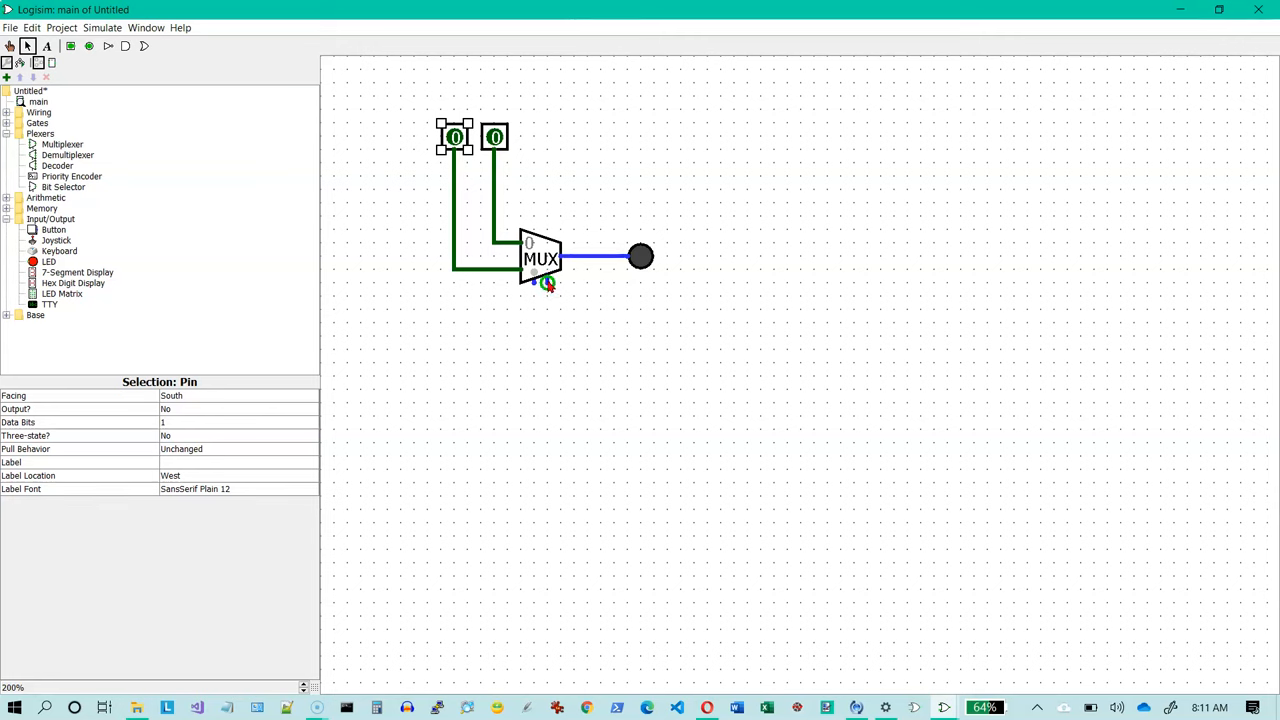
{"action": "mouse_move", "coordinate": [549, 289]}
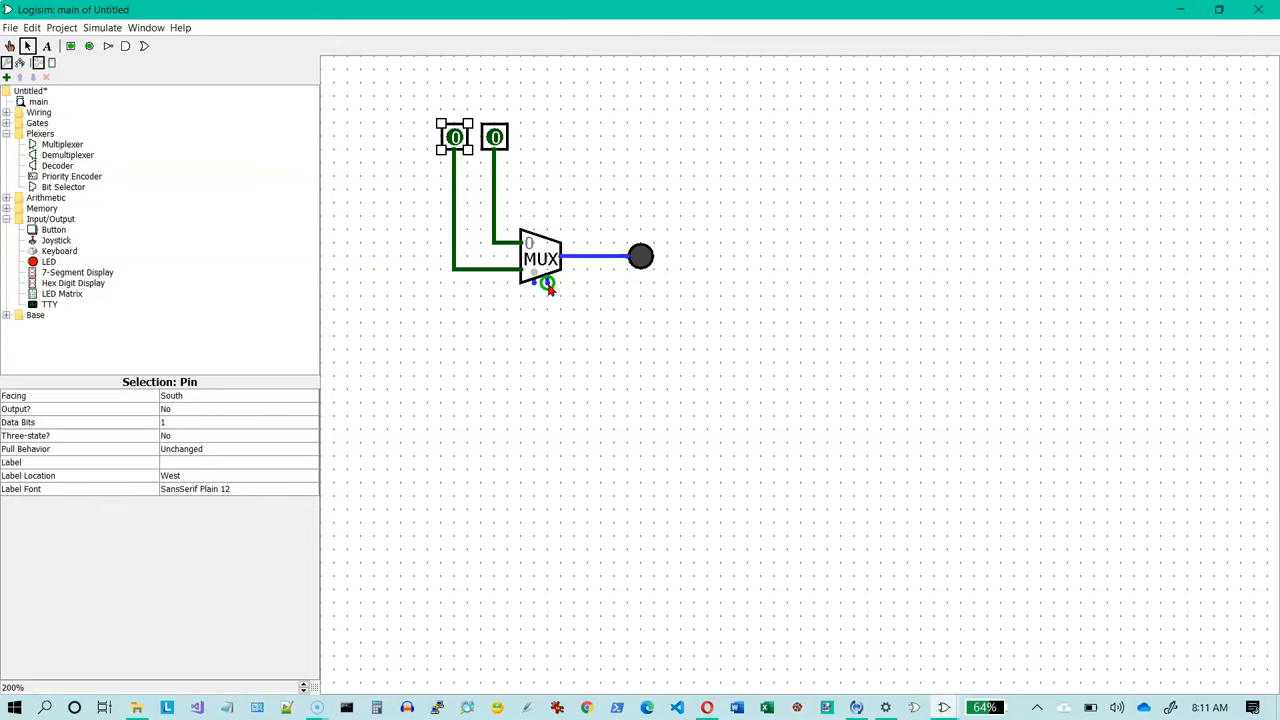
{"action": "mouse_move", "coordinate": [258, 231]}
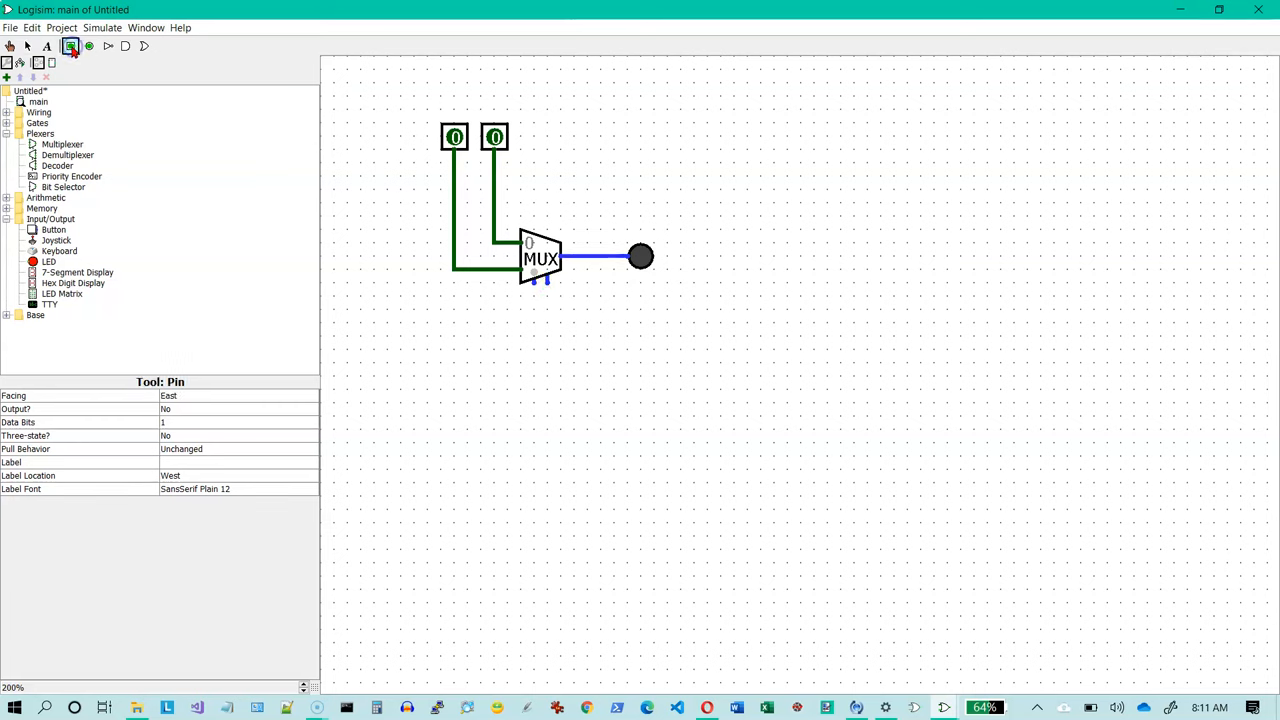
Place a third input pin facing West beside the multiplexer's control input
{"action": "left_click", "coordinate": [615, 323]}
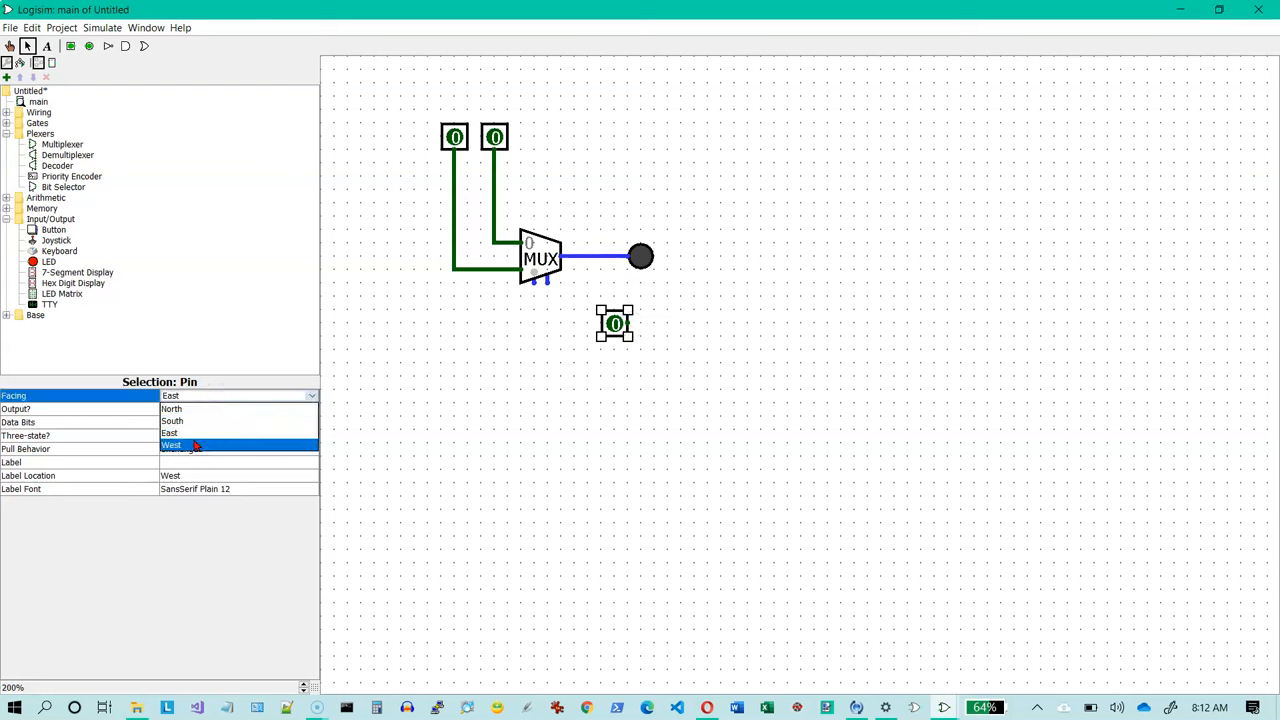
{"action": "left_click", "coordinate": [180, 445]}
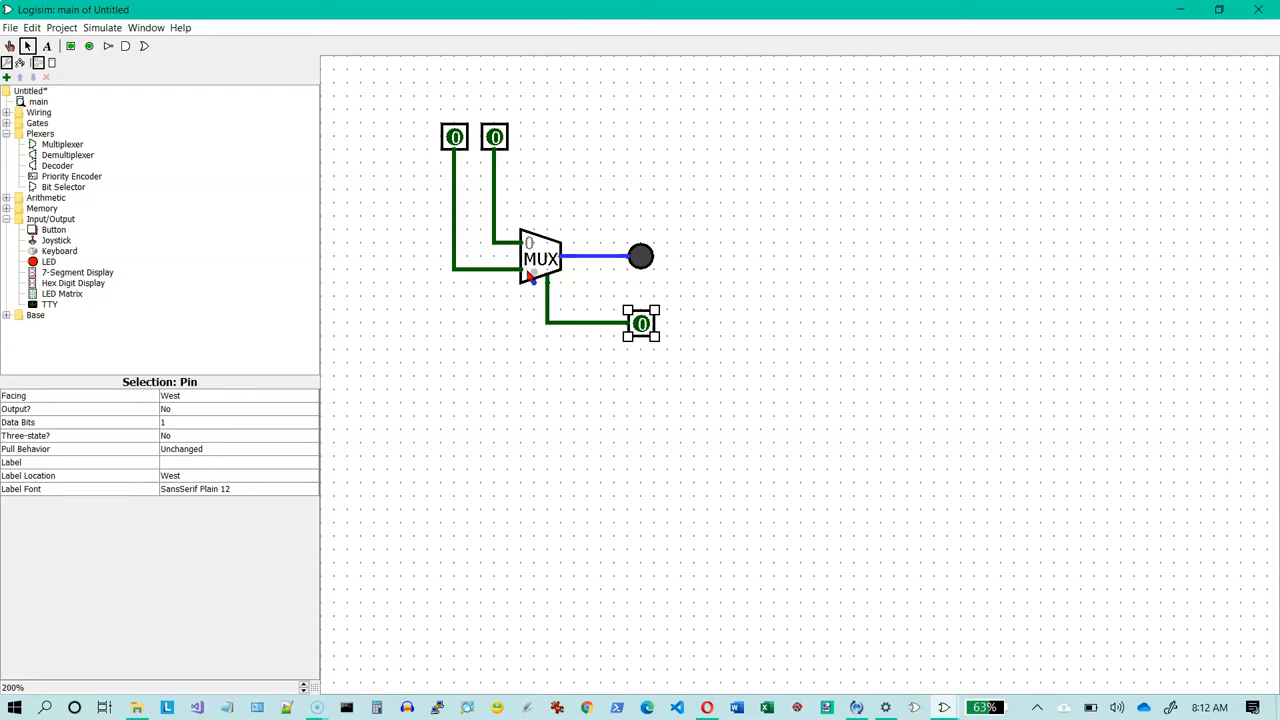
{"action": "left_click_drag", "start_coordinate": [532, 280], "coordinate": [533, 374]}
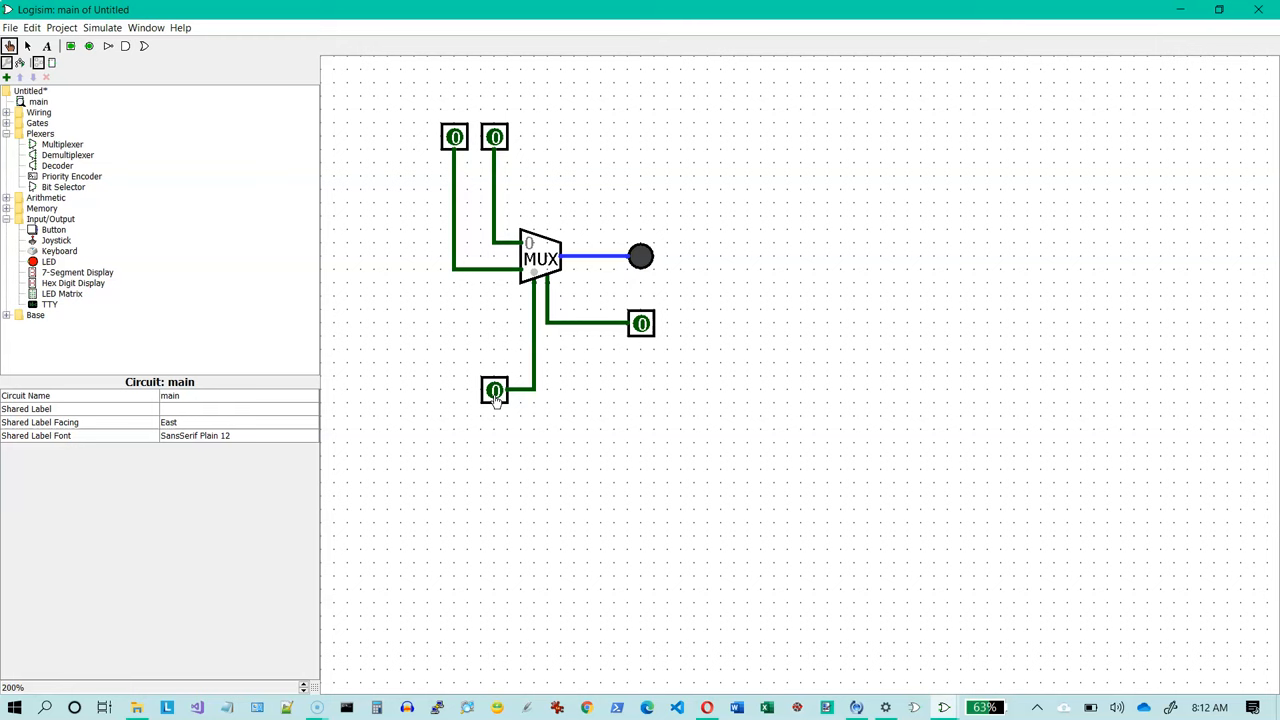
{"action": "mouse_move", "coordinate": [530, 247]}
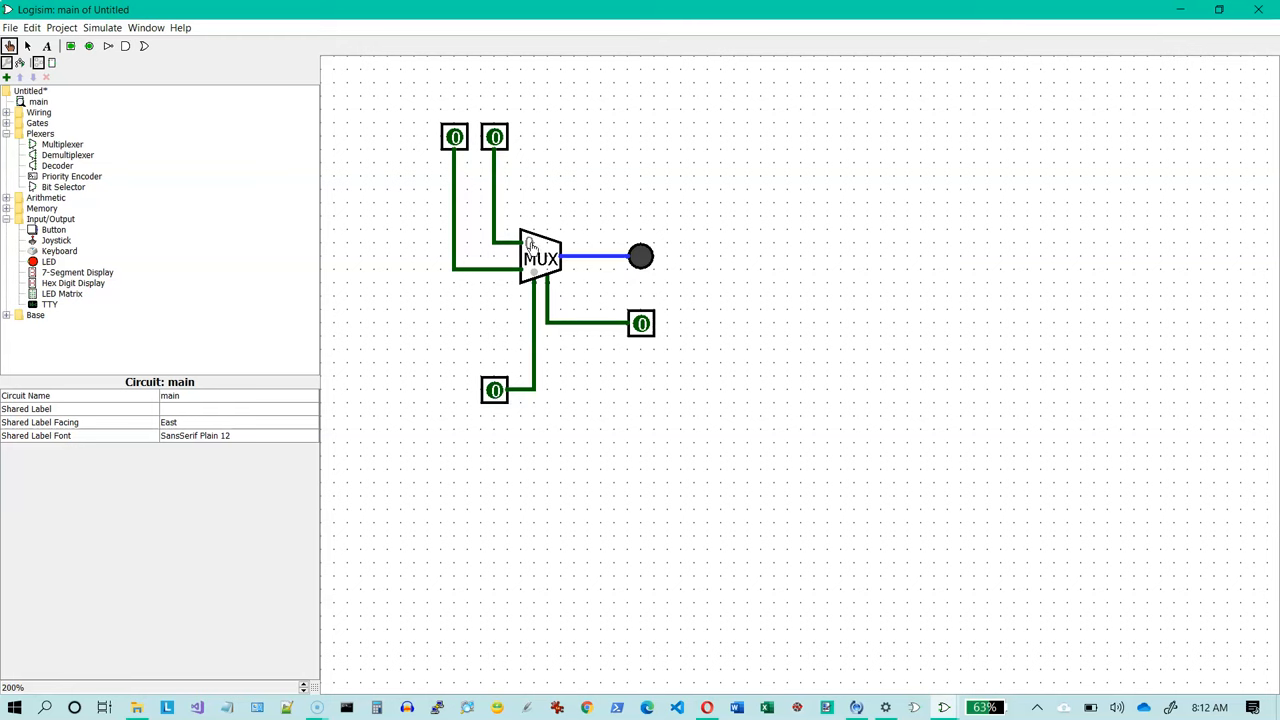
Poke the right data pin and the select pin to test the LED, ending with the right pin at 0
{"action": "left_click", "coordinate": [495, 137]}
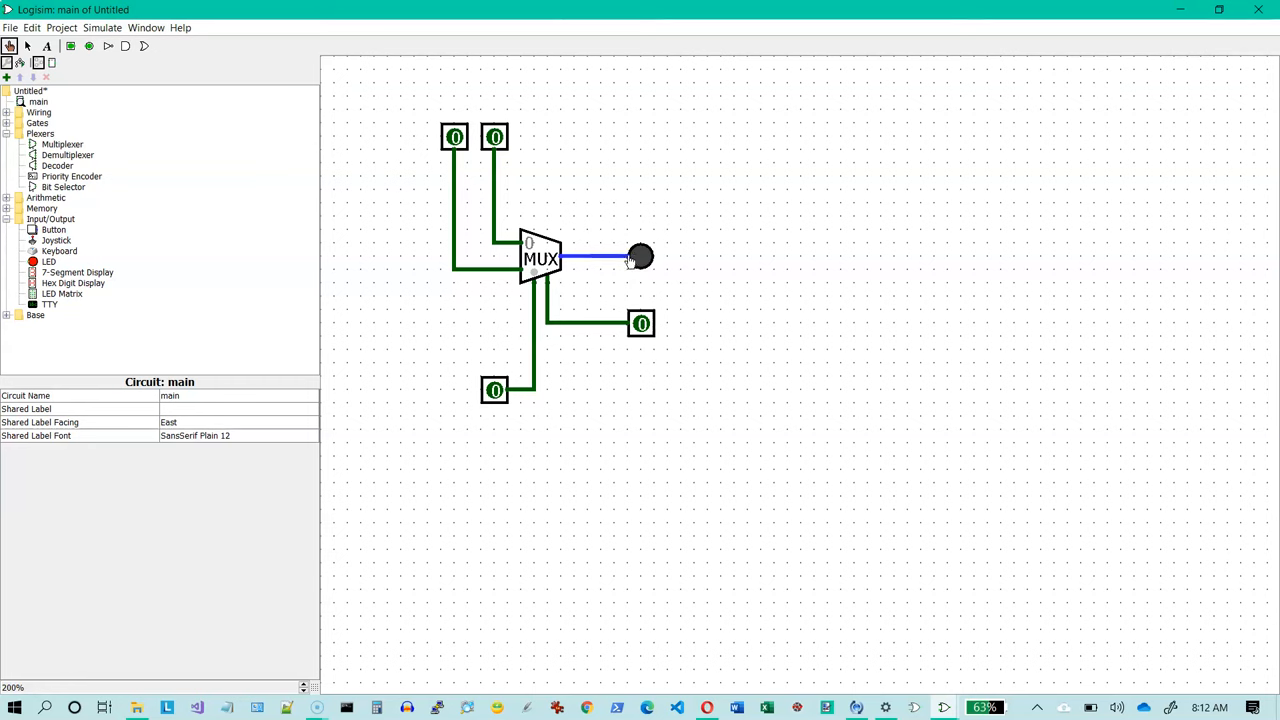
{"action": "left_click", "coordinate": [495, 390]}
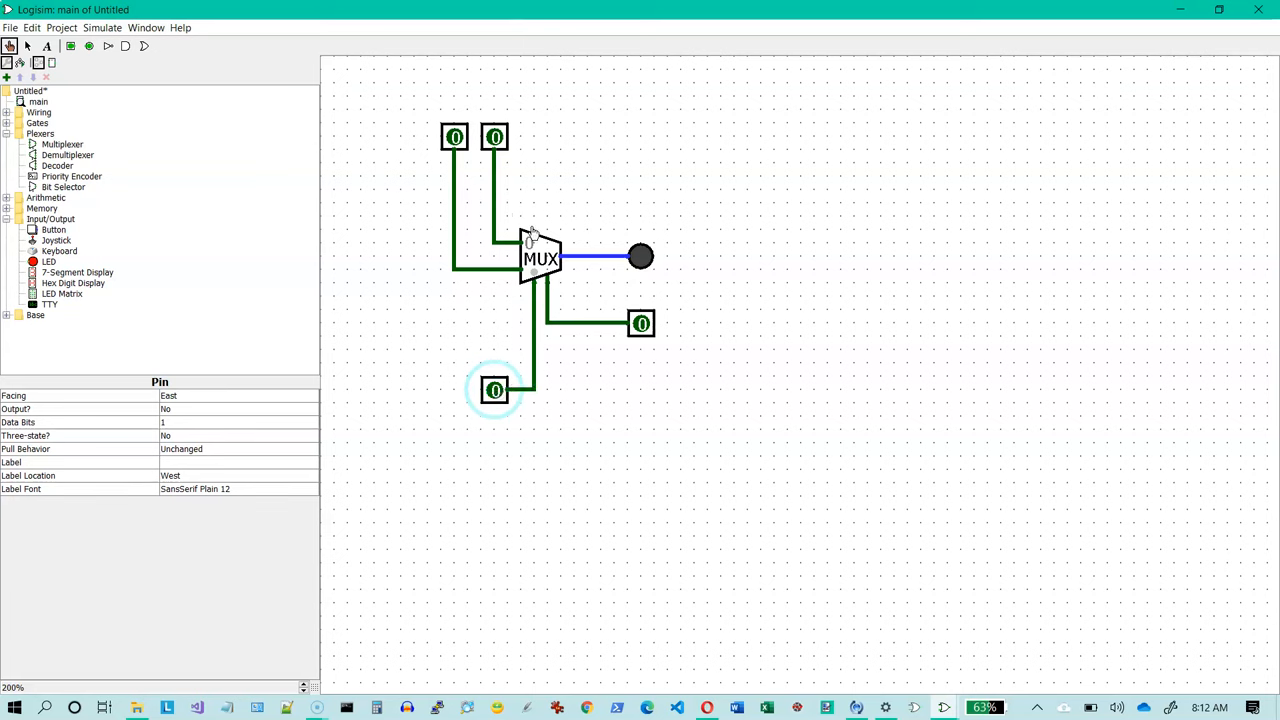
{"action": "left_click", "coordinate": [494, 137]}
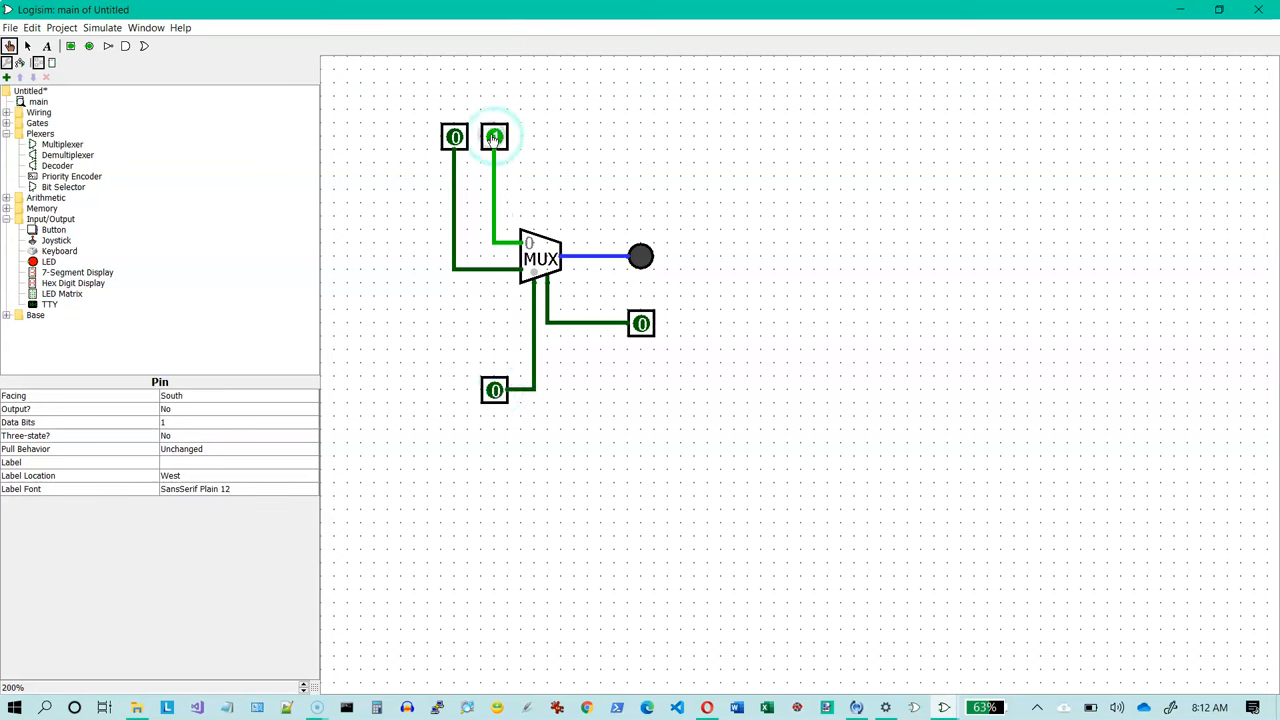
{"action": "left_click", "coordinate": [494, 136]}
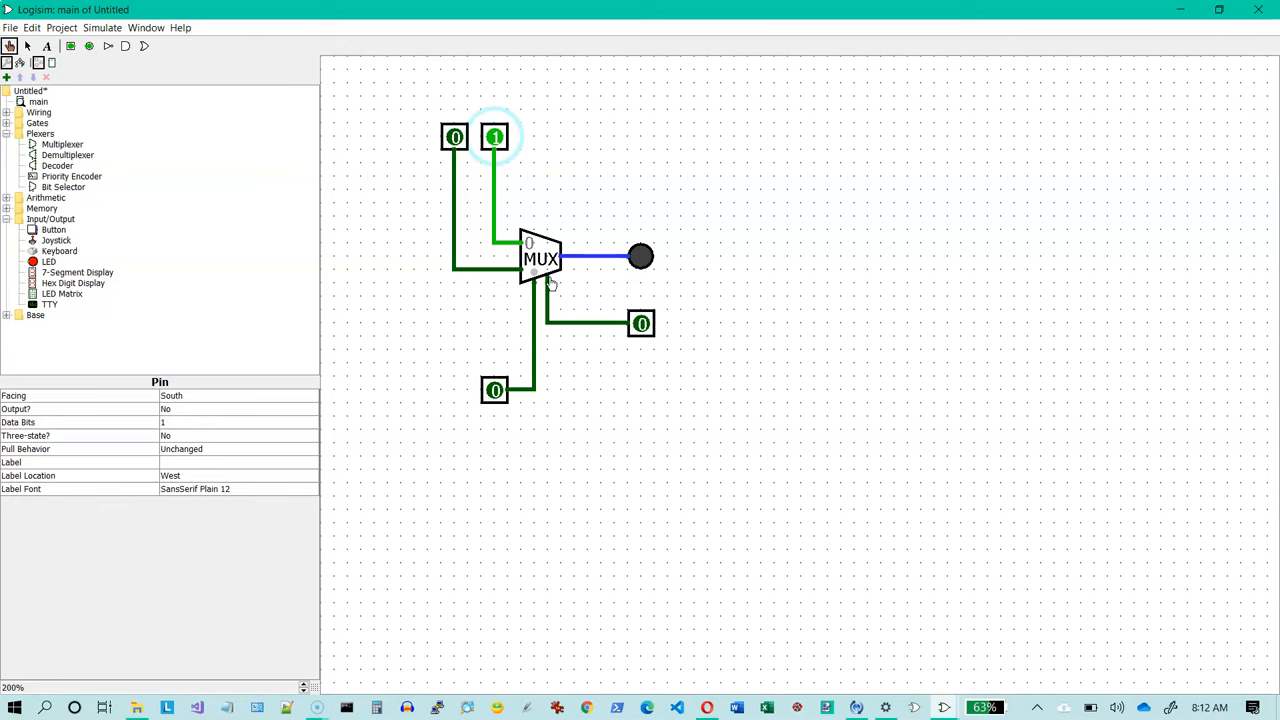
{"action": "mouse_move", "coordinate": [641, 323]}
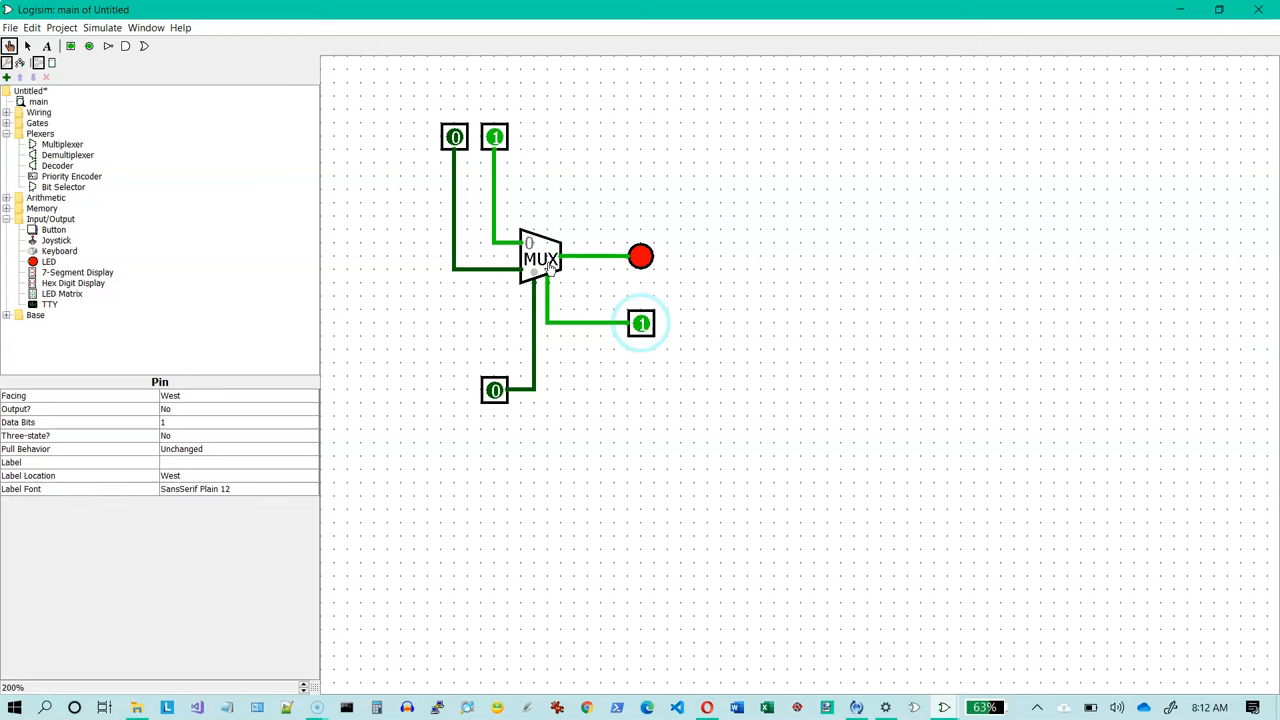
{"action": "mouse_move", "coordinate": [548, 250]}
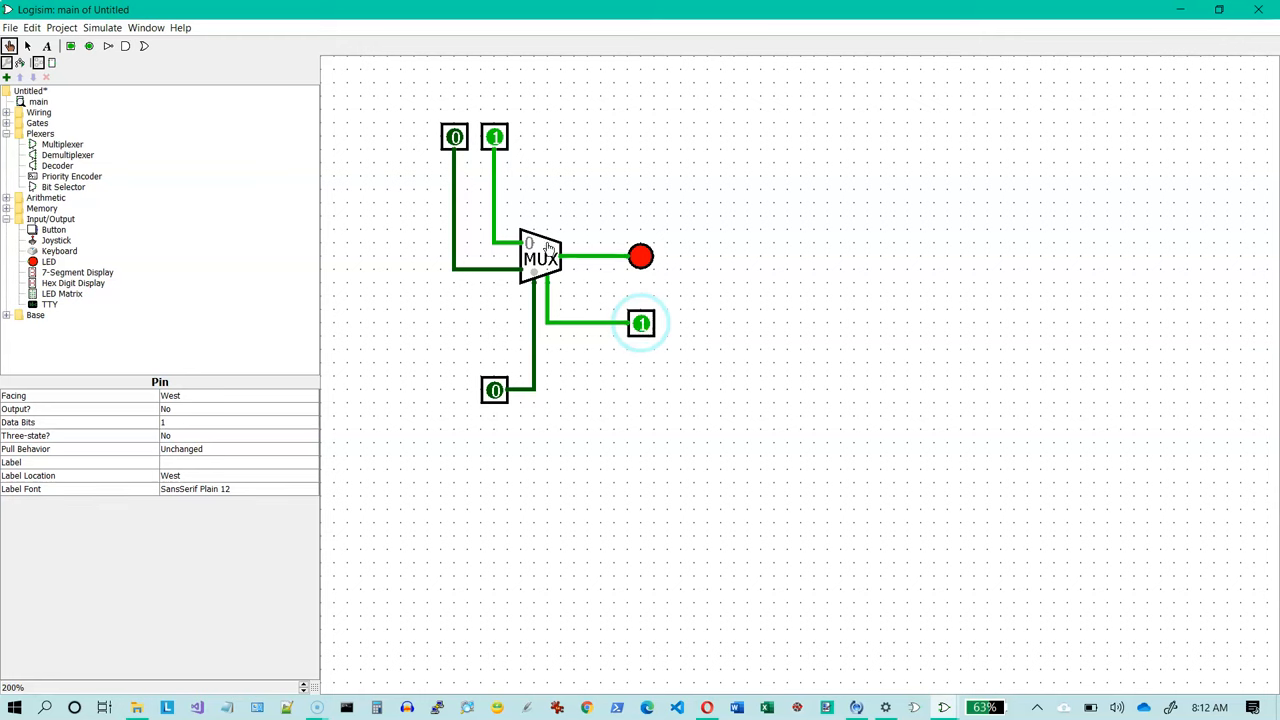
{"action": "mouse_move", "coordinate": [463, 158]}
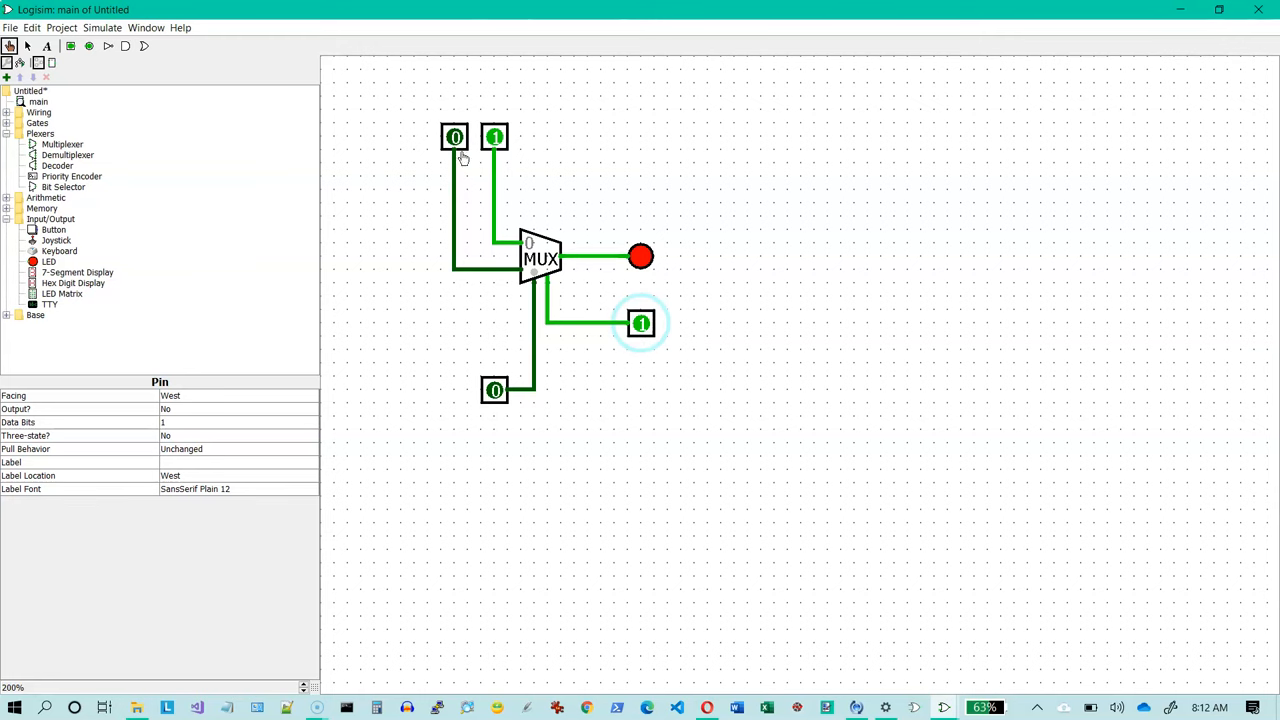
{"action": "mouse_move", "coordinate": [547, 388]}
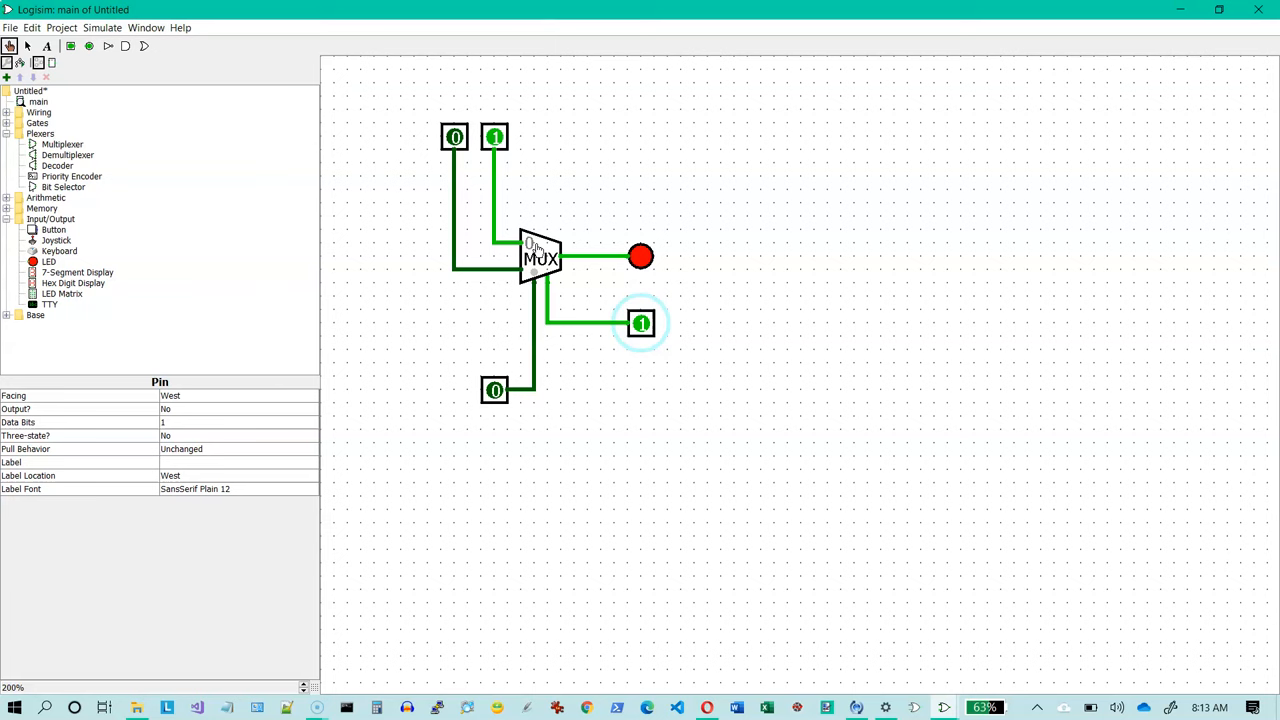
{"action": "mouse_move", "coordinate": [574, 286]}
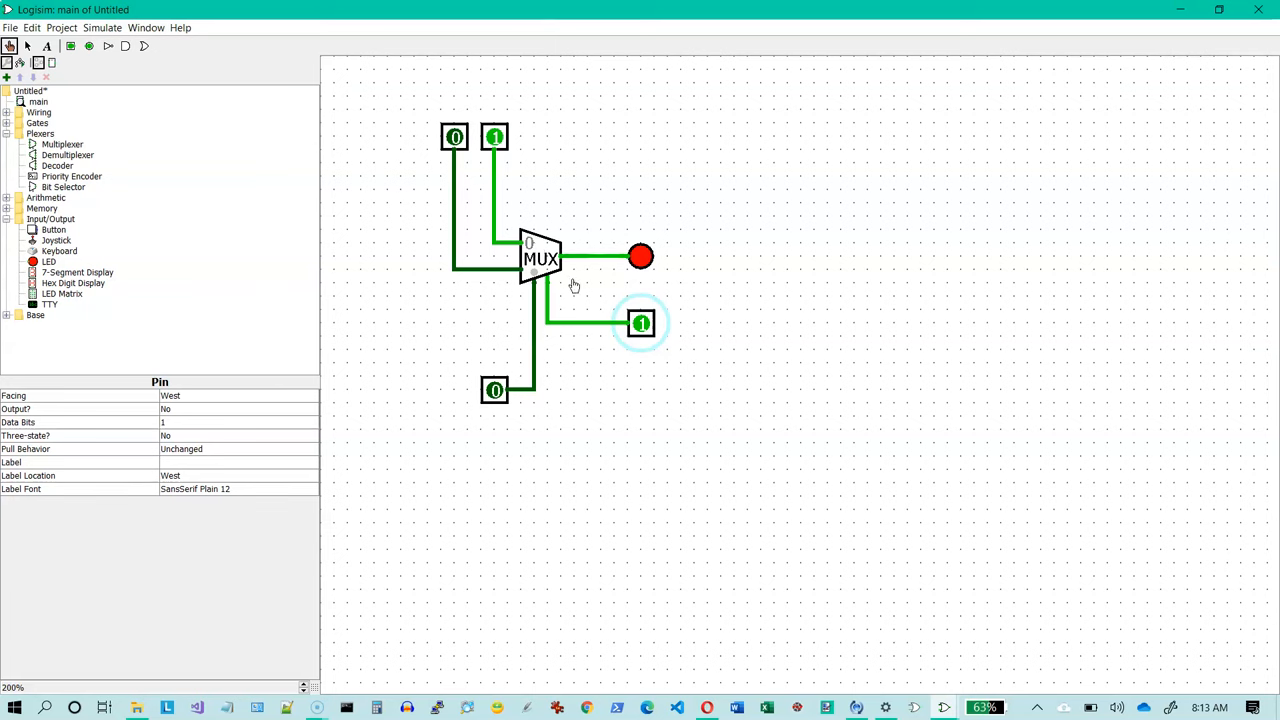
{"action": "left_click", "coordinate": [494, 137]}
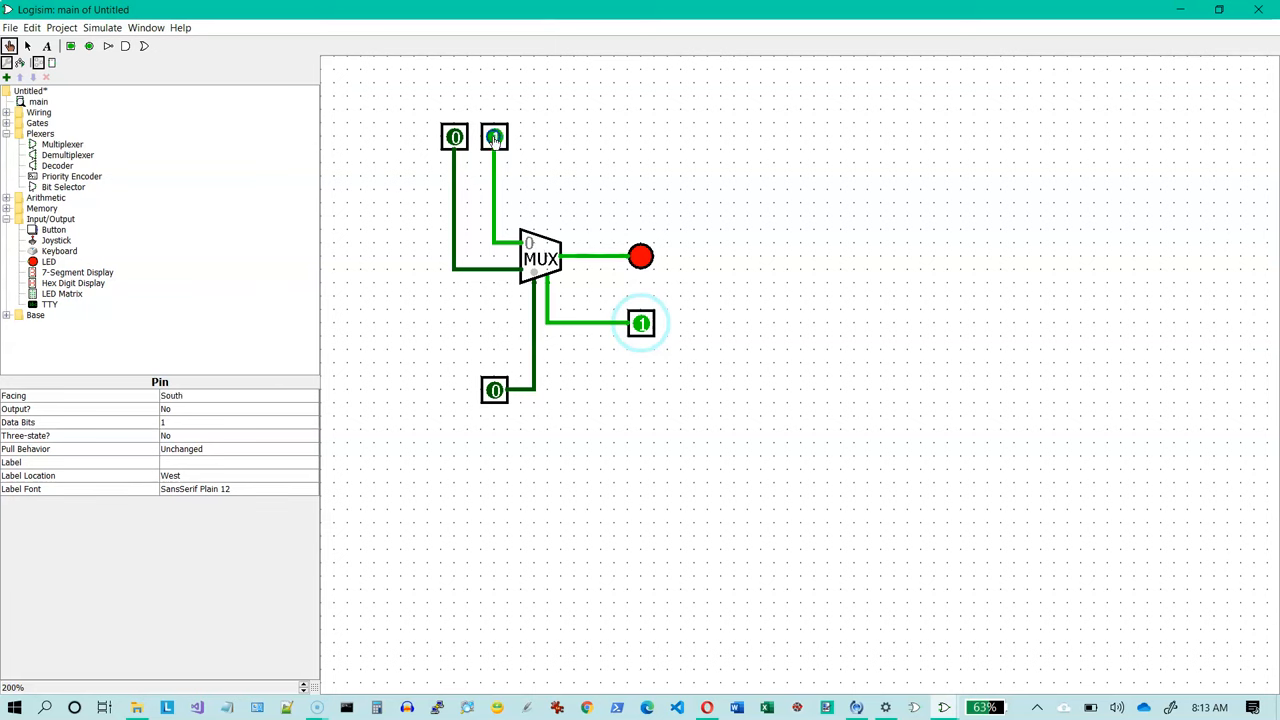
{"action": "left_click", "coordinate": [494, 137]}
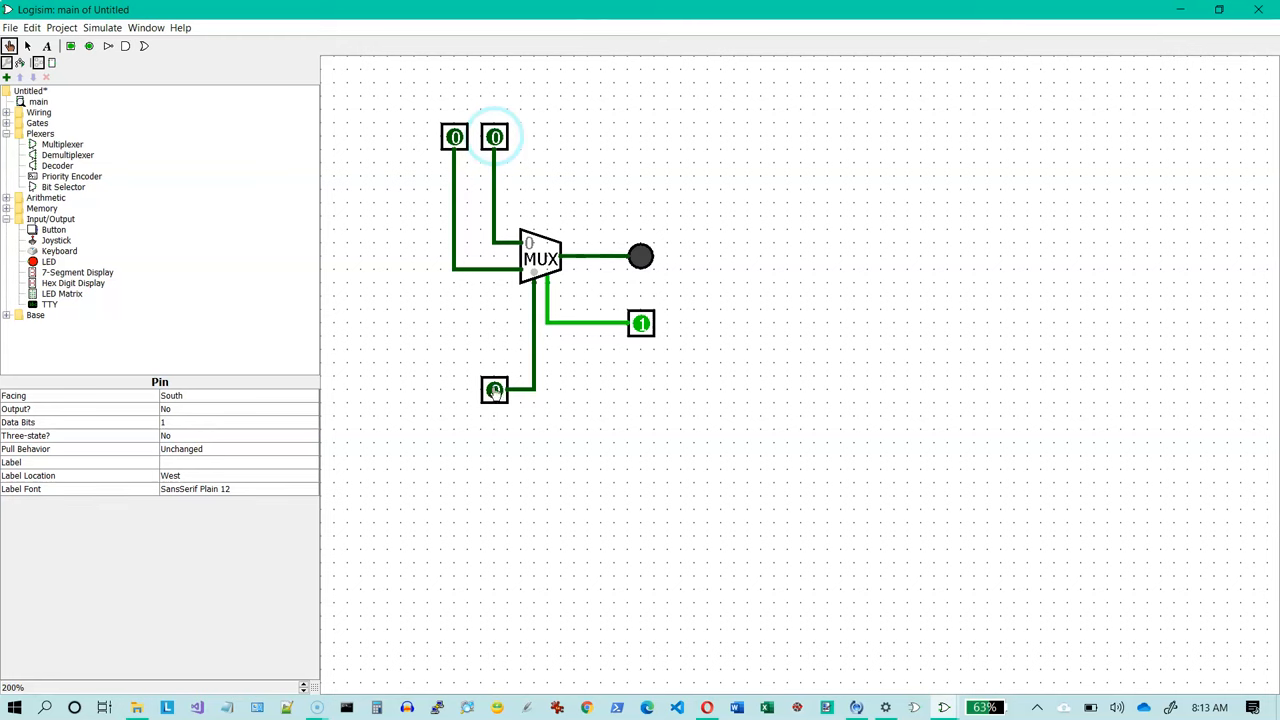
Set the select pin and left data pin to 1 so the LED lights
{"action": "left_click", "coordinate": [494, 390]}
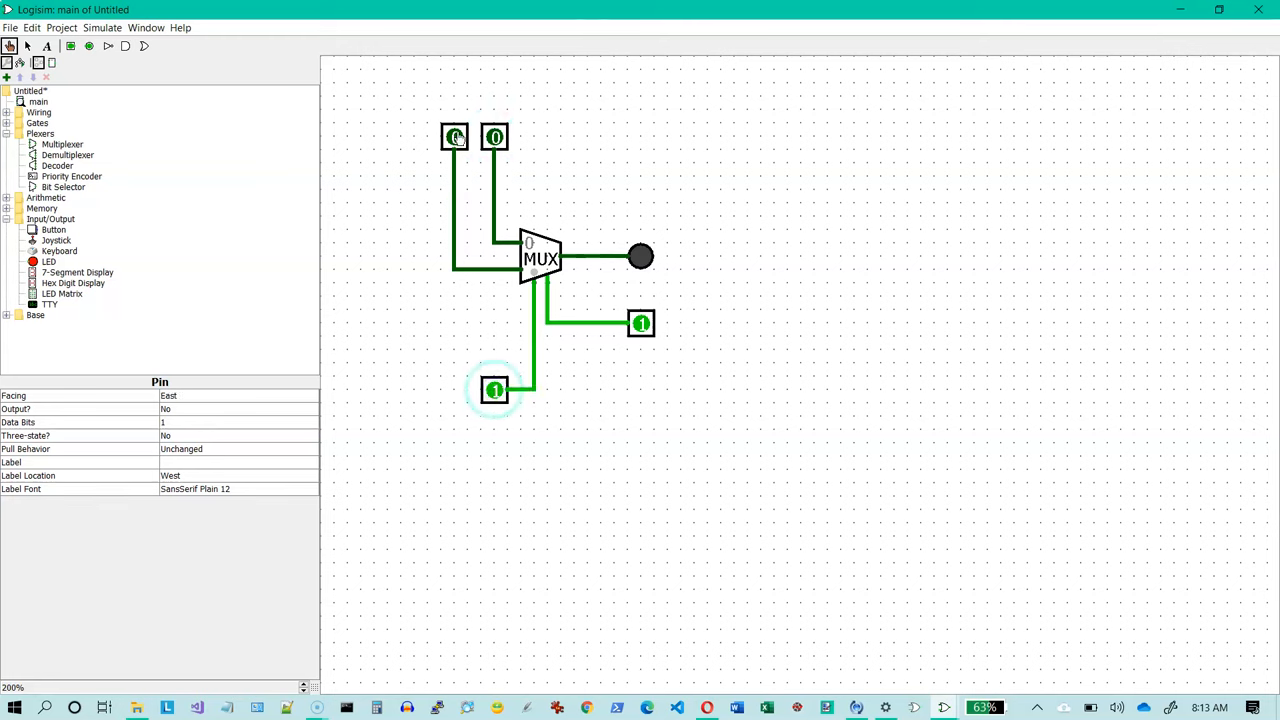
{"action": "left_click", "coordinate": [453, 137]}
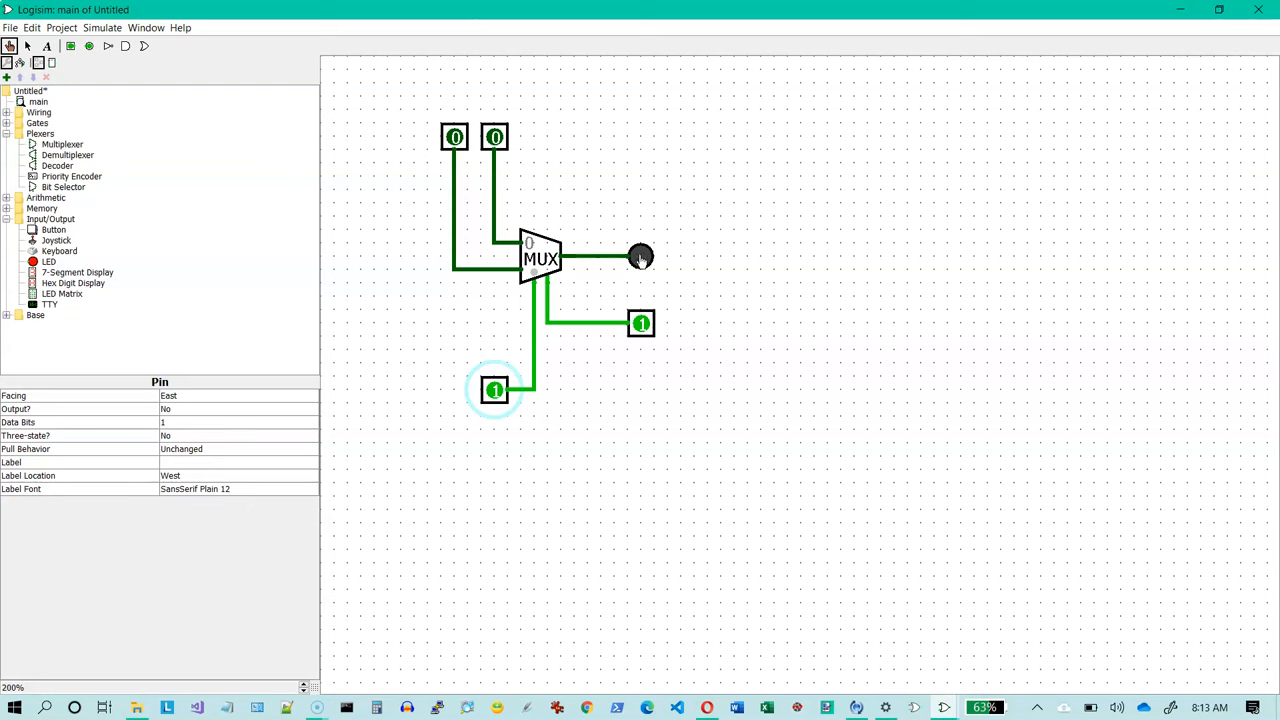
{"action": "left_click", "coordinate": [455, 137]}
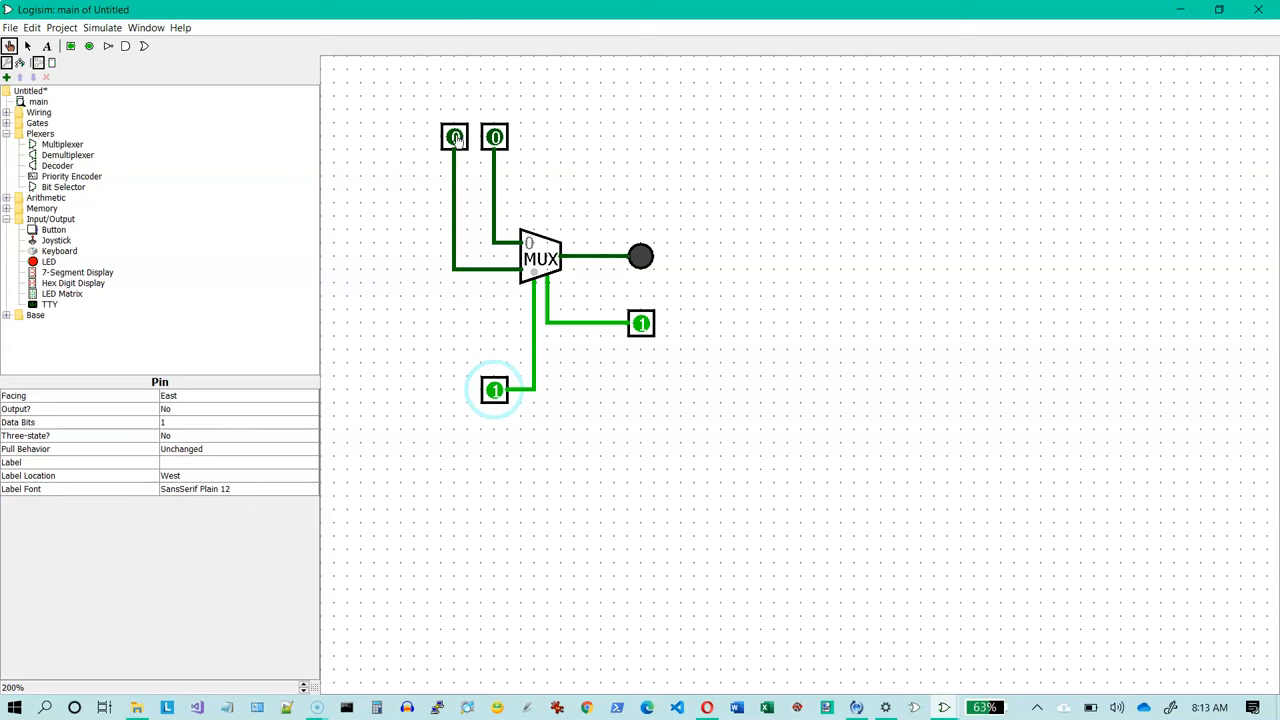
{"action": "left_click", "coordinate": [454, 137]}
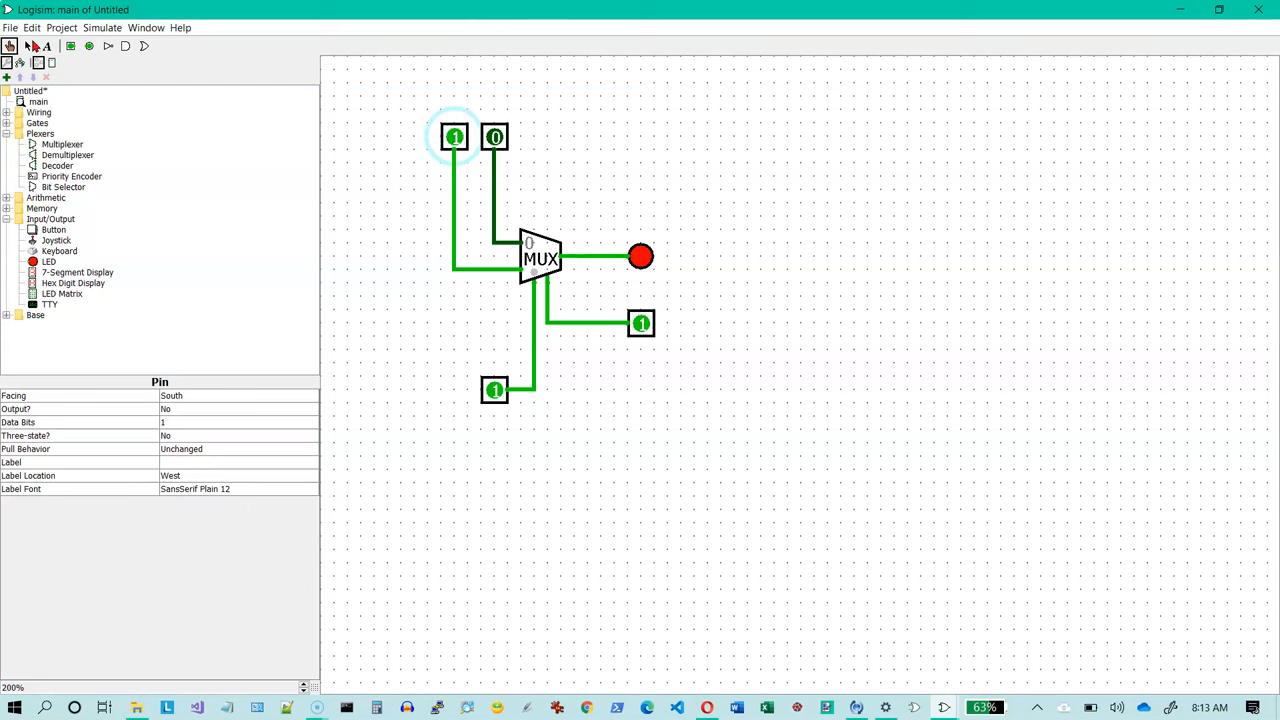
{"action": "left_click", "coordinate": [345, 275]}
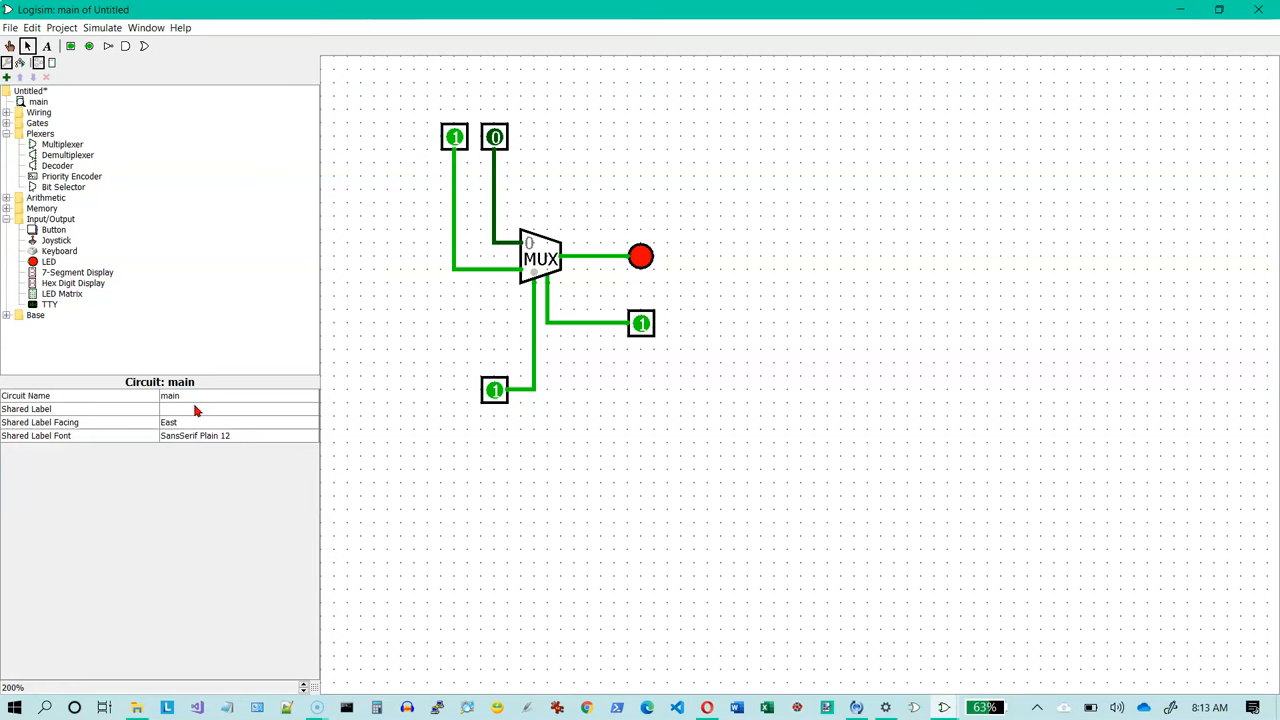
Set the multiplexer's Select Bits to 3, leaving the select wire with incompatible widths
{"action": "left_click", "coordinate": [540, 257]}
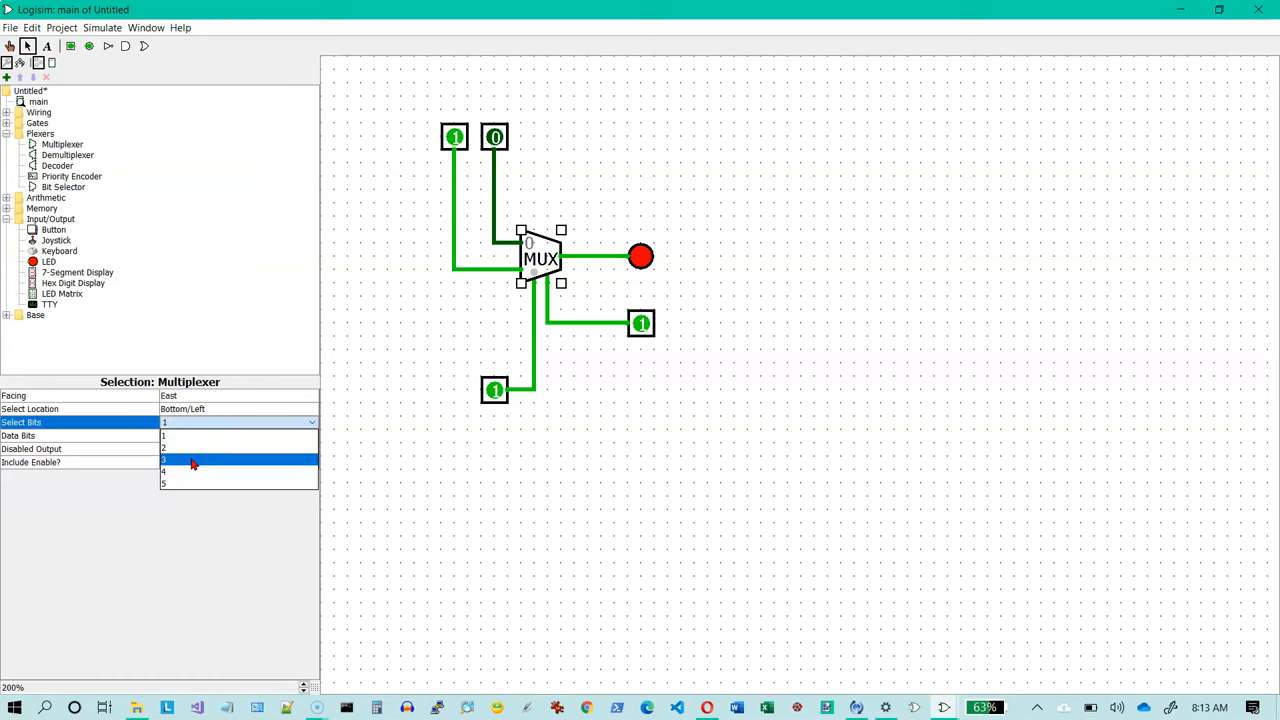
{"action": "left_click", "coordinate": [164, 459]}
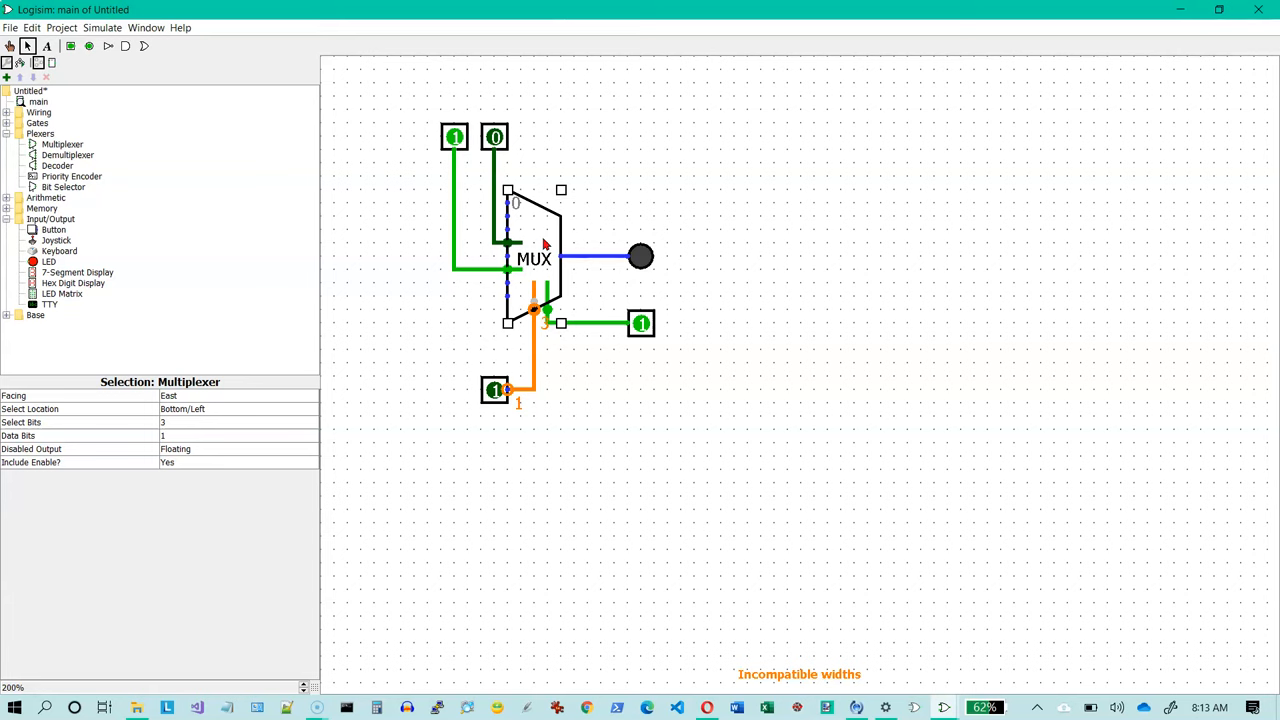
{"action": "mouse_move", "coordinate": [563, 285]}
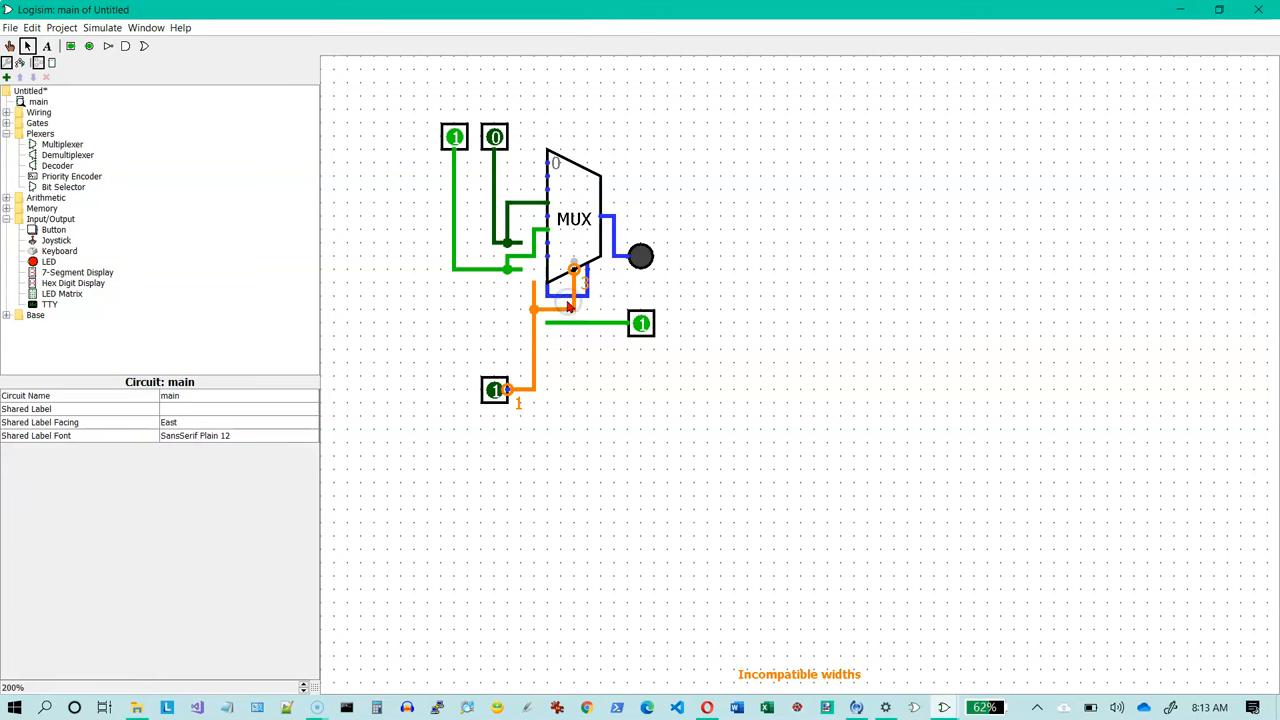
Delete the misrouted, leftover and dangling wire segments between the top pins and multiplexer
{"action": "left_click", "coordinate": [573, 309]}
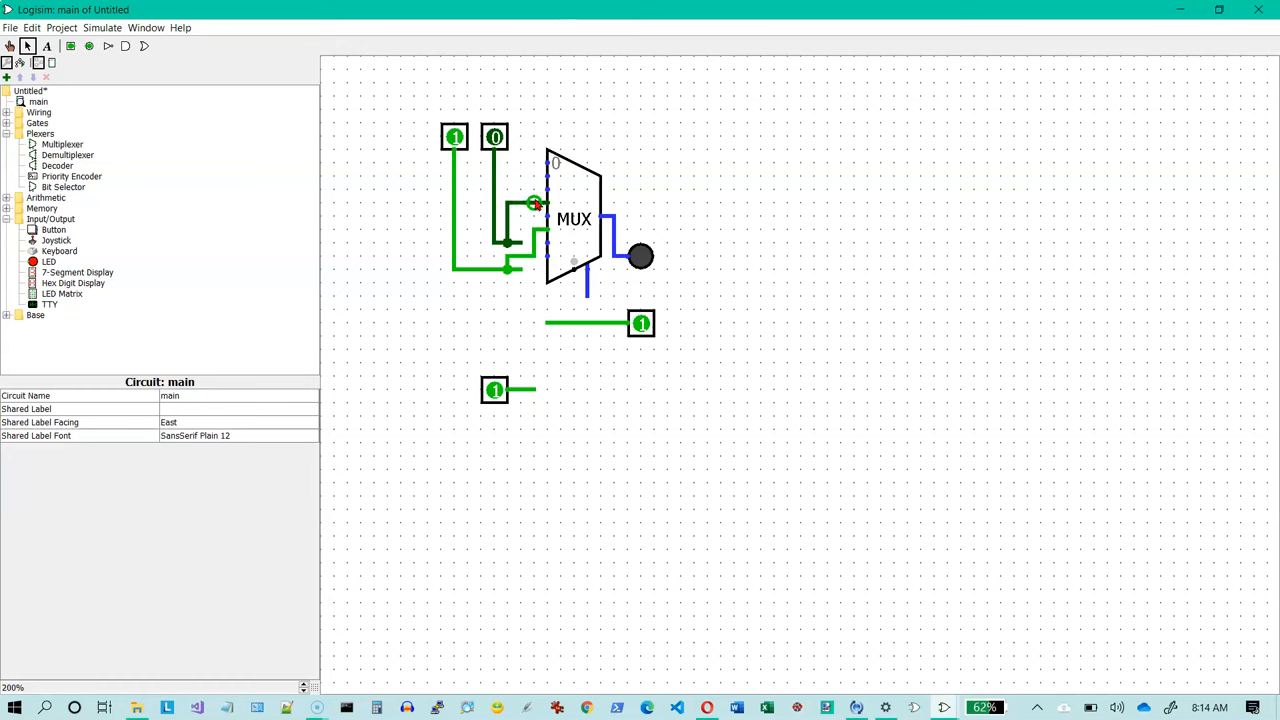
{"action": "left_click", "coordinate": [573, 219]}
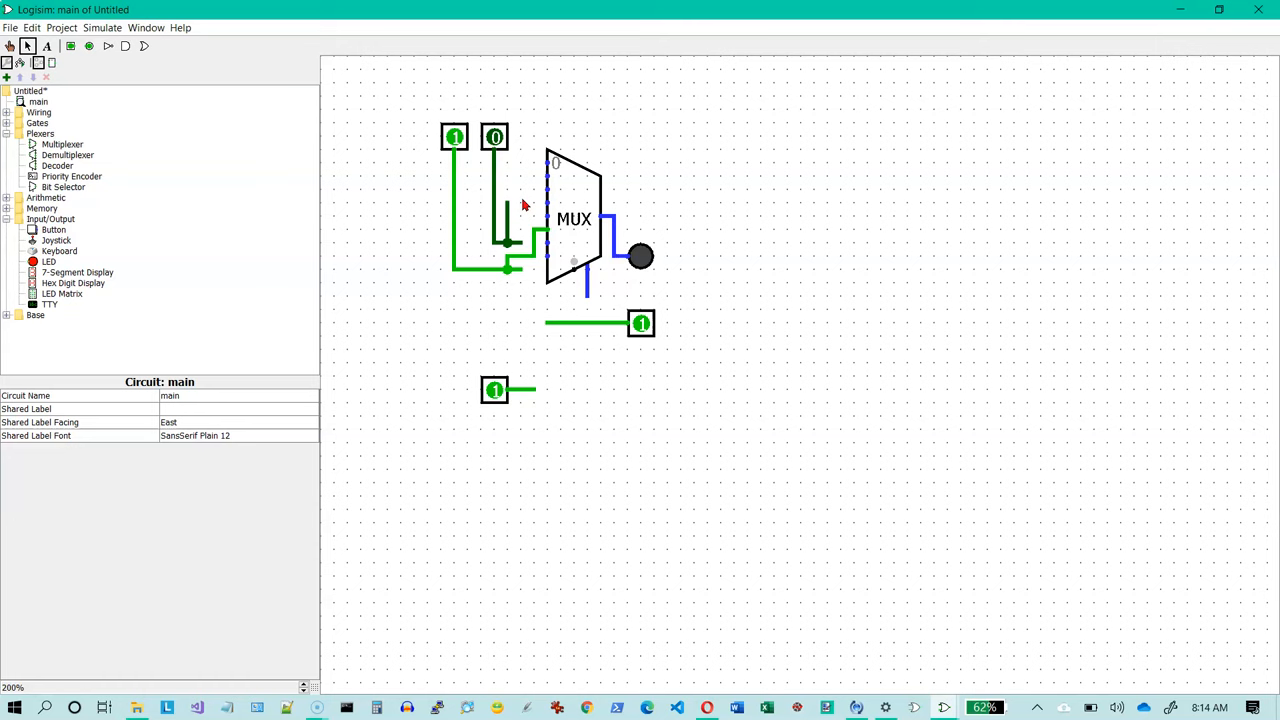
{"action": "left_click", "coordinate": [494, 200]}
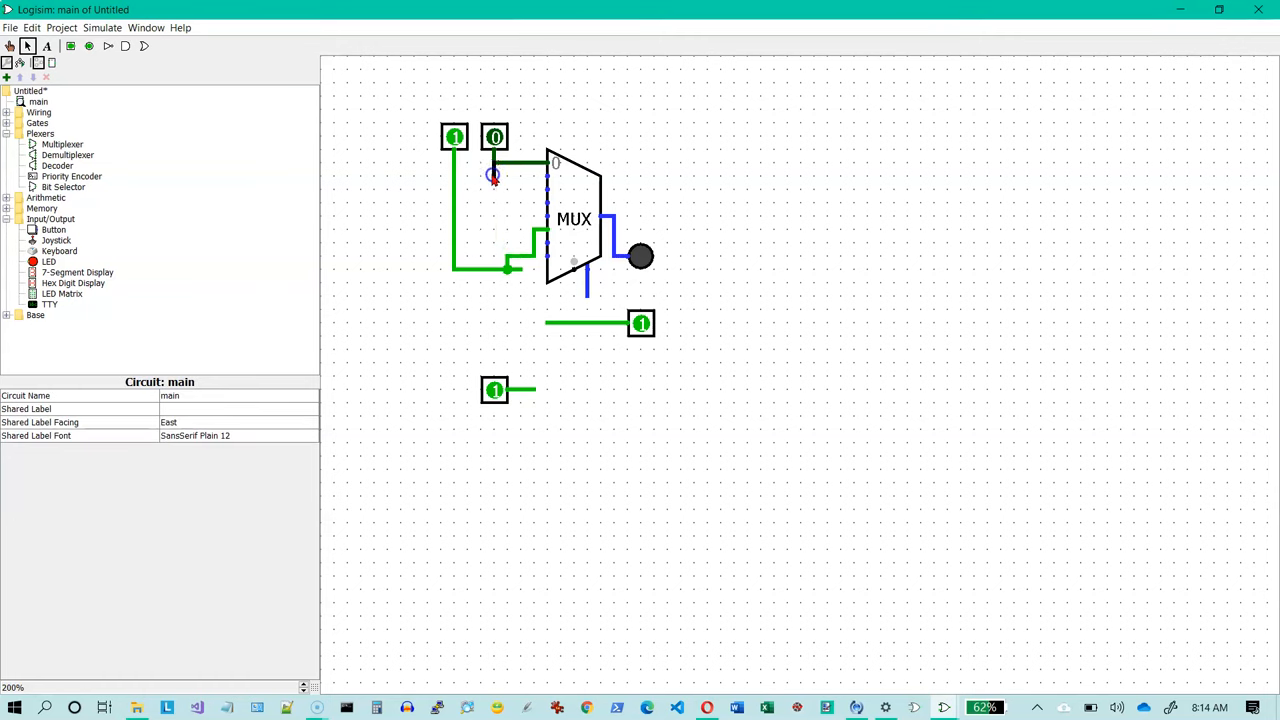
{"action": "mouse_move", "coordinate": [535, 188]}
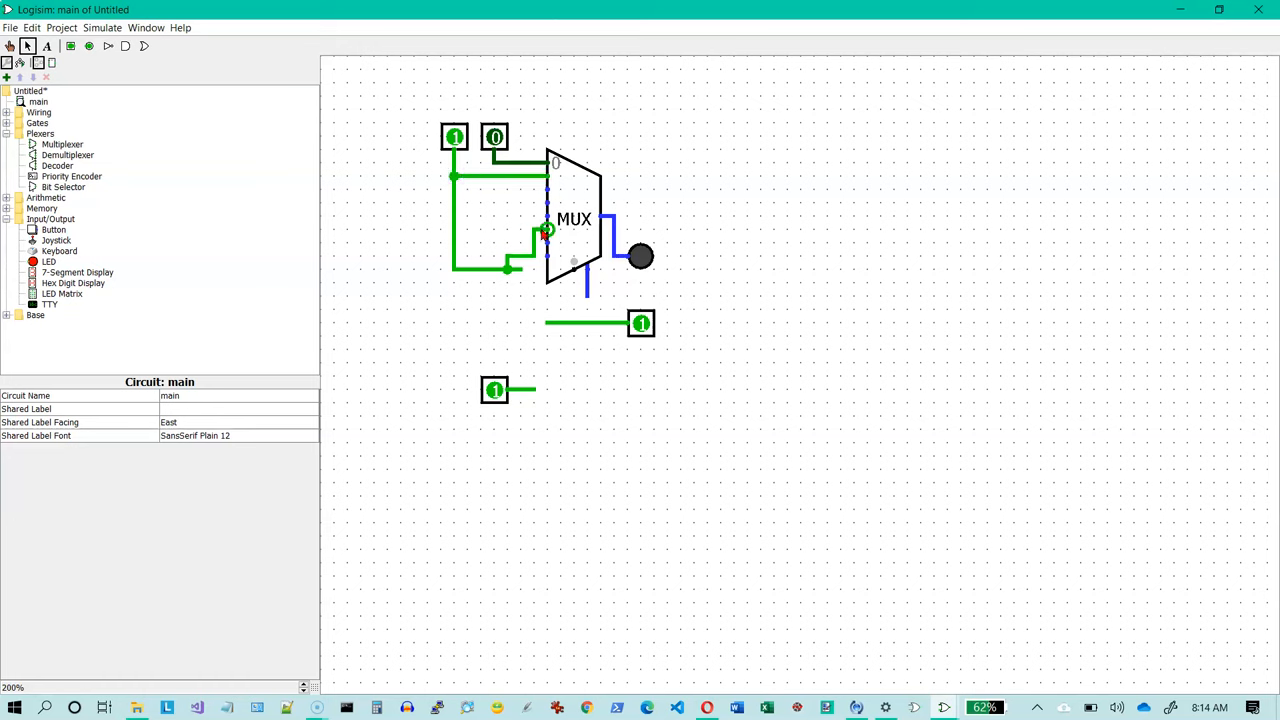
{"action": "left_click", "coordinate": [520, 245]}
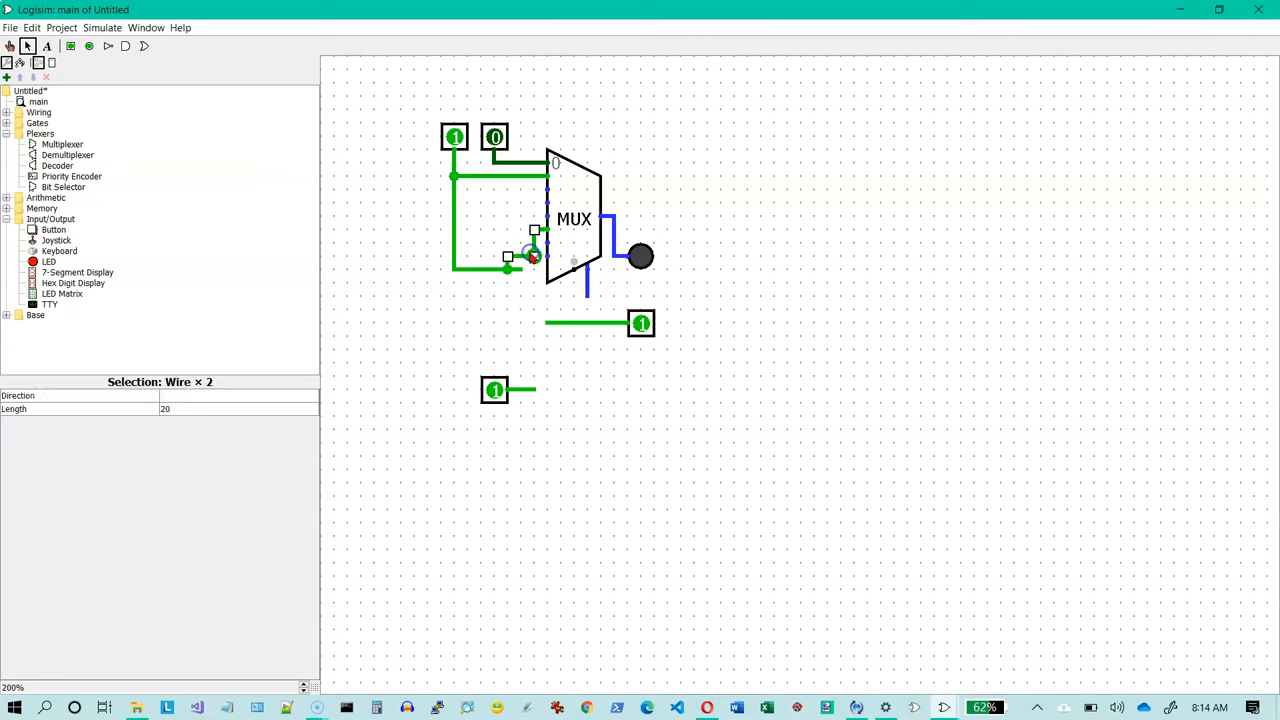
{"action": "left_click", "coordinate": [512, 270]}
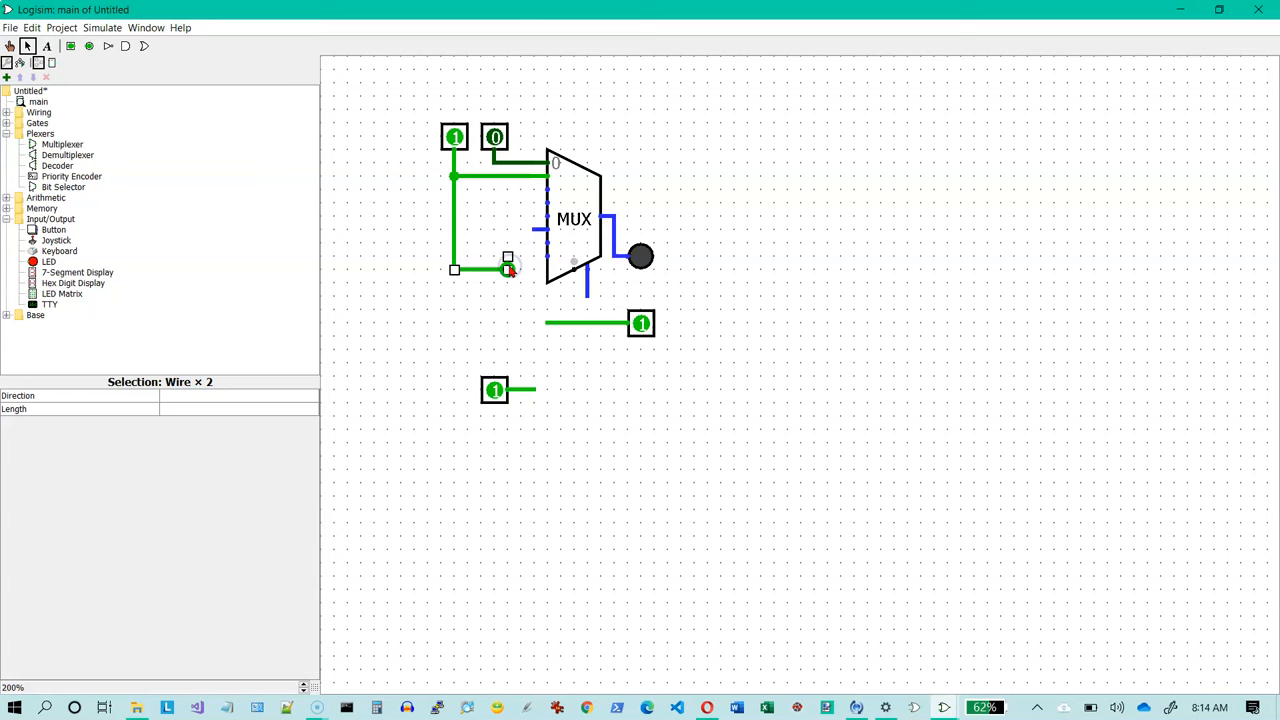
{"action": "left_click", "coordinate": [535, 230]}
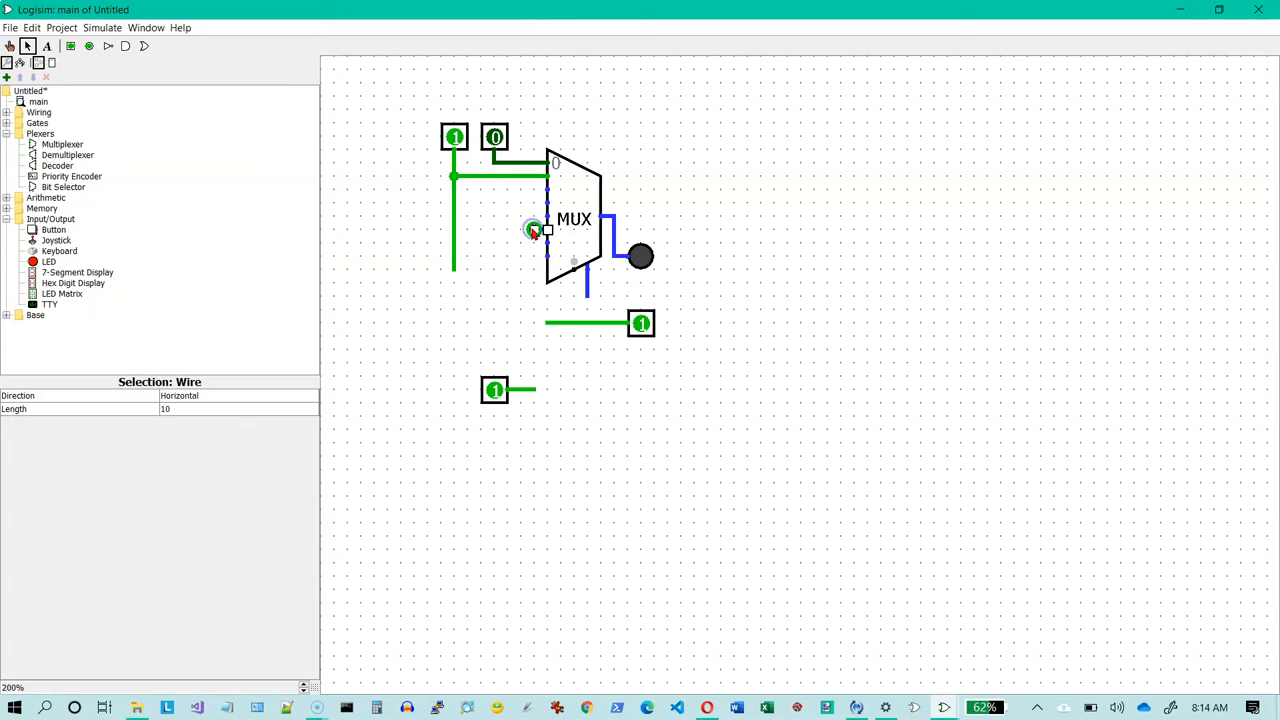
{"action": "left_click", "coordinate": [456, 271]}
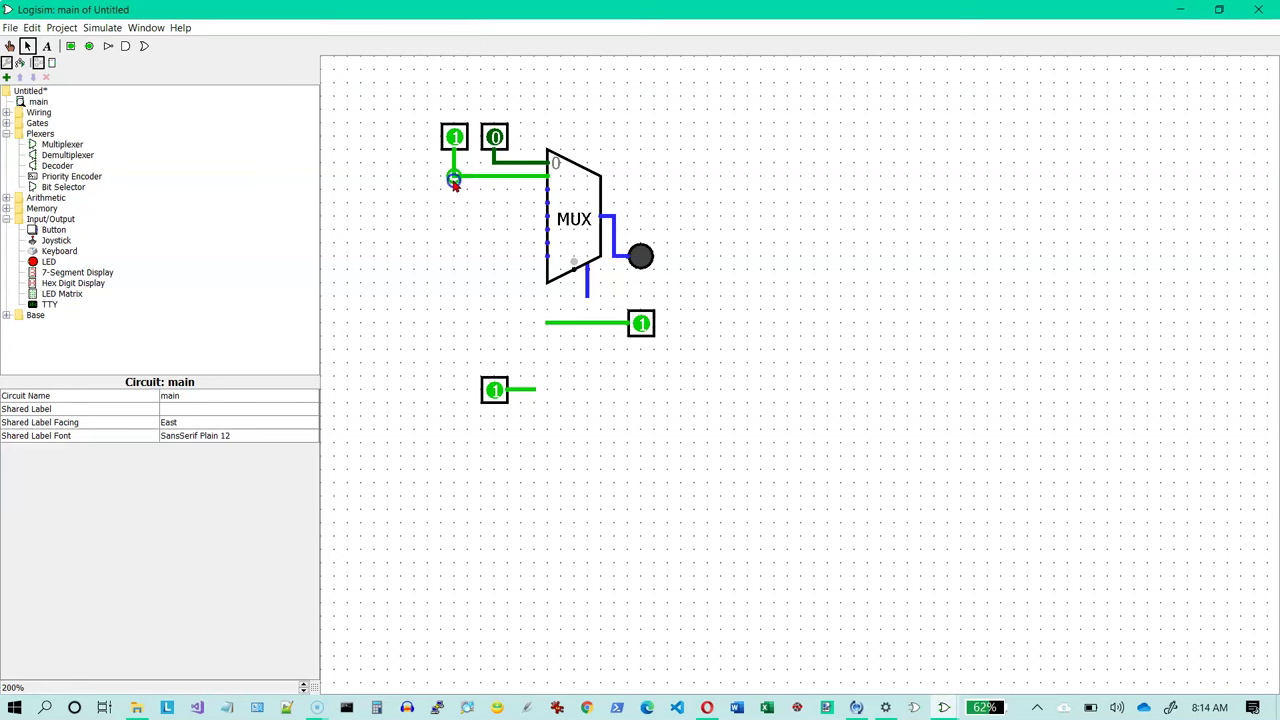
{"action": "left_click", "coordinate": [454, 178]}
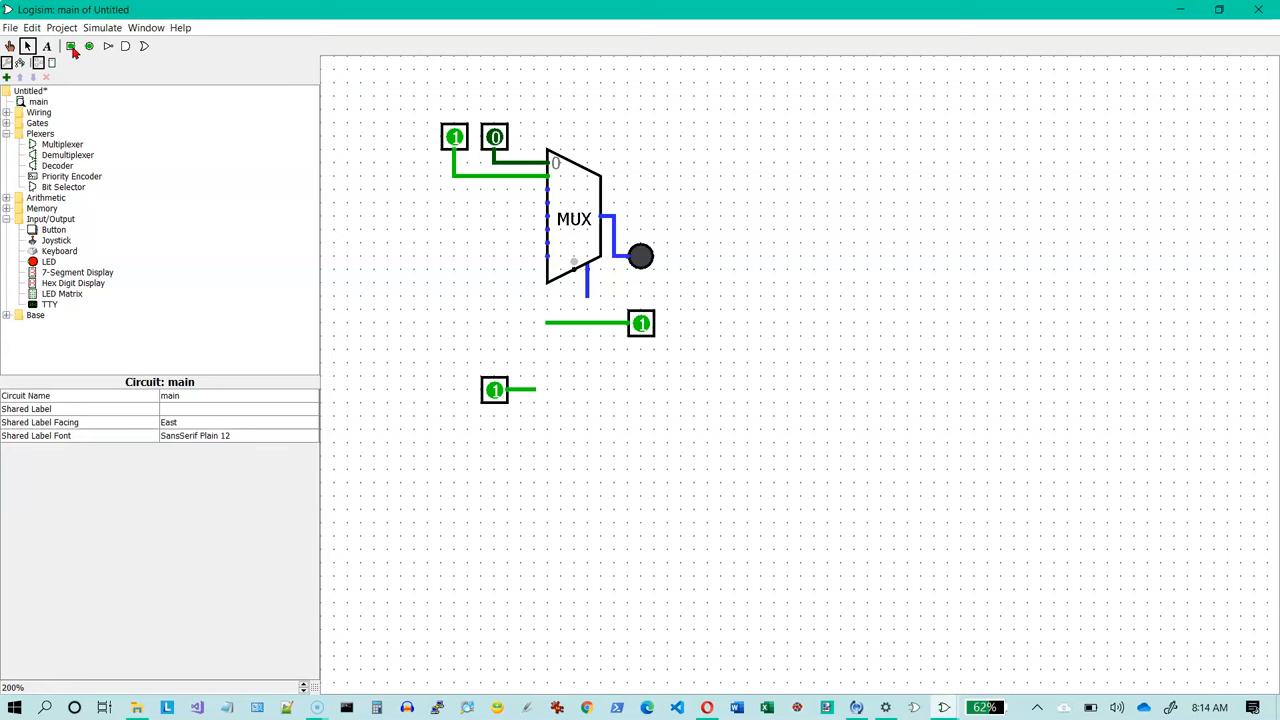
Place a new input pin left of the multiplexer and wire it to a lower data input
{"action": "left_click", "coordinate": [70, 46]}
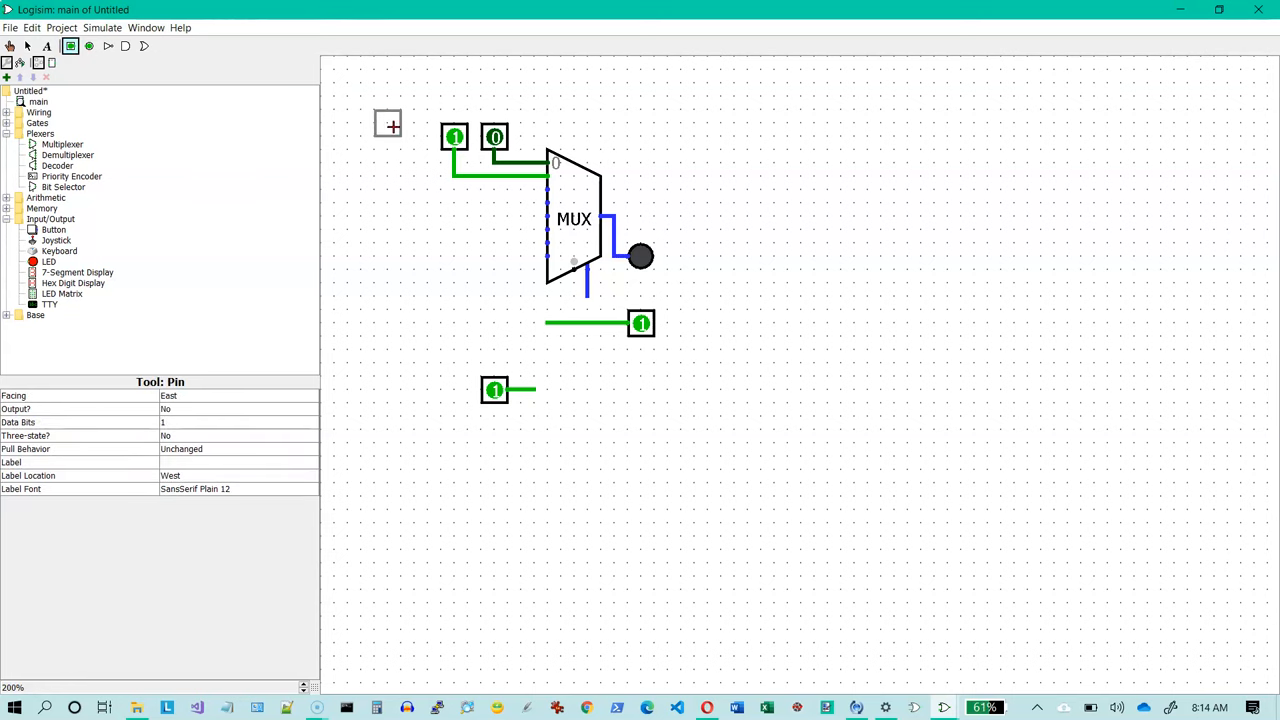
{"action": "mouse_move", "coordinate": [401, 257]}
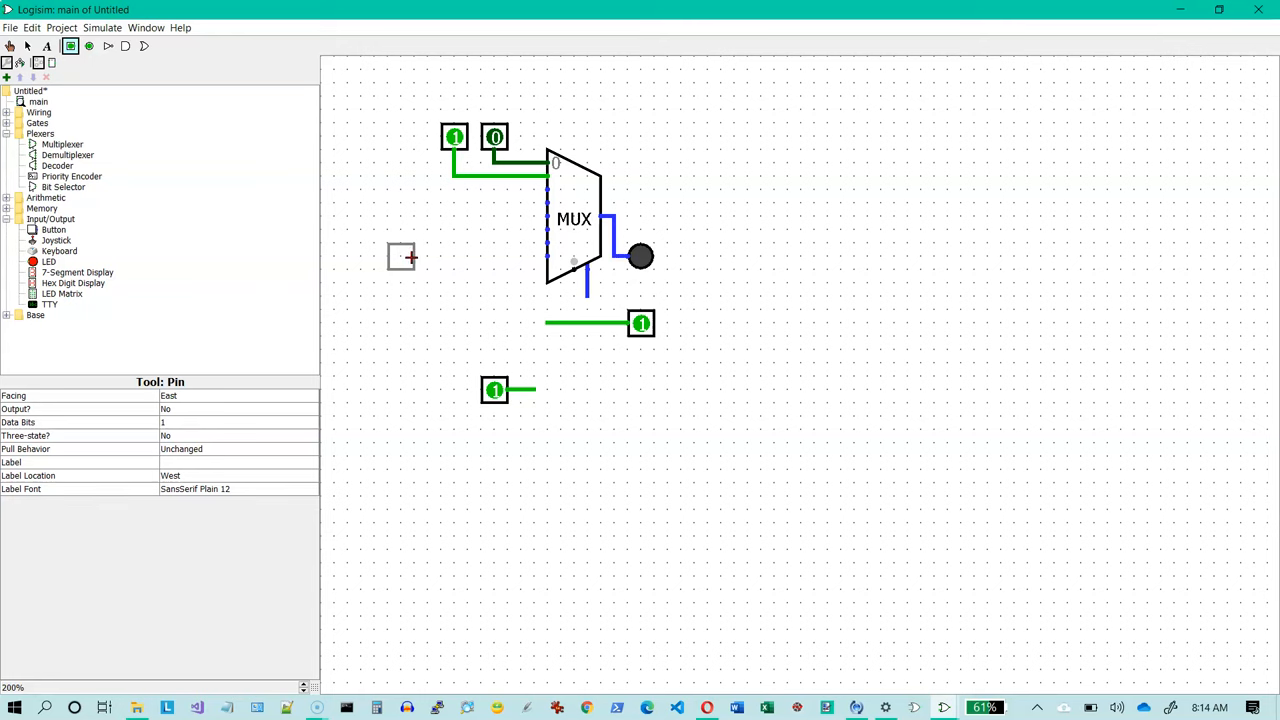
{"action": "left_click", "coordinate": [401, 257]}
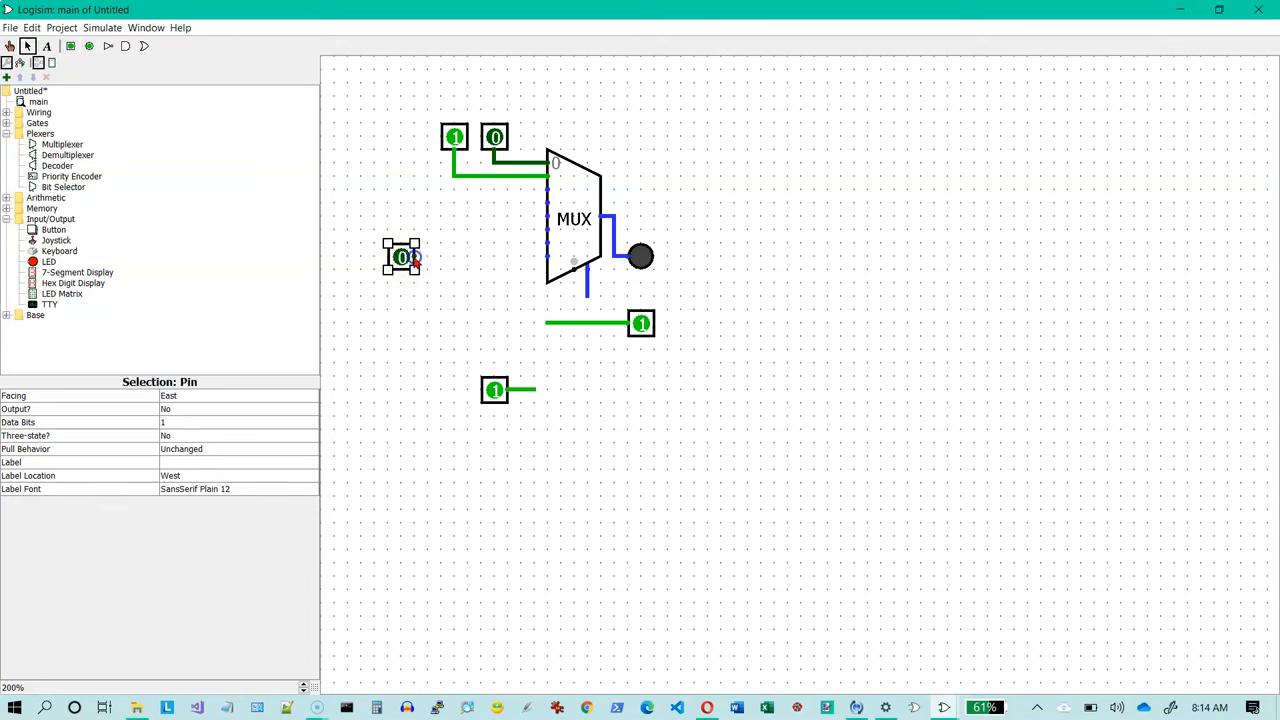
{"action": "left_click_drag", "start_coordinate": [418, 257], "coordinate": [547, 253]}
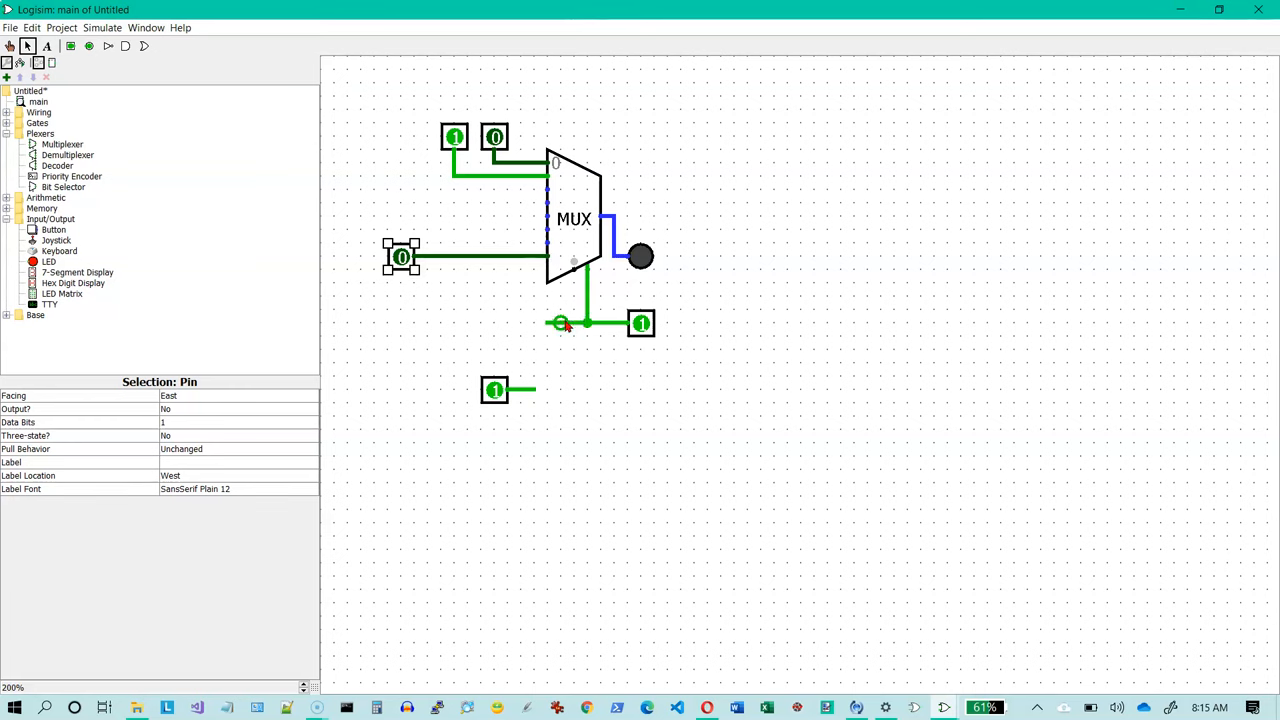
Wire the lower pin to the MUX select input and check its Select Bits attribute
{"action": "left_click", "coordinate": [567, 327]}
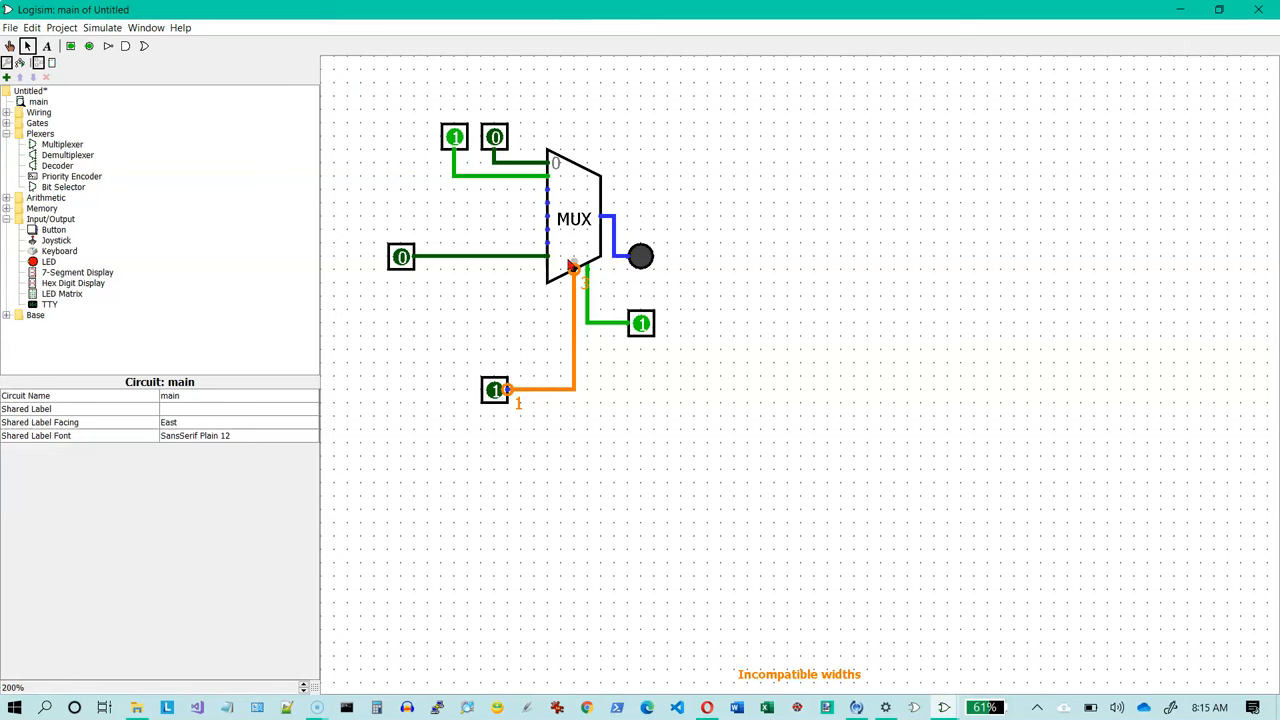
{"action": "mouse_move", "coordinate": [582, 210]}
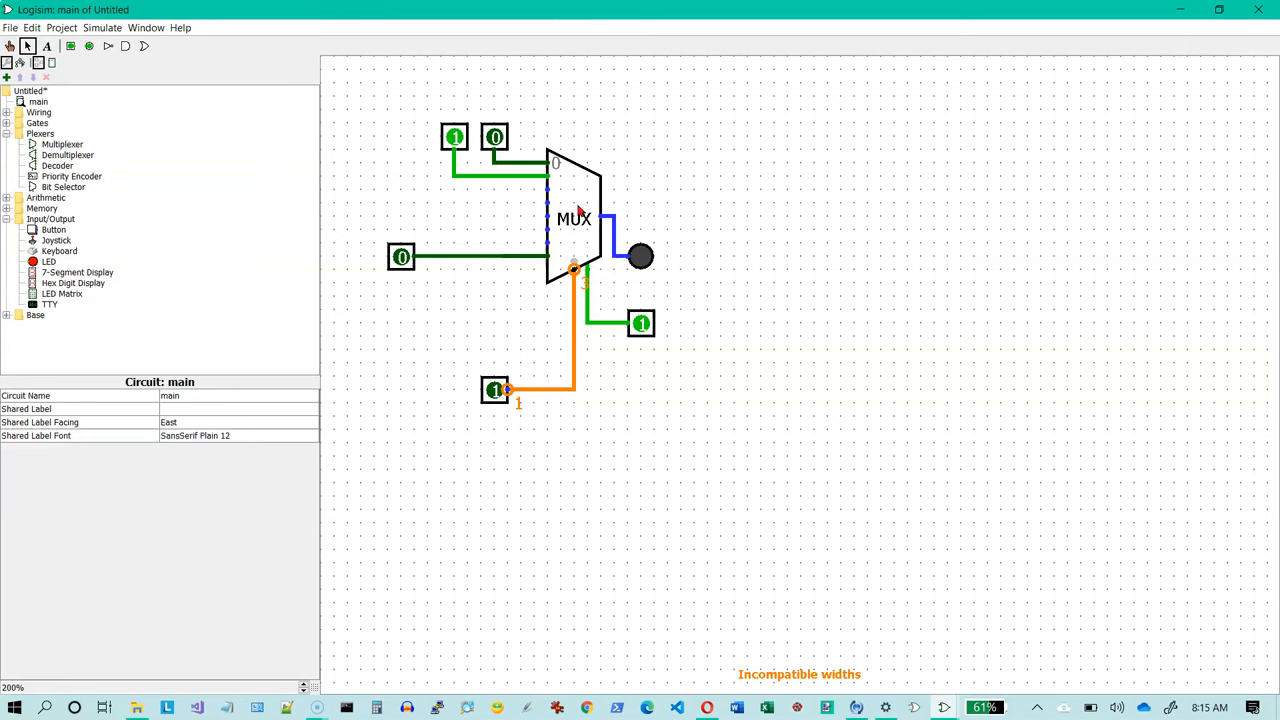
{"action": "left_click", "coordinate": [575, 215]}
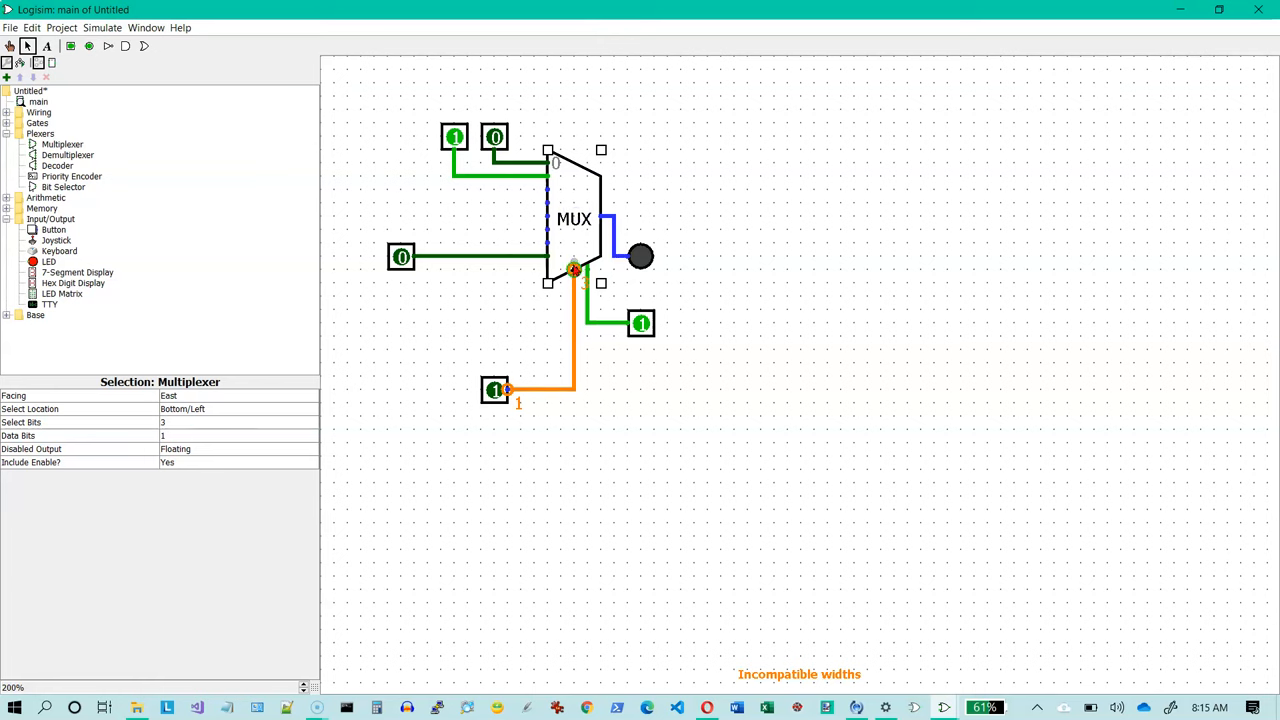
{"action": "mouse_move", "coordinate": [575, 270]}
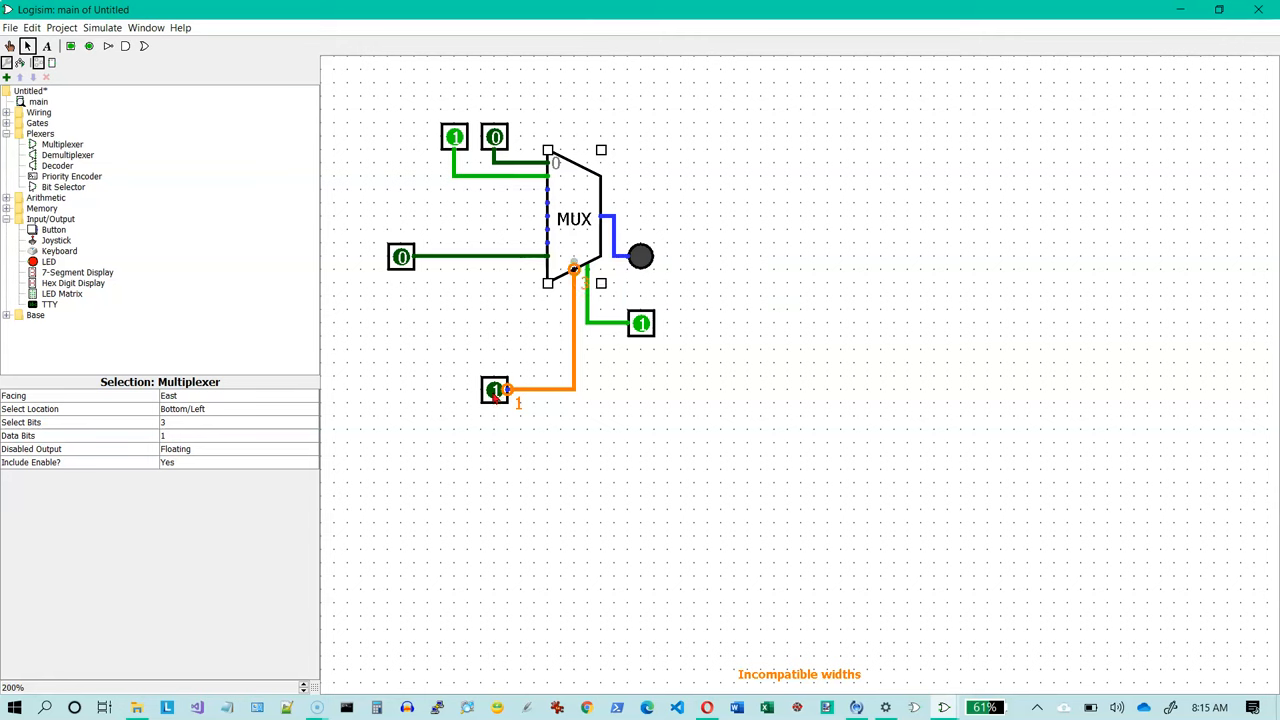
{"action": "mouse_move", "coordinate": [808, 687]}
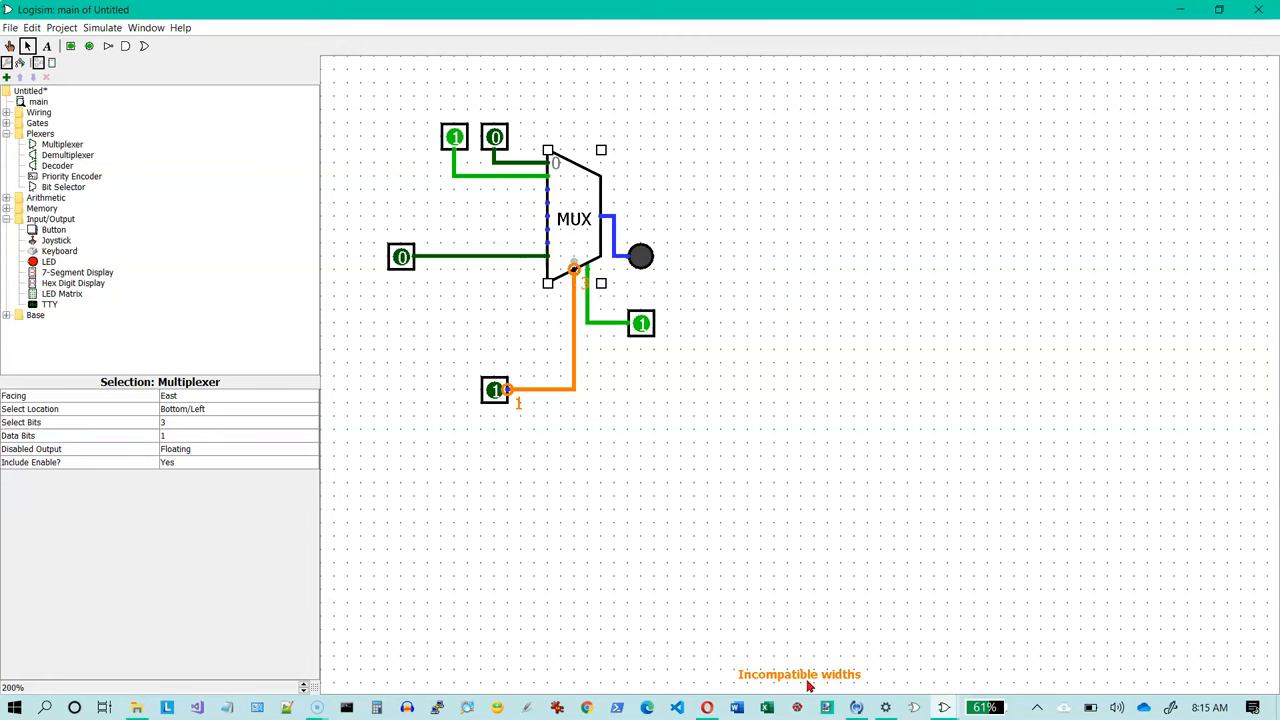
{"action": "mouse_move", "coordinate": [615, 582]}
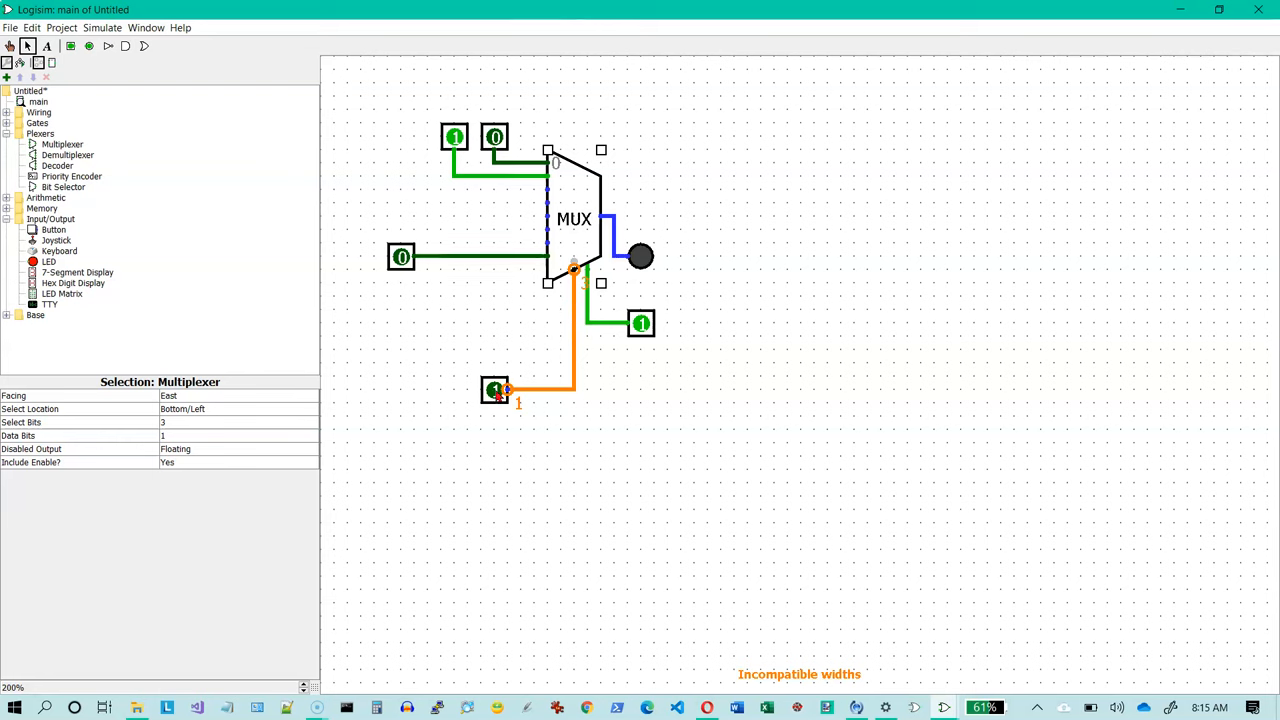
Make the select pin 3 data bits wide and place the LED on the multiplexer output
{"action": "left_click", "coordinate": [495, 390]}
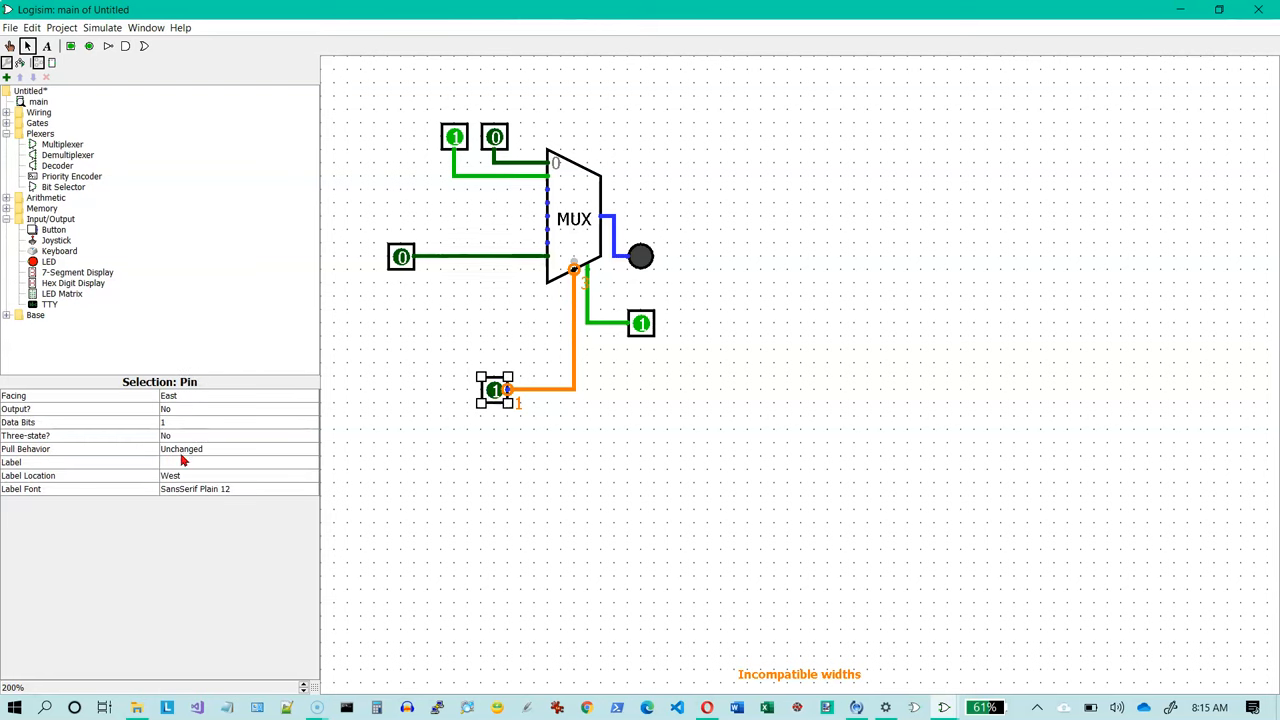
{"action": "left_click", "coordinate": [238, 421]}
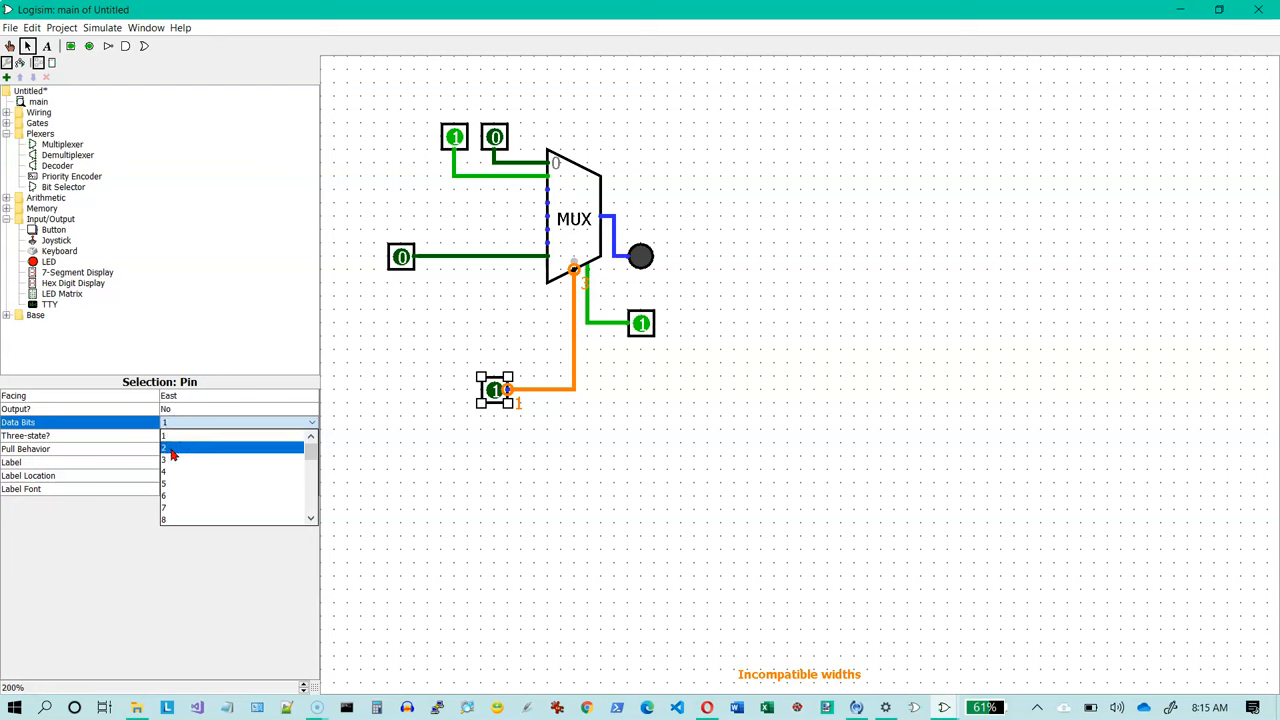
{"action": "left_click", "coordinate": [163, 459]}
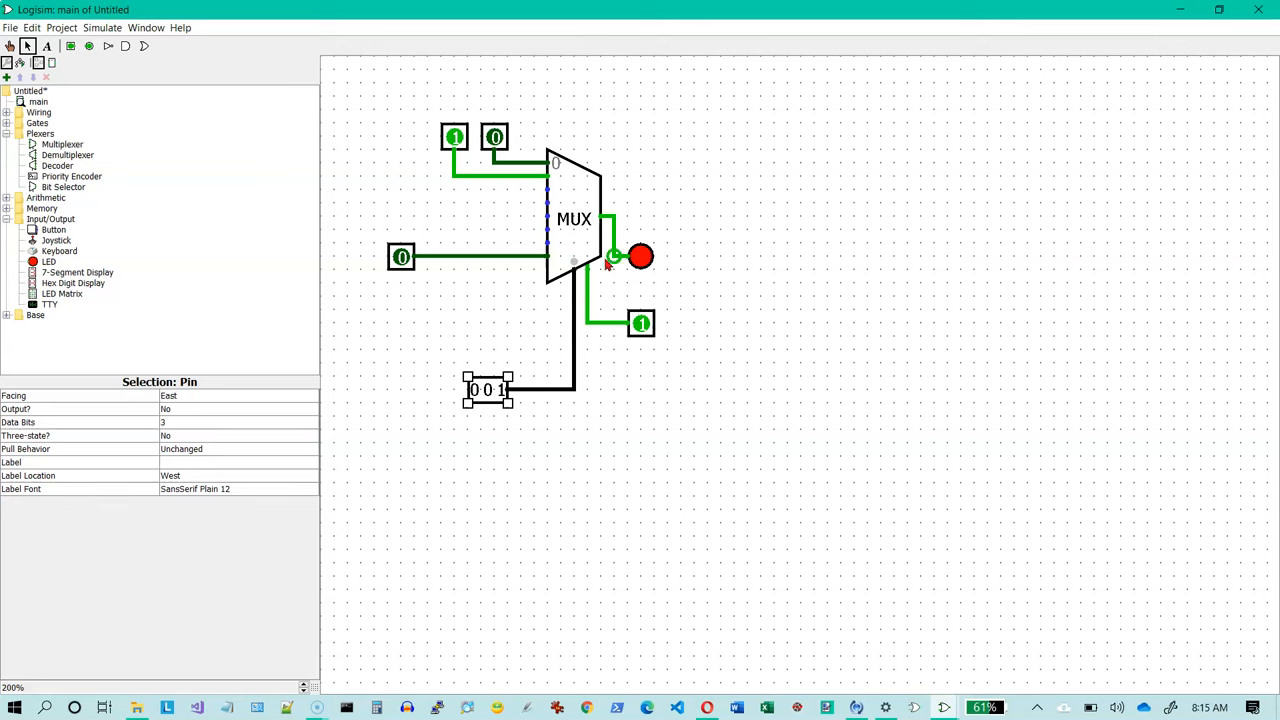
{"action": "left_click", "coordinate": [627, 217]}
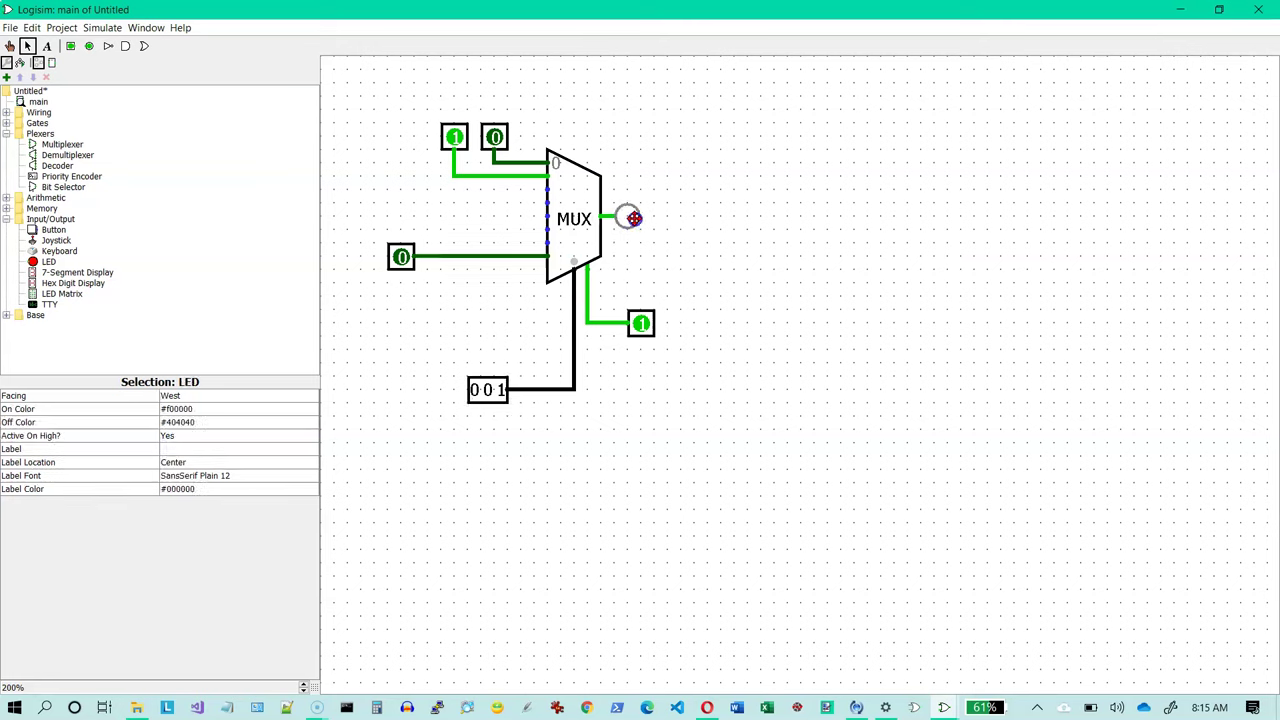
{"action": "left_click", "coordinate": [627, 217]}
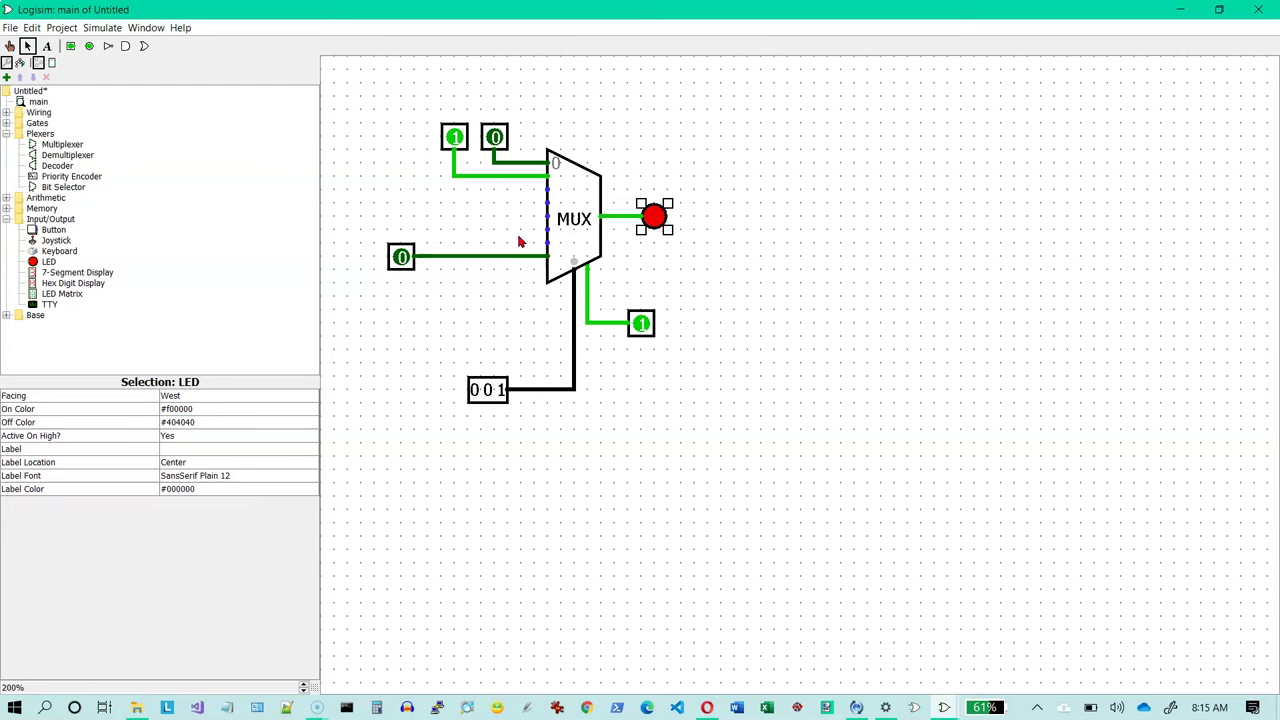
{"action": "mouse_move", "coordinate": [158, 163]}
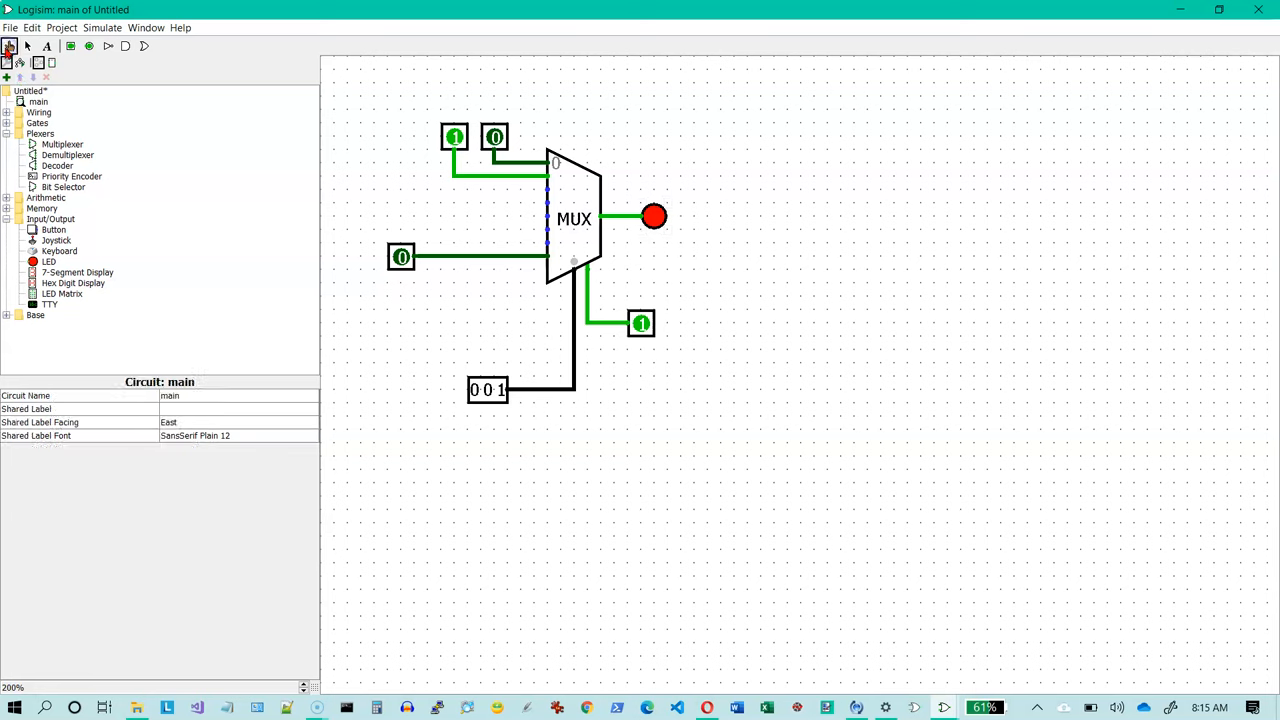
Test input 0 with select at 000 by toggling its data pin on and off
{"action": "left_click", "coordinate": [454, 137]}
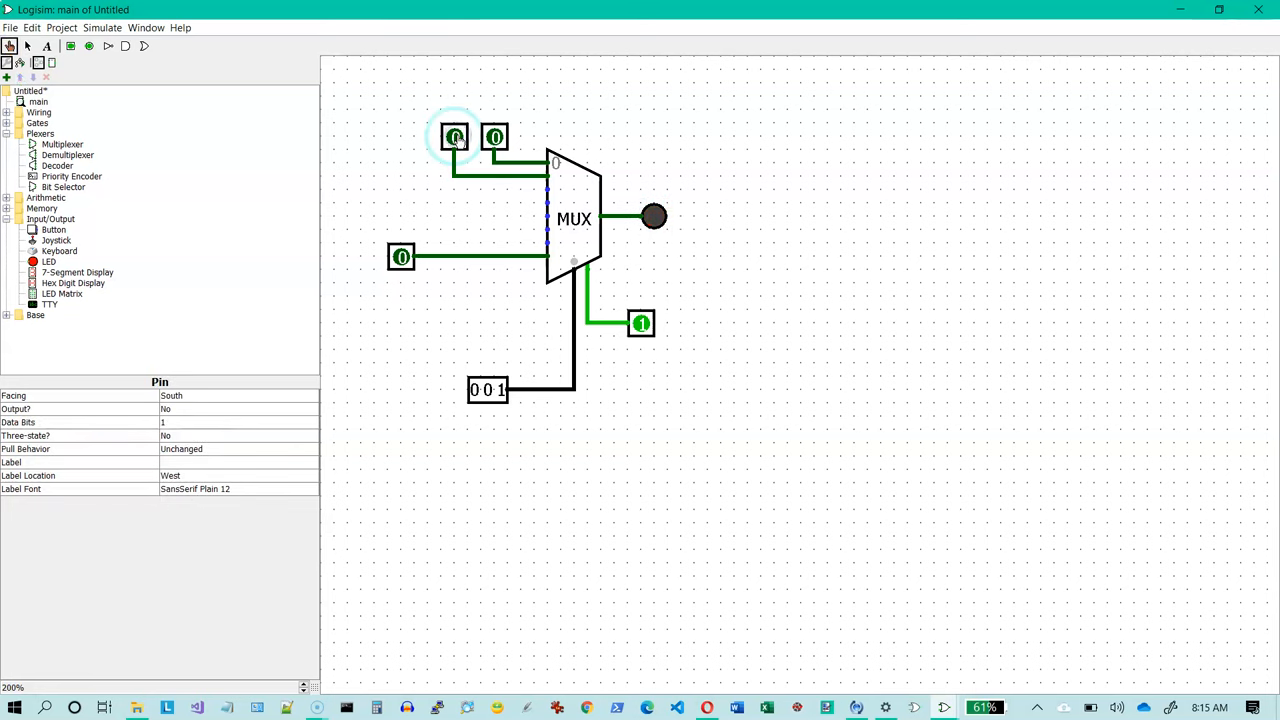
{"action": "mouse_move", "coordinate": [525, 155]}
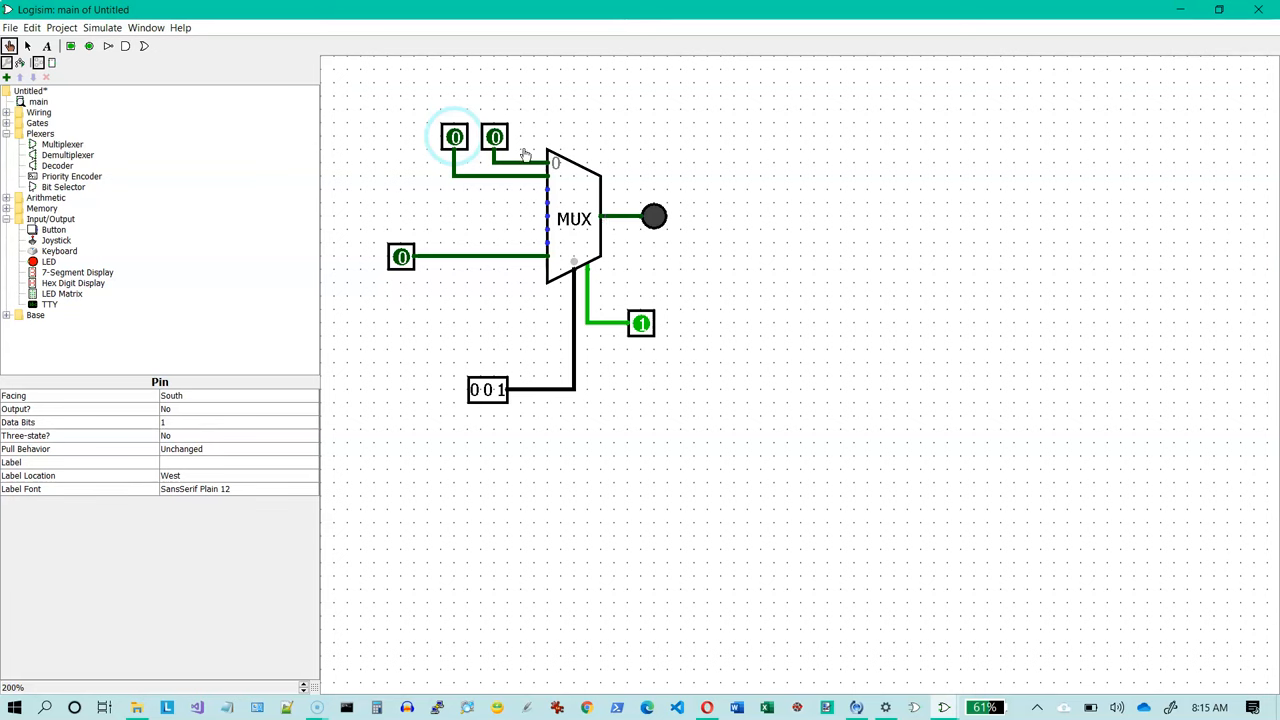
{"action": "mouse_move", "coordinate": [545, 234]}
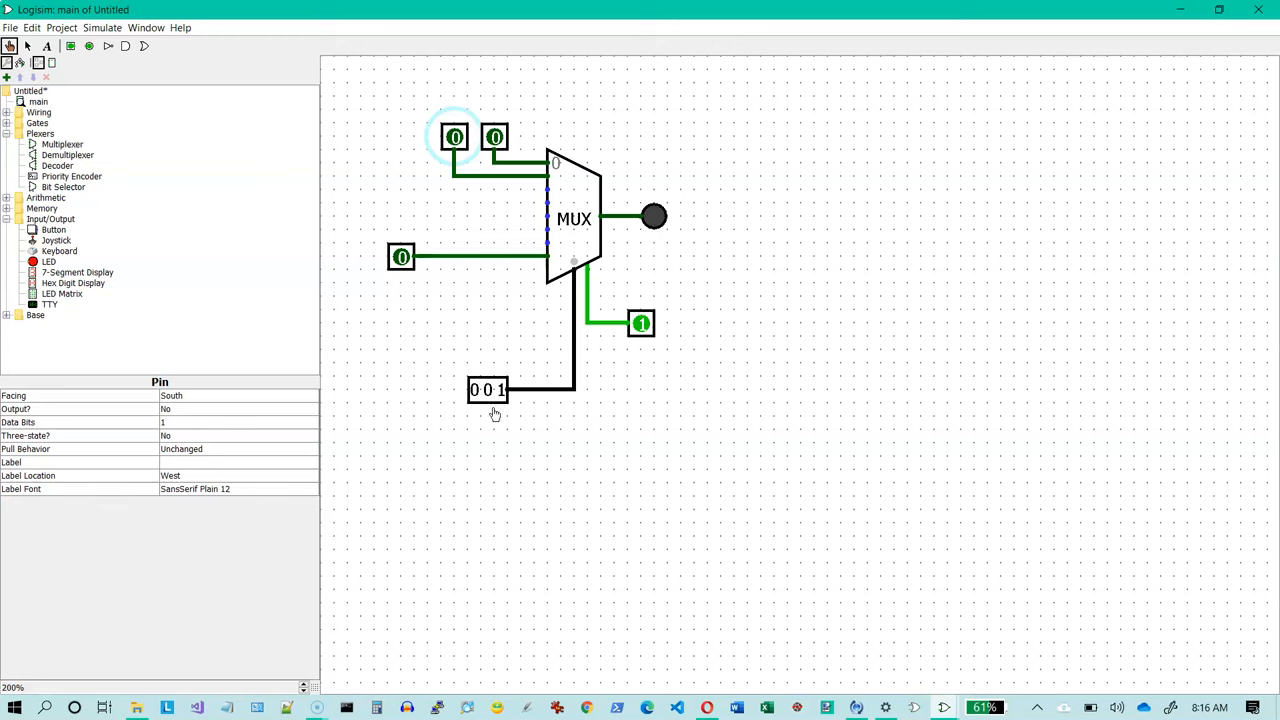
{"action": "left_click", "coordinate": [488, 390]}
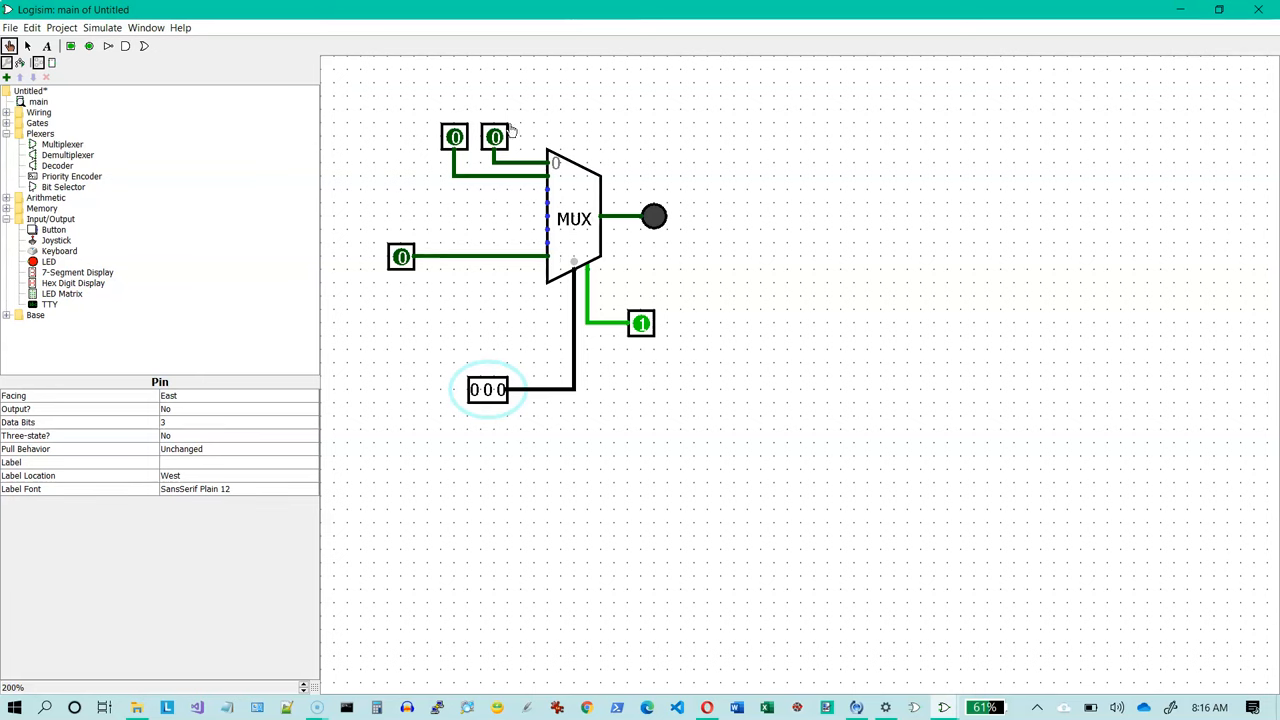
{"action": "left_click", "coordinate": [494, 137]}
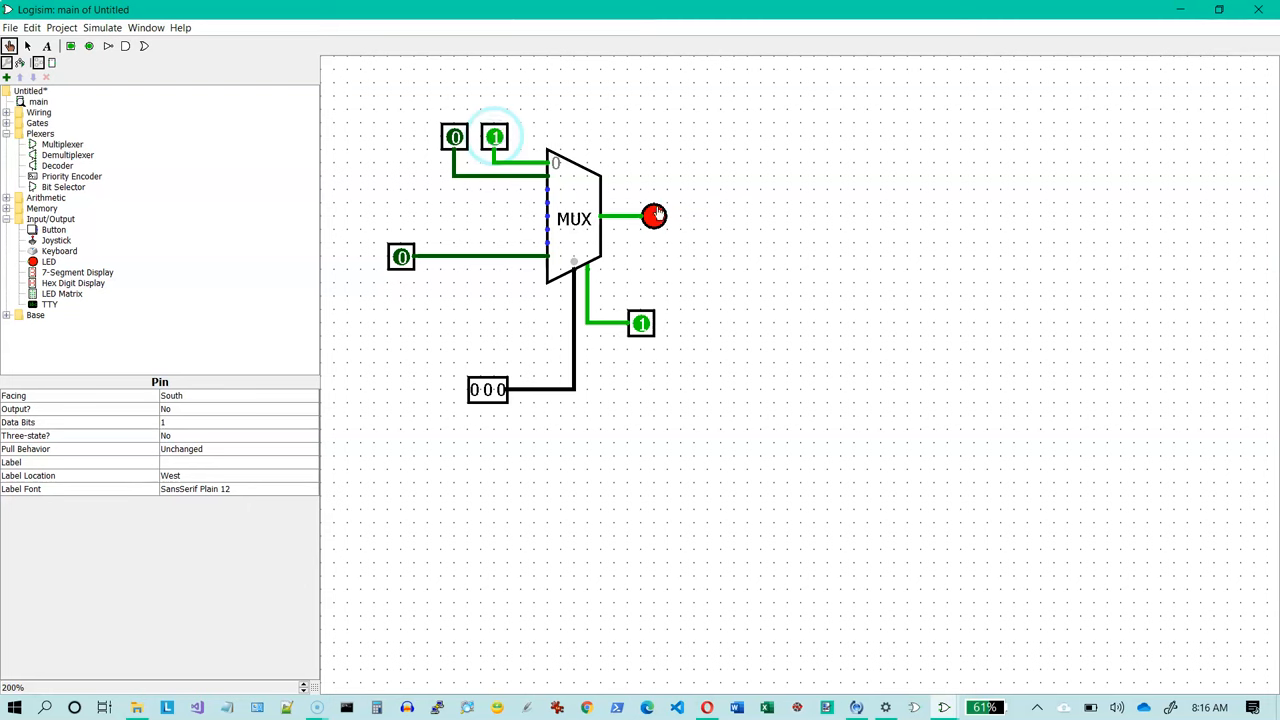
{"action": "mouse_move", "coordinate": [494, 137]}
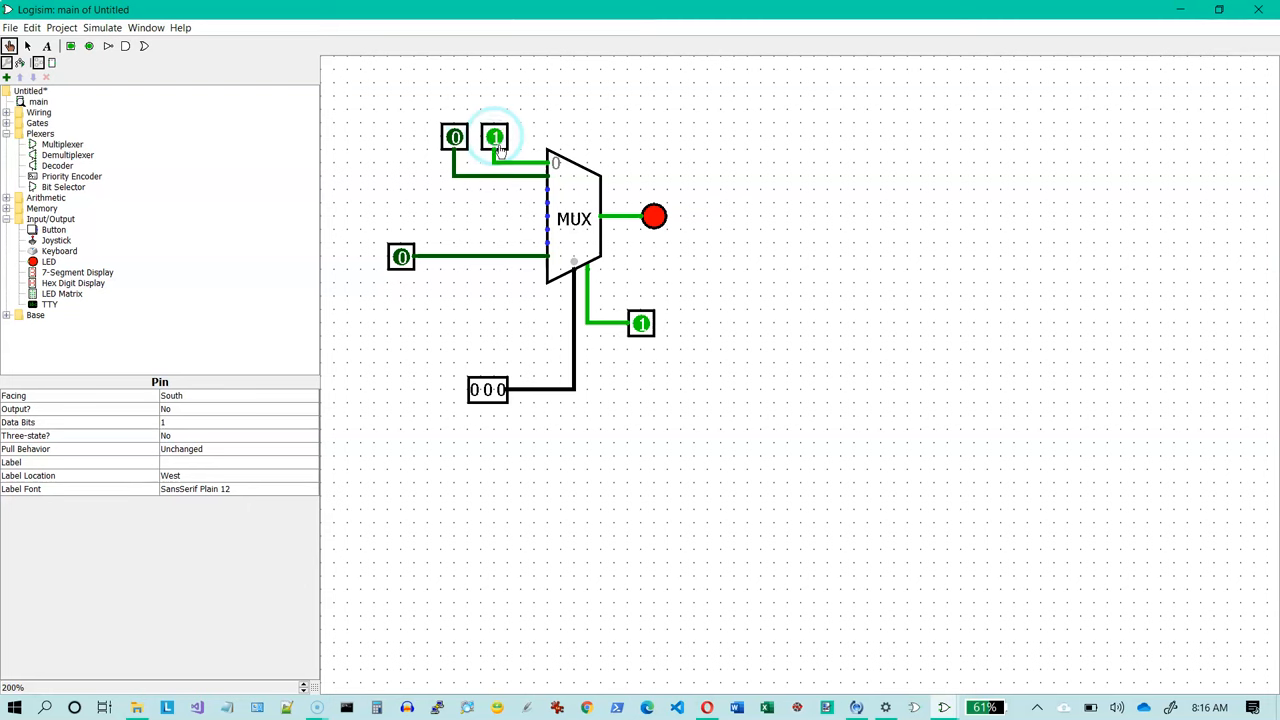
{"action": "left_click", "coordinate": [494, 137]}
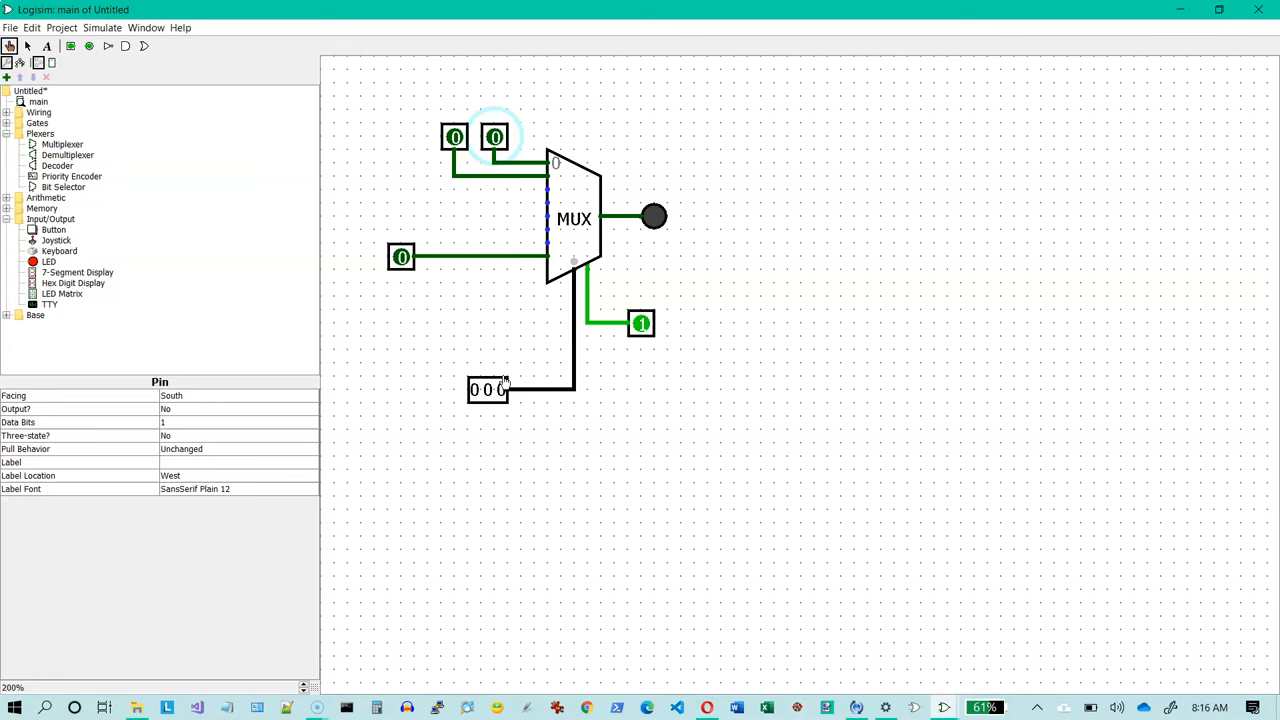
Set select to 001 and toggle input 1's data pin to light the LED
{"action": "left_click", "coordinate": [490, 389]}
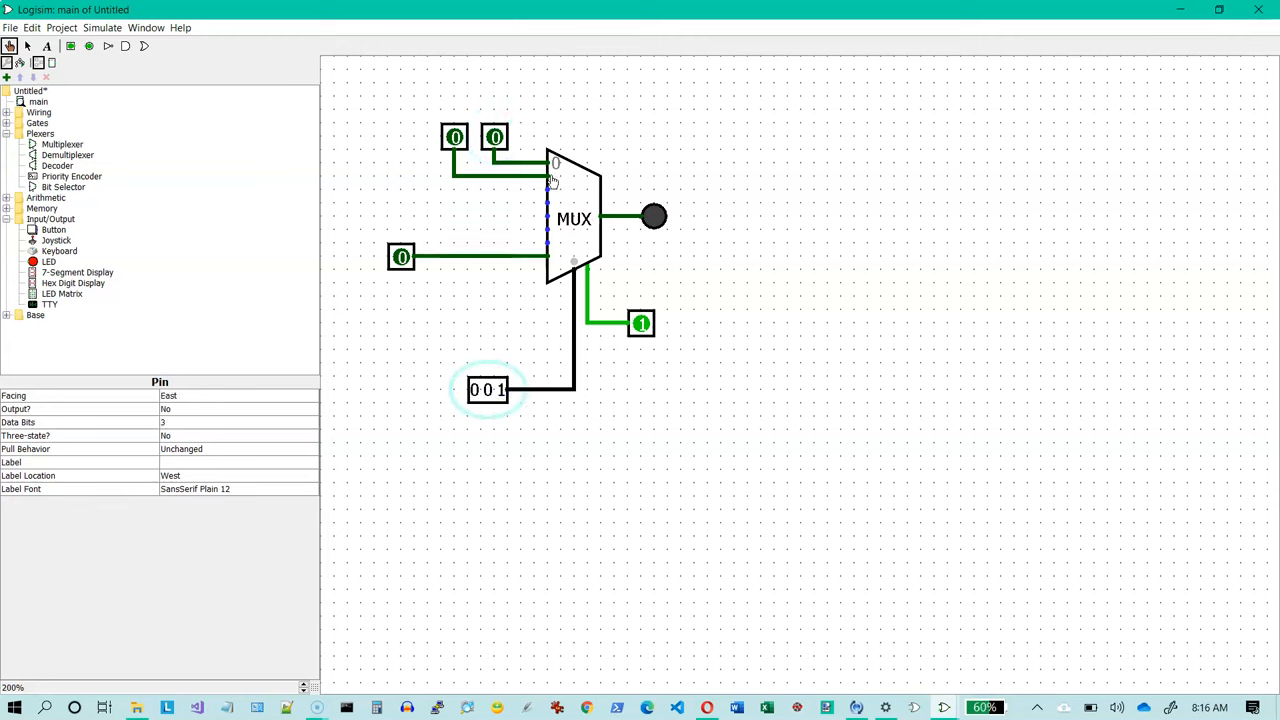
{"action": "mouse_move", "coordinate": [639, 211]}
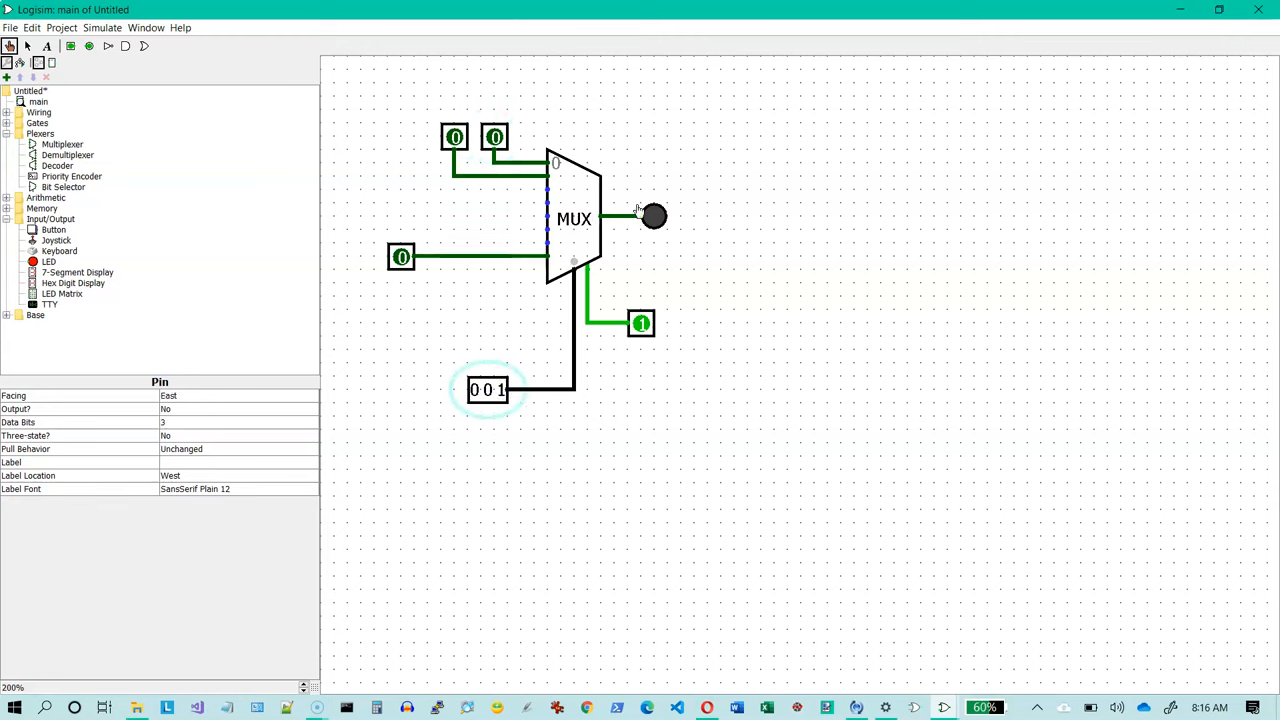
{"action": "left_click", "coordinate": [453, 137]}
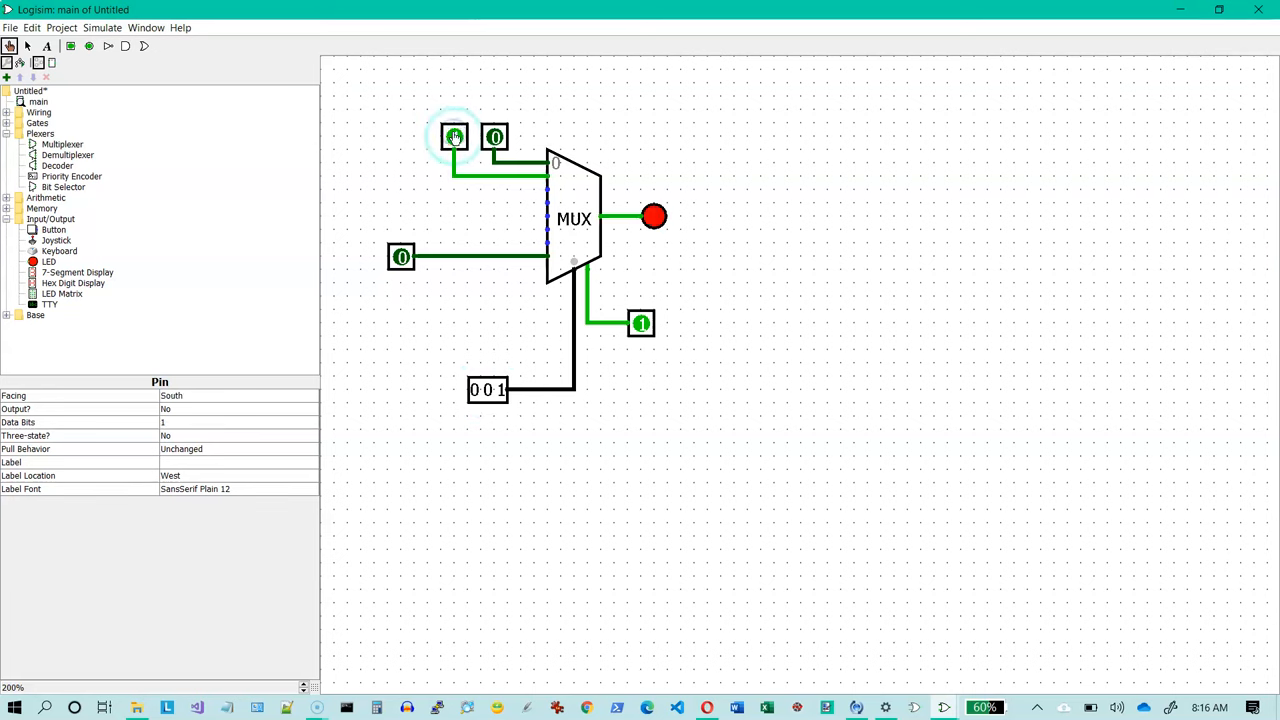
{"action": "left_click", "coordinate": [454, 137]}
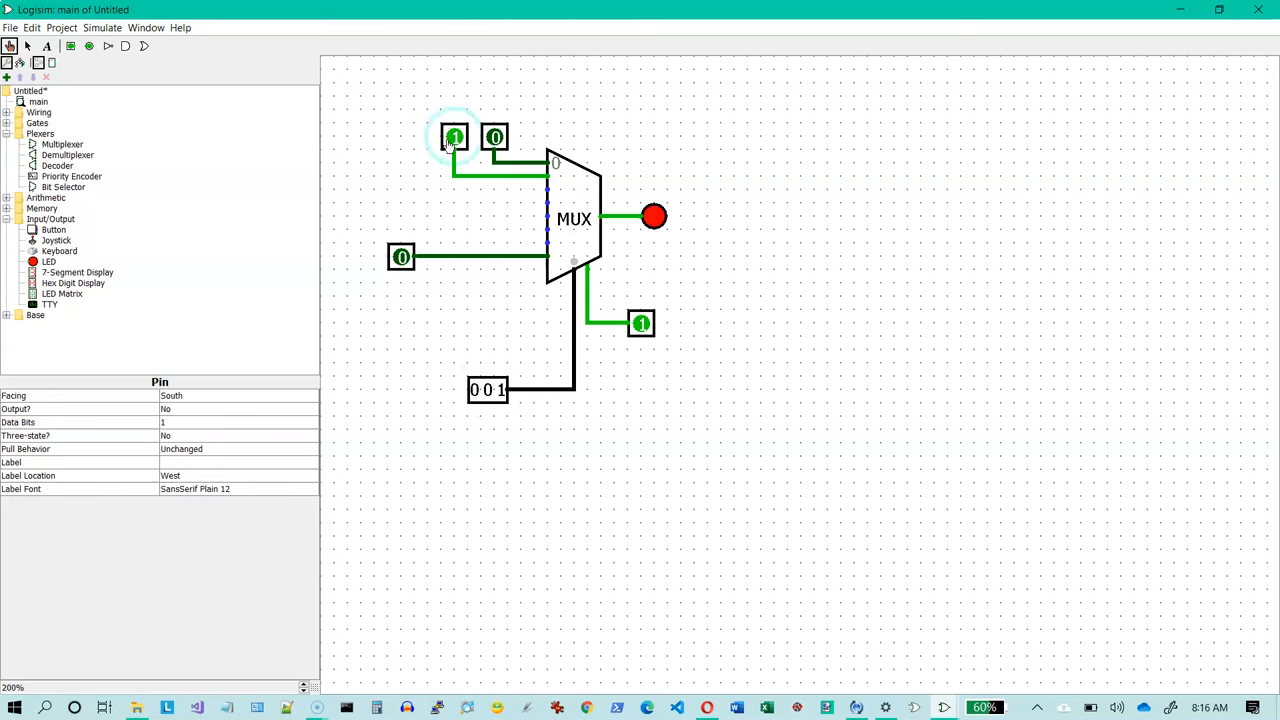
{"action": "left_click", "coordinate": [488, 390]}
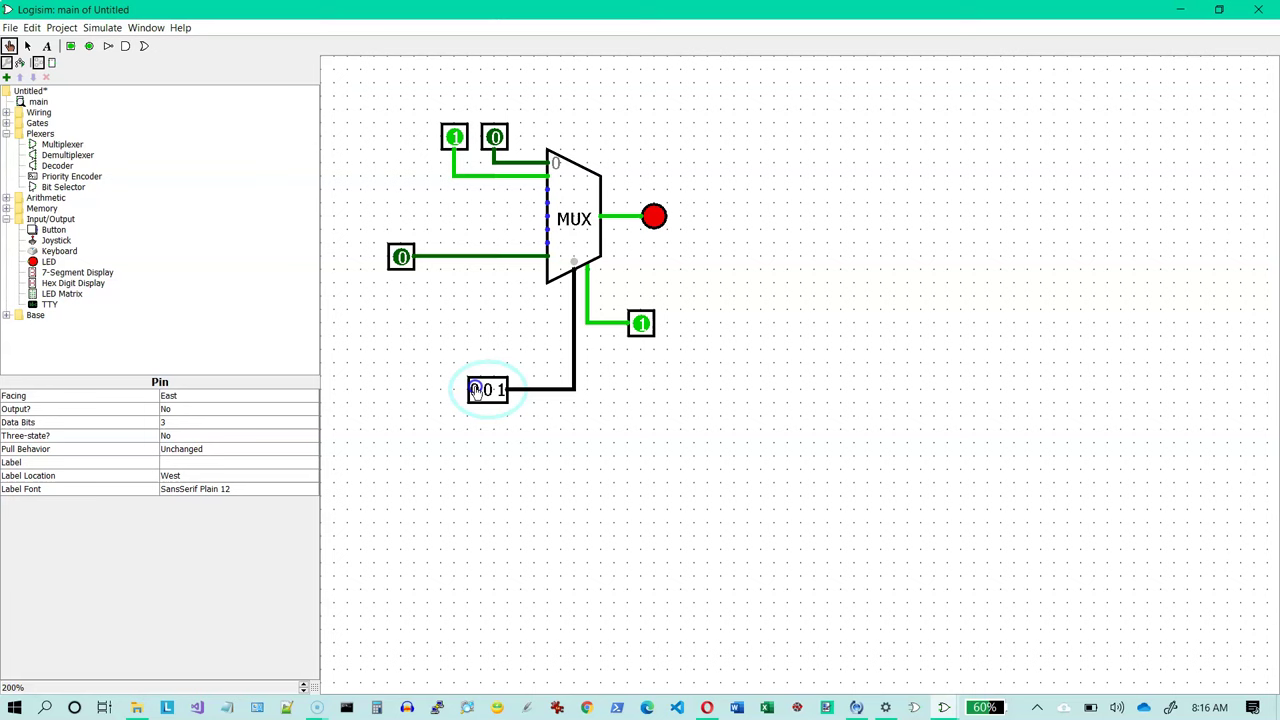
Set select to 111 and switch on the input 7 data pin to light the LED
{"action": "left_click", "coordinate": [478, 390]}
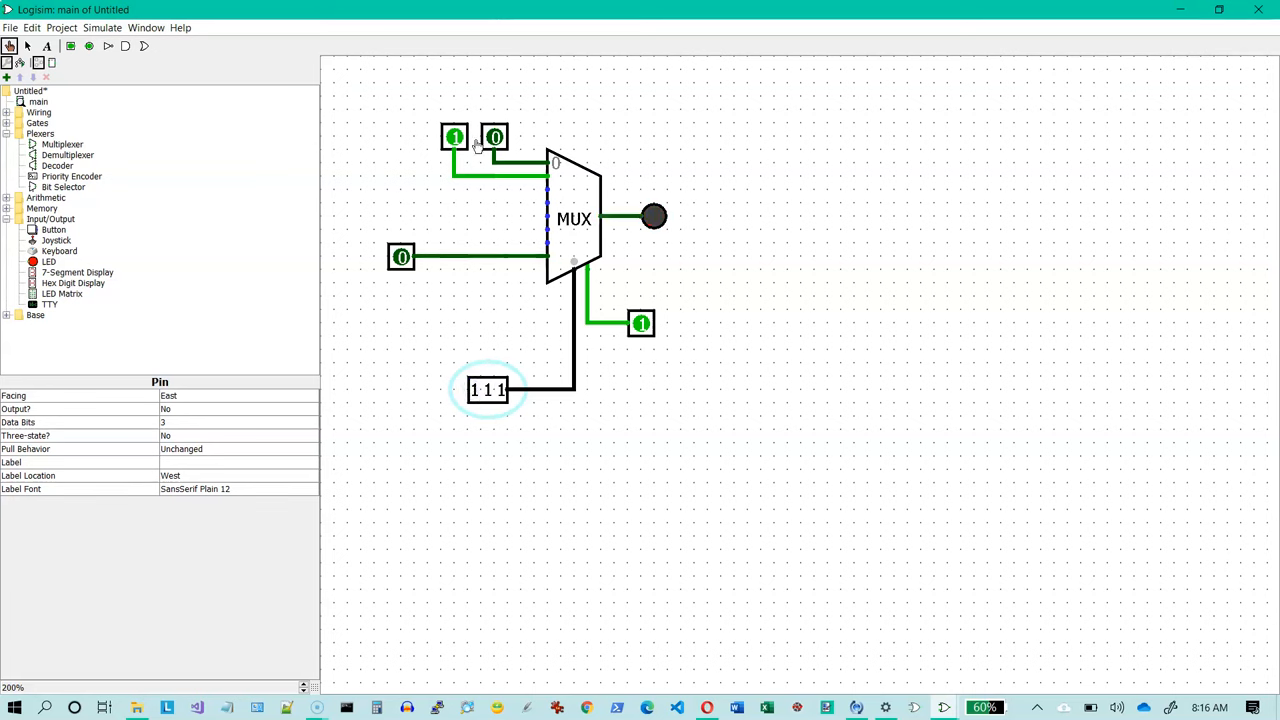
{"action": "left_click", "coordinate": [494, 137]}
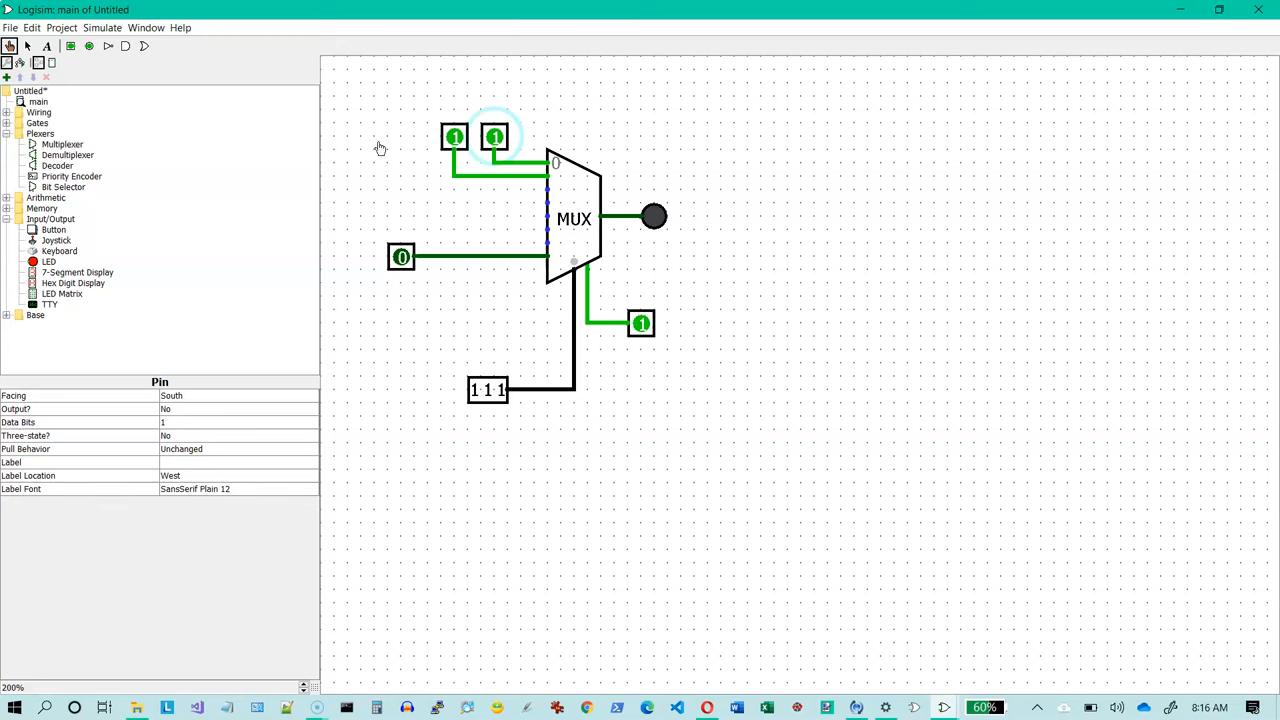
{"action": "mouse_move", "coordinate": [556, 167]}
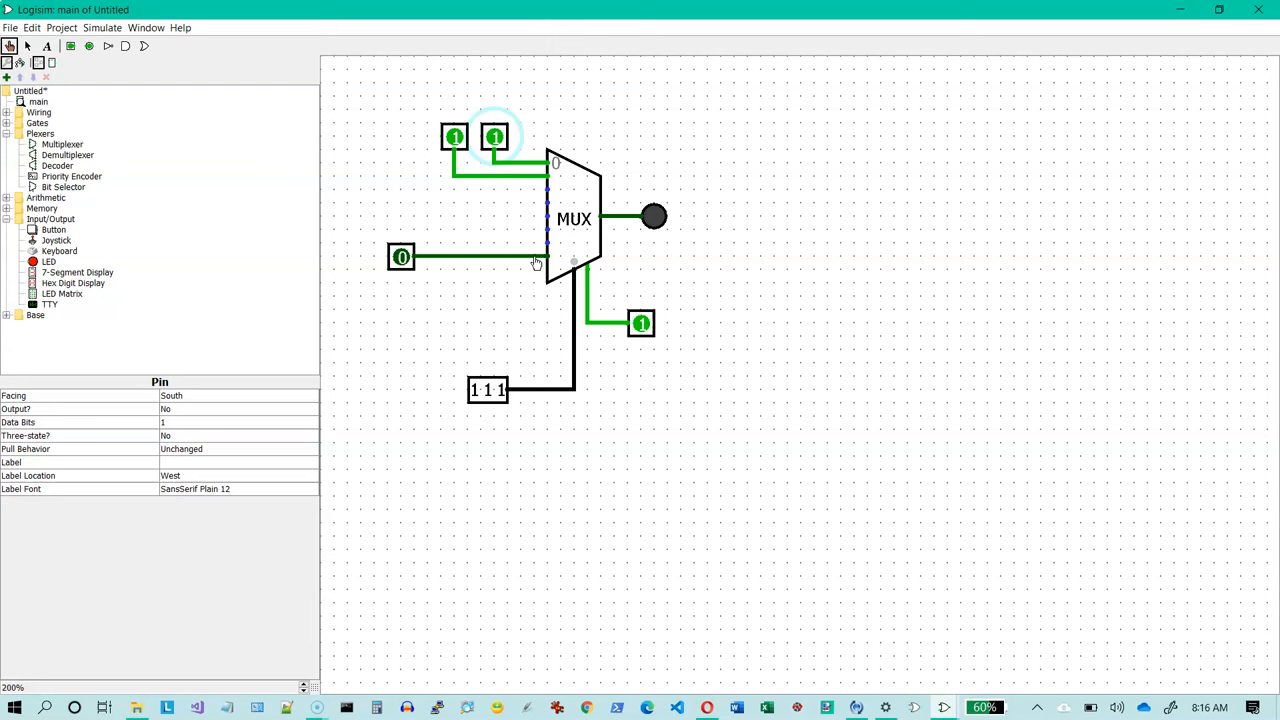
{"action": "mouse_move", "coordinate": [578, 237]}
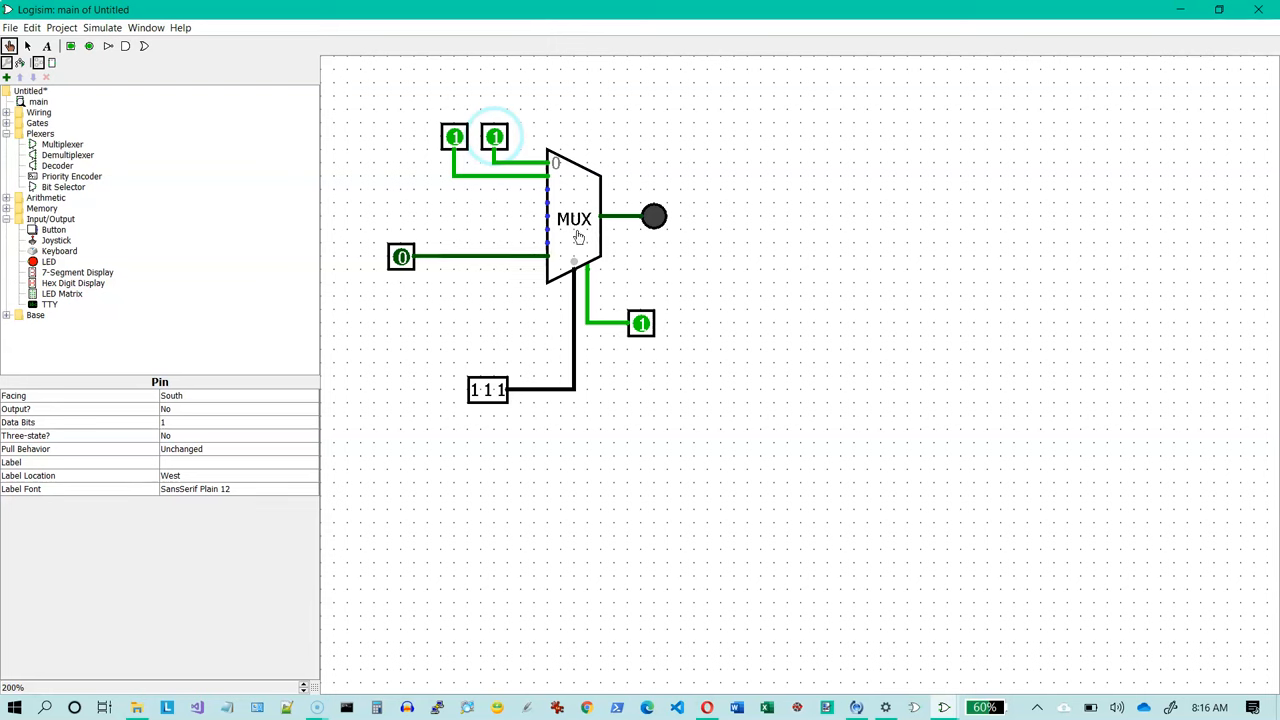
{"action": "mouse_move", "coordinate": [488, 391]}
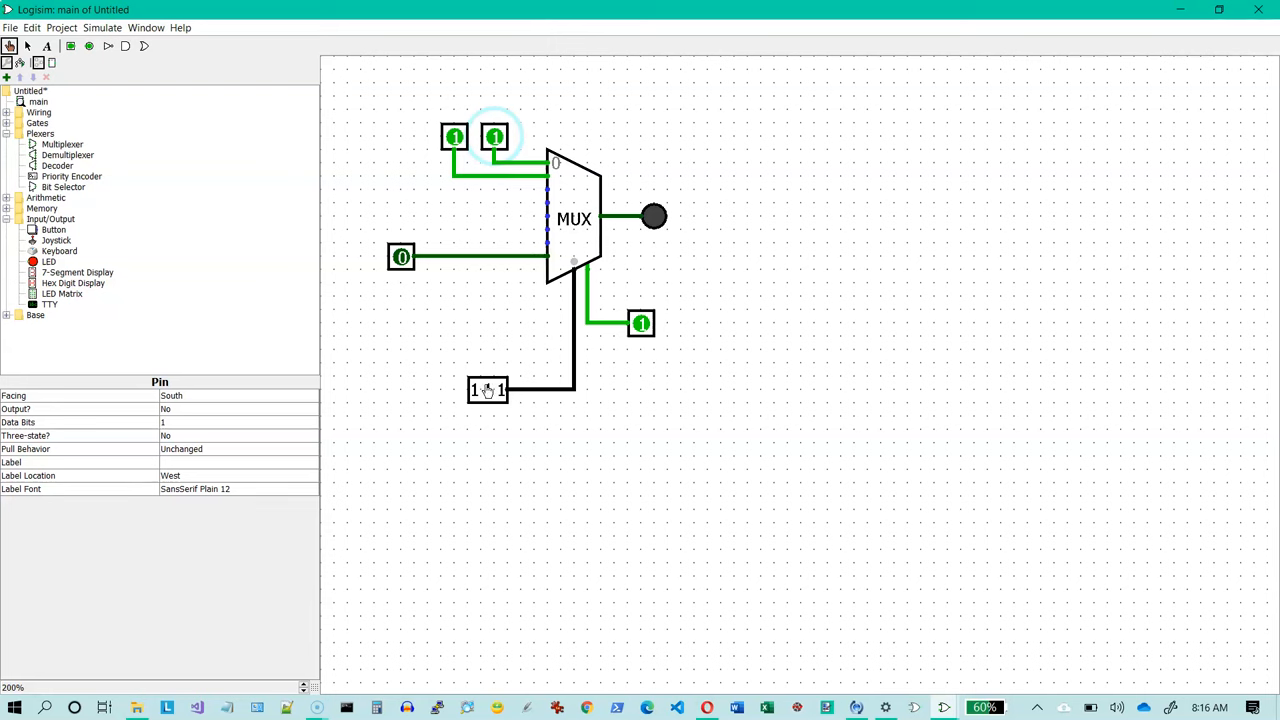
{"action": "left_click", "coordinate": [400, 257]}
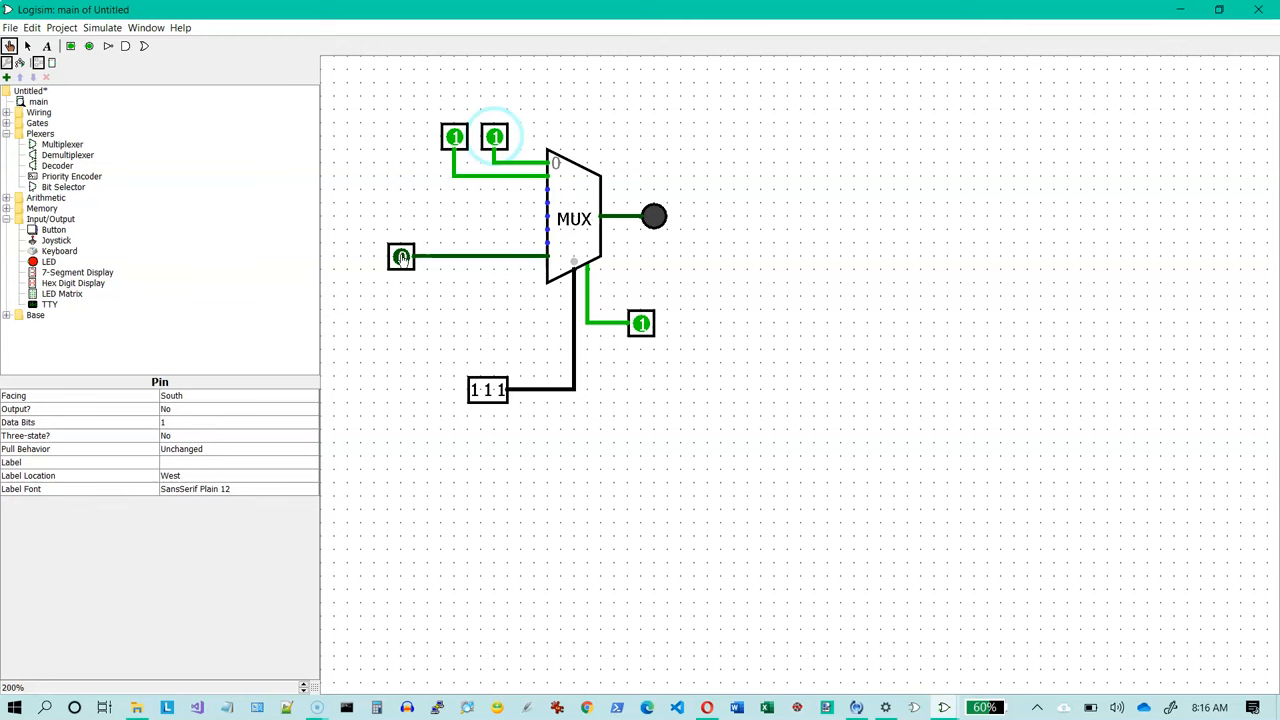
{"action": "left_click", "coordinate": [400, 256]}
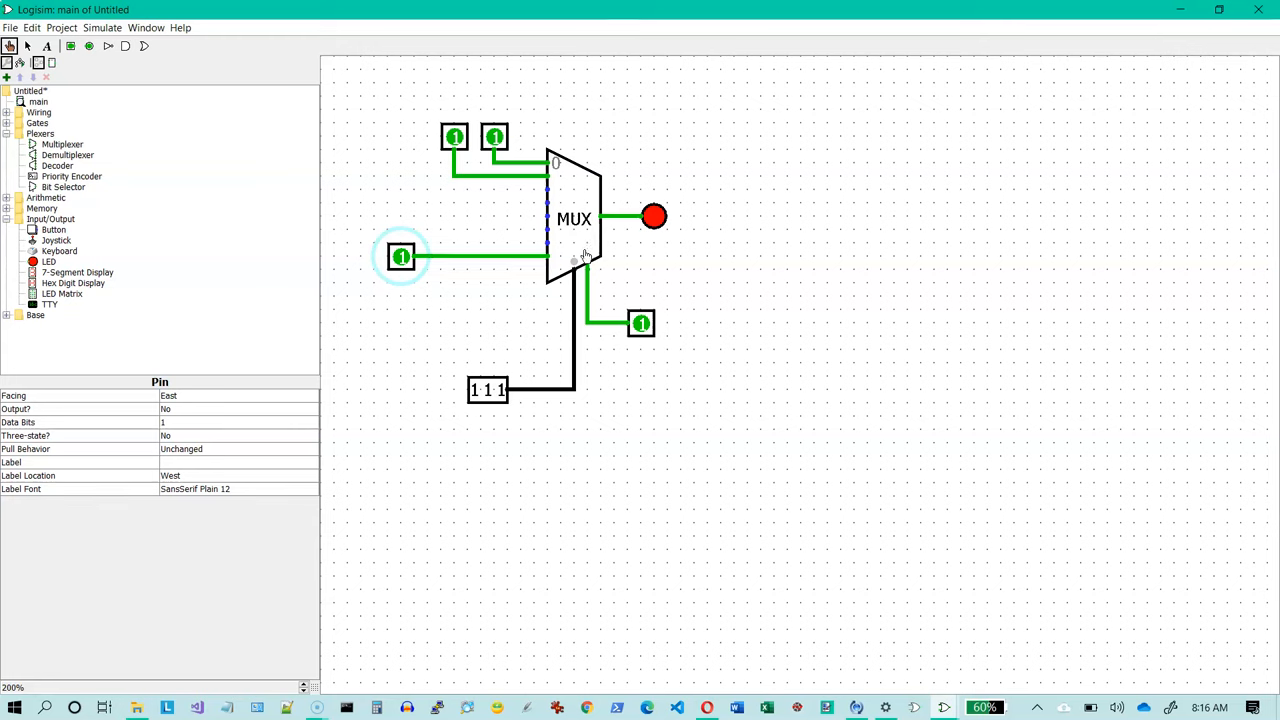
{"action": "mouse_move", "coordinate": [570, 278]}
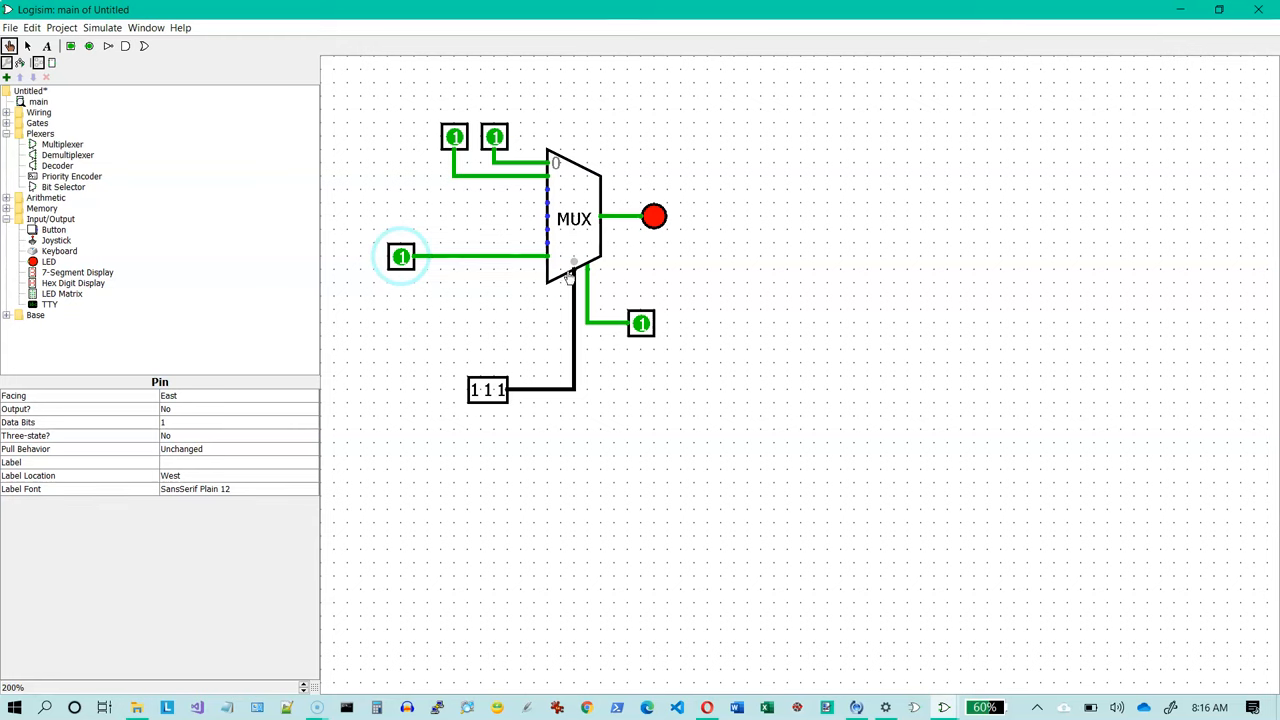
{"action": "mouse_move", "coordinate": [573, 275]}
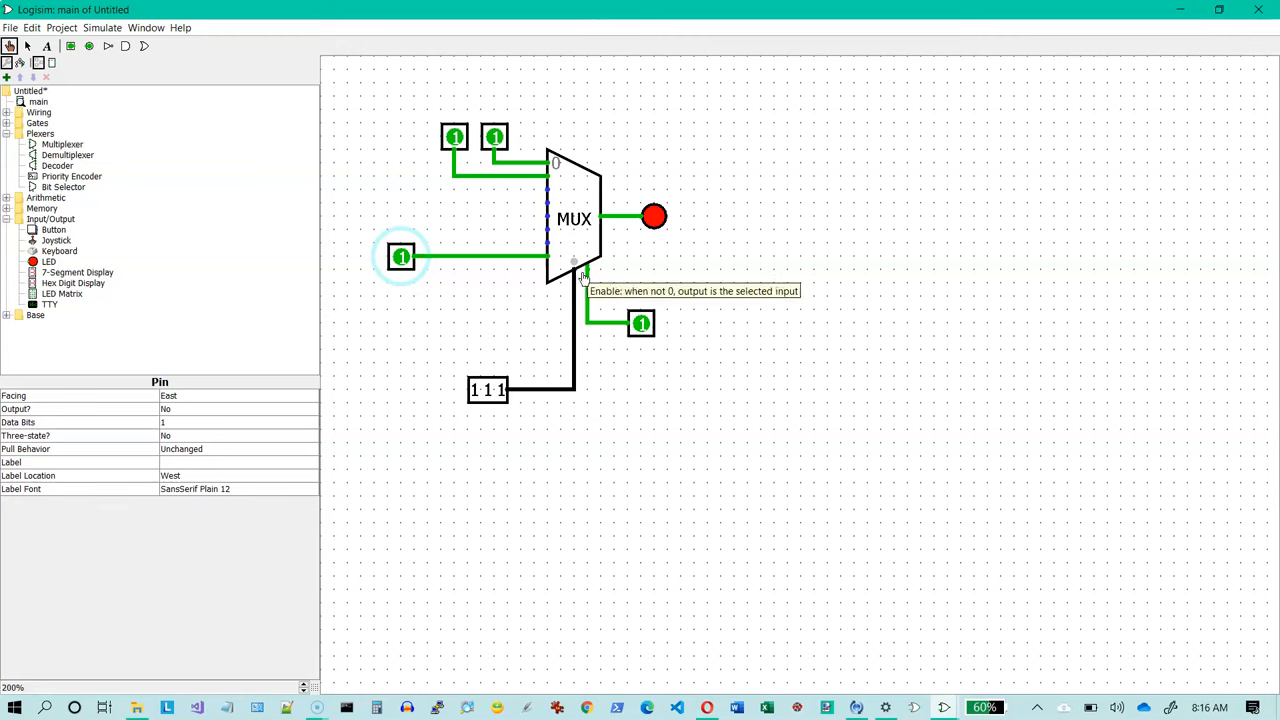
{"action": "mouse_move", "coordinate": [596, 325]}
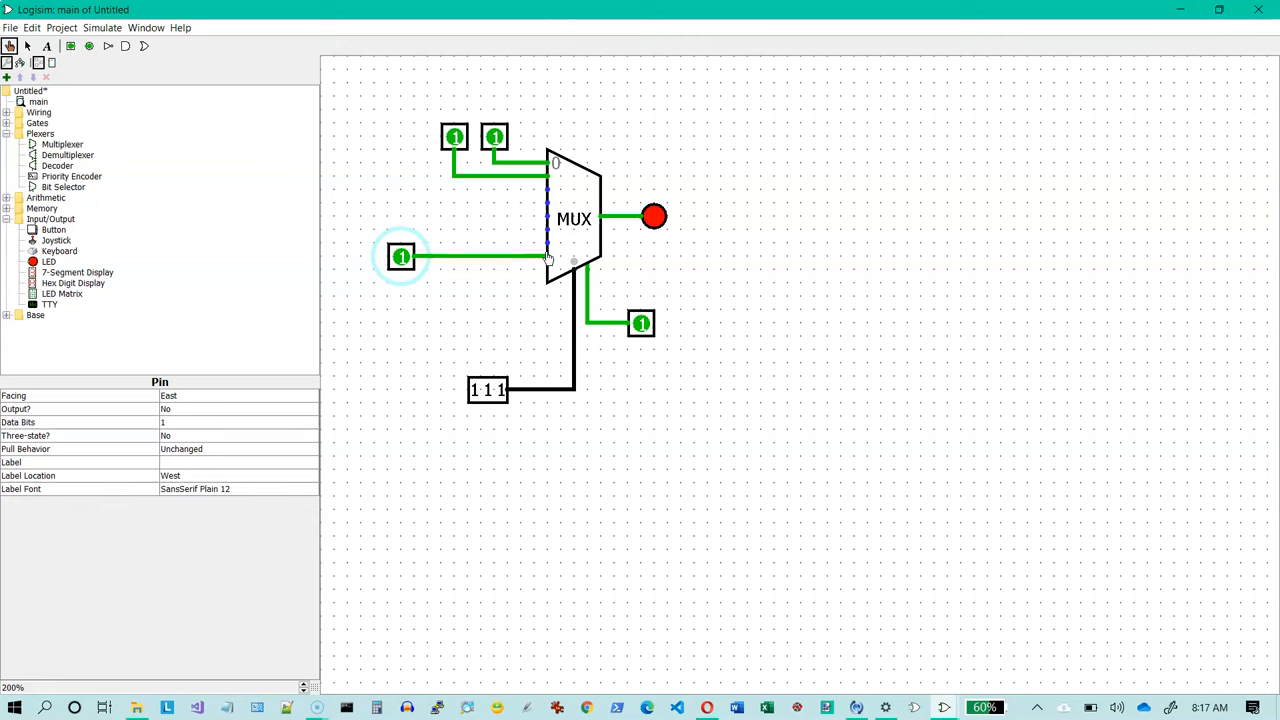
{"action": "mouse_move", "coordinate": [548, 258]}
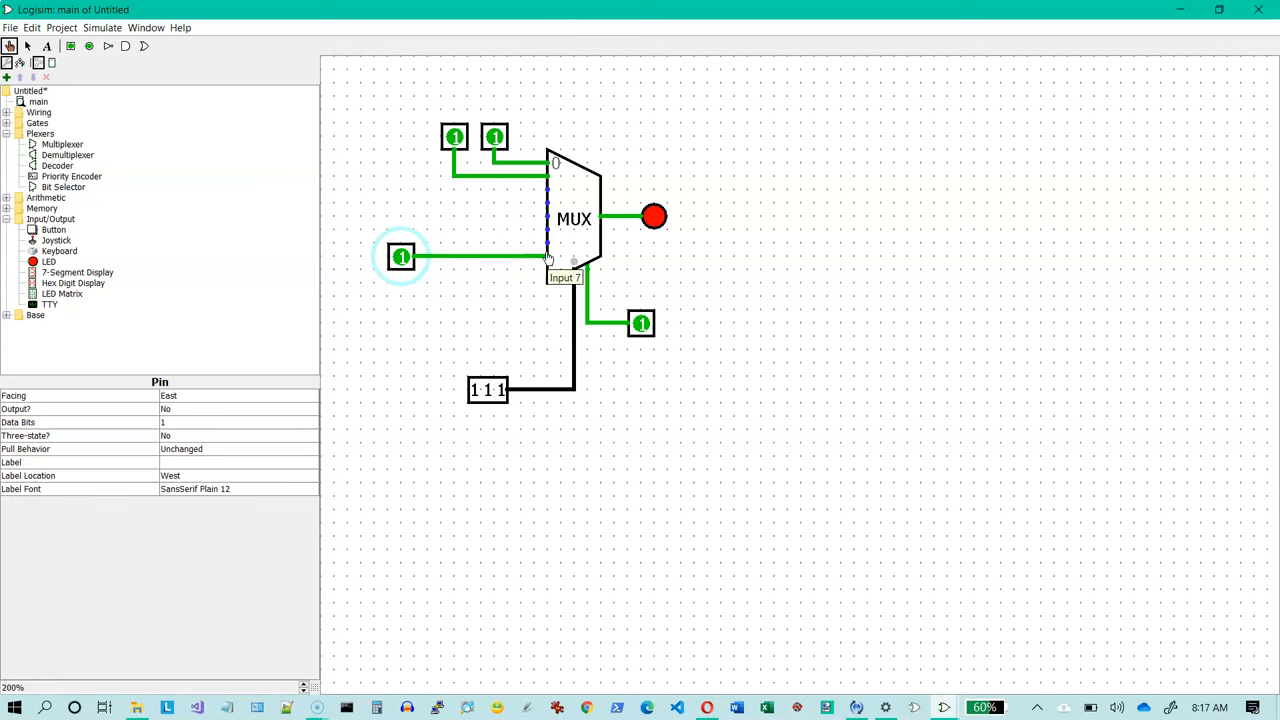